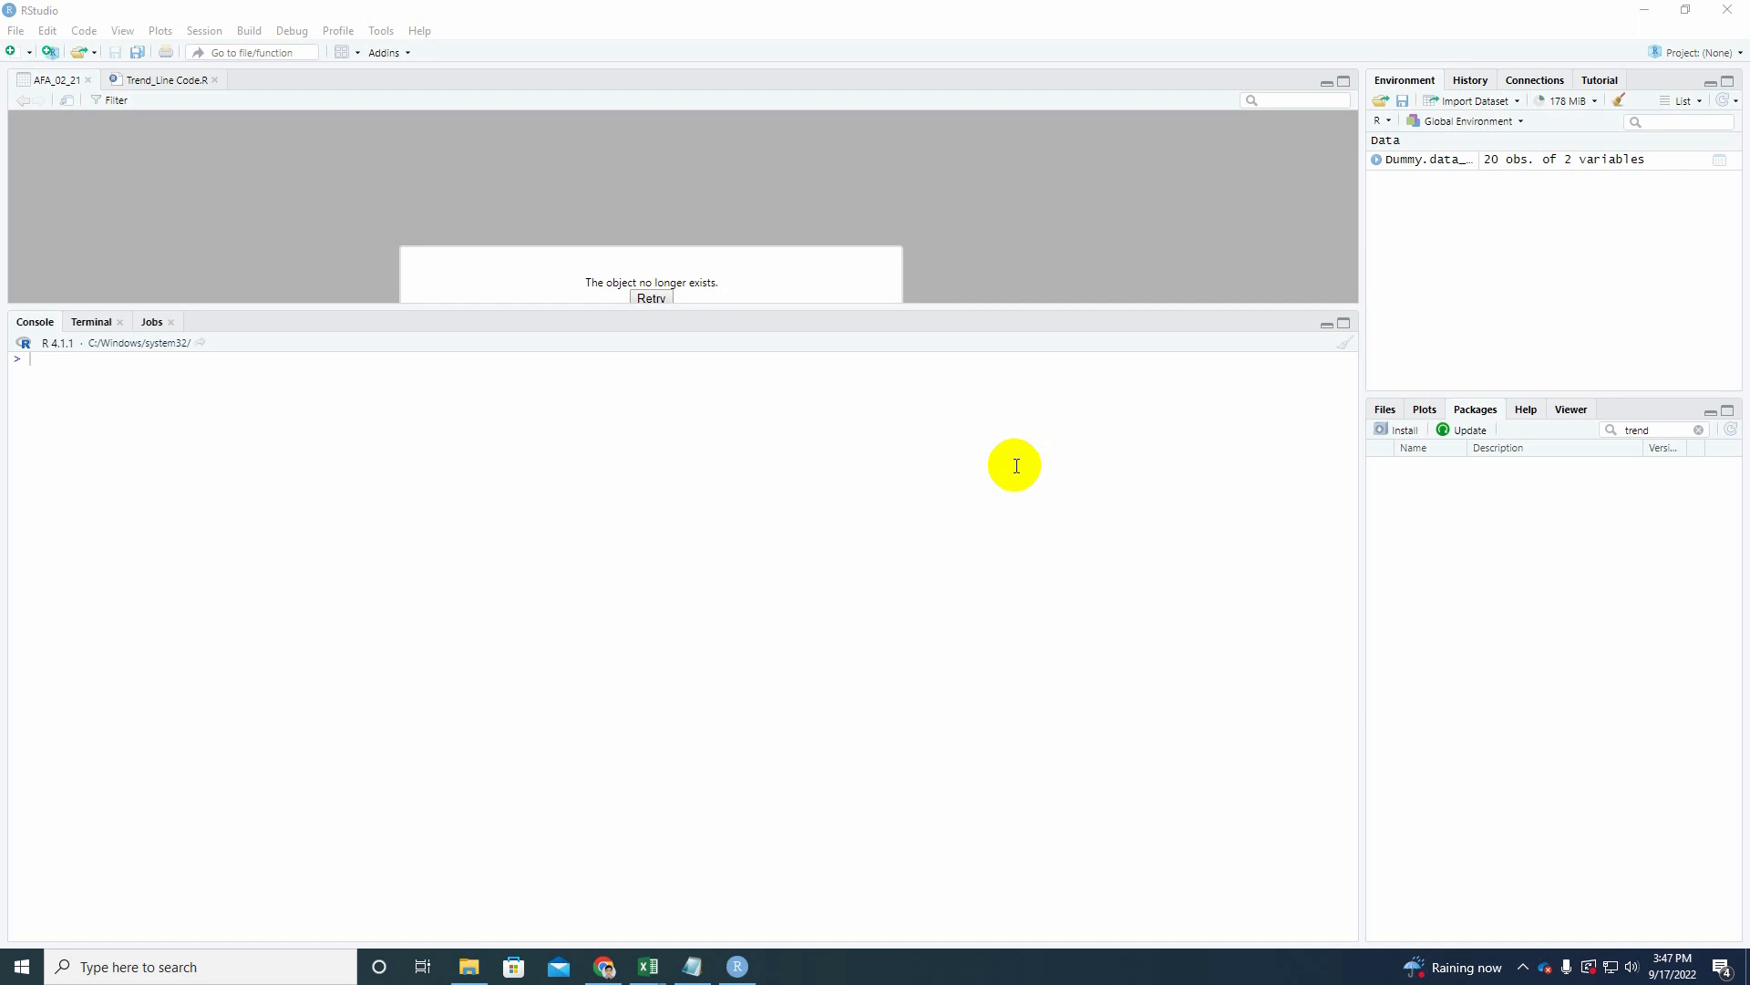
{"action": "mouse_move", "coordinate": [490, 481]}
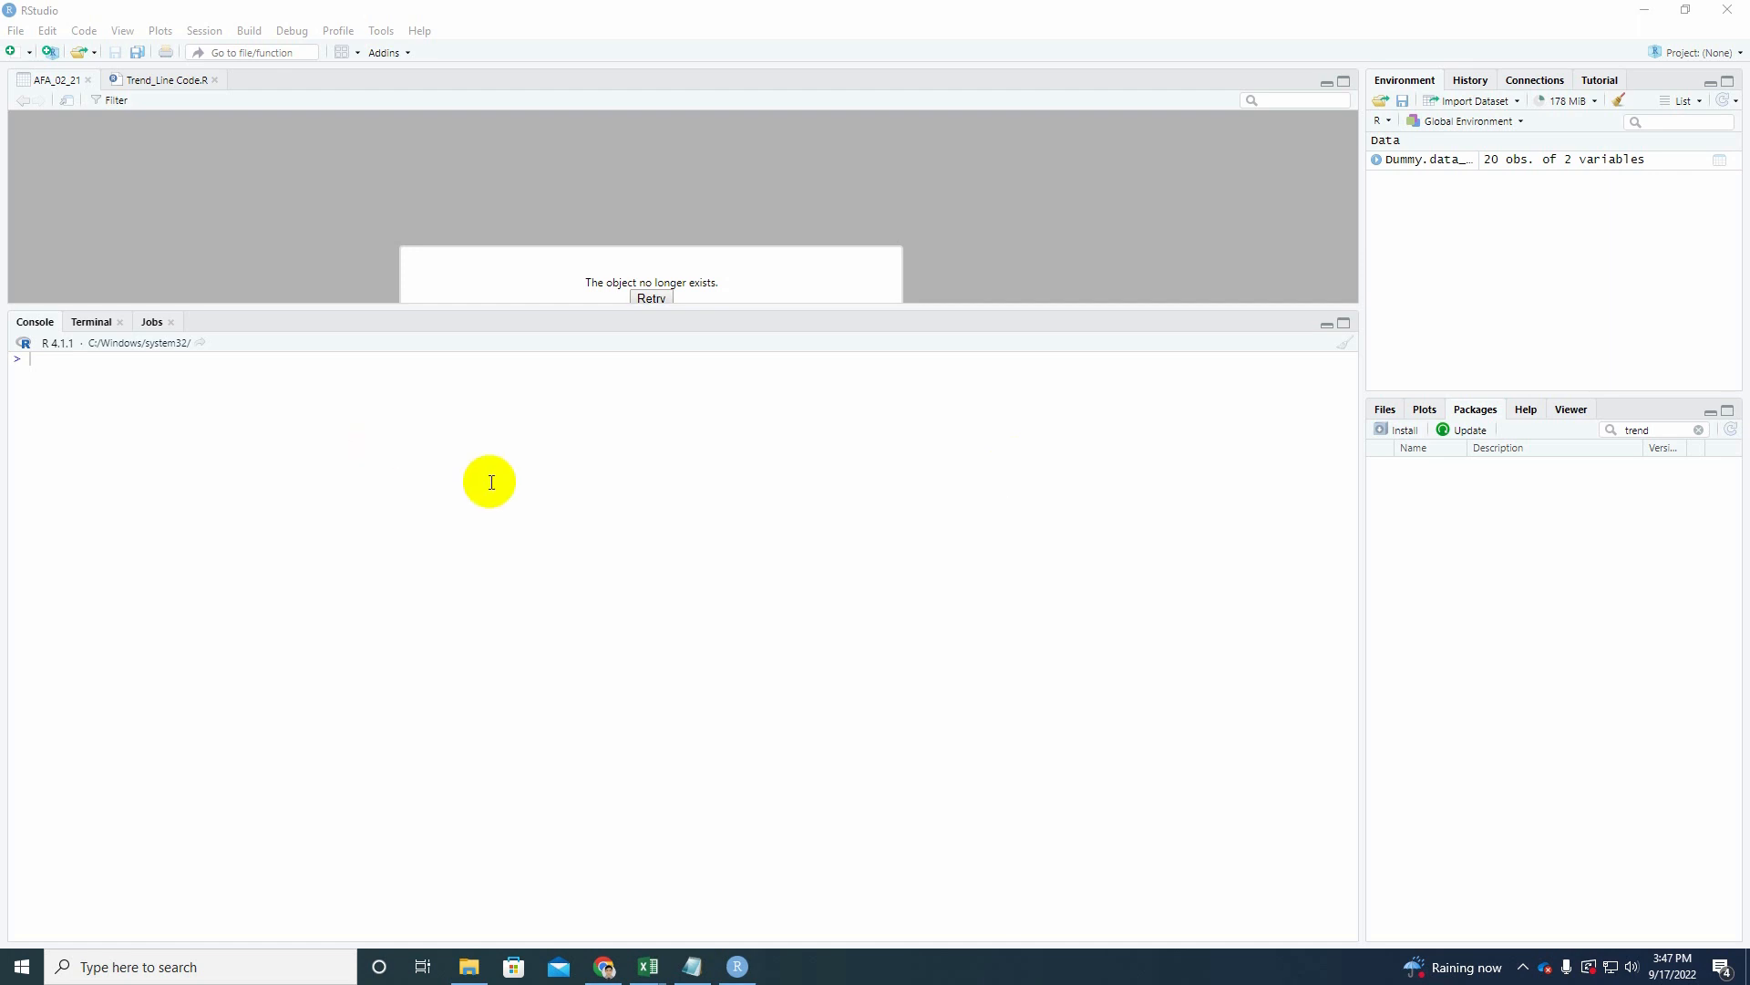
{"action": "mouse_move", "coordinate": [914, 433]}
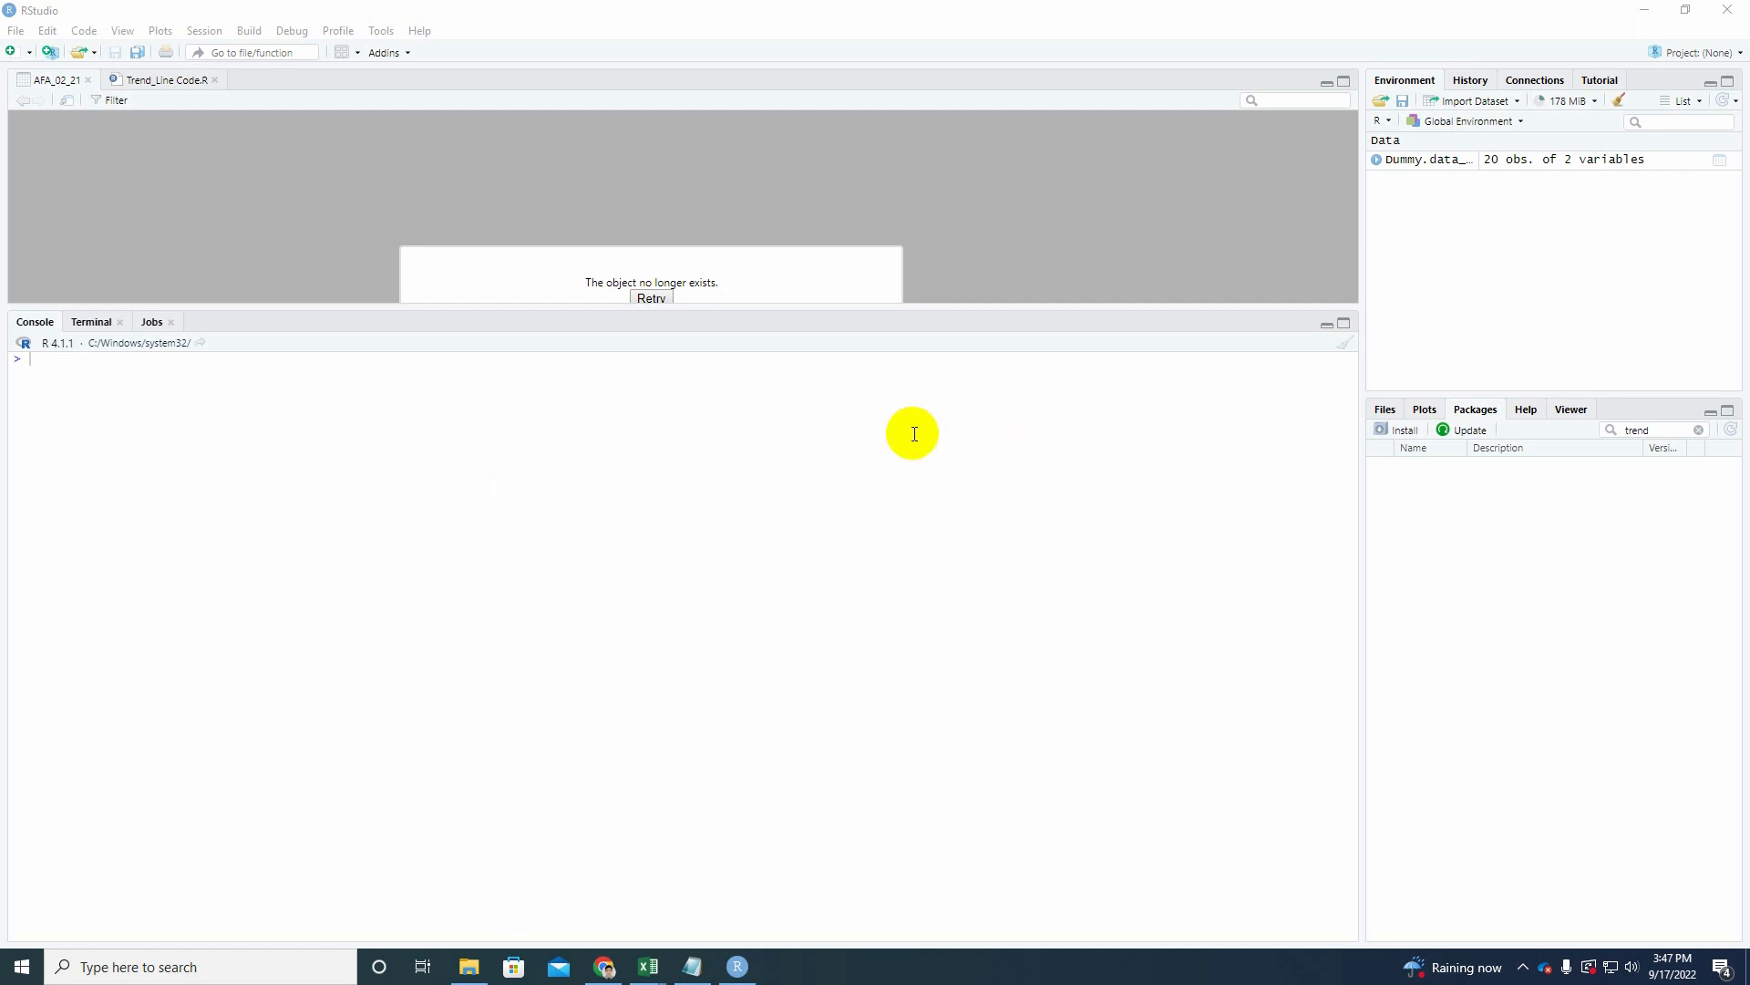
{"action": "mouse_move", "coordinate": [966, 499]}
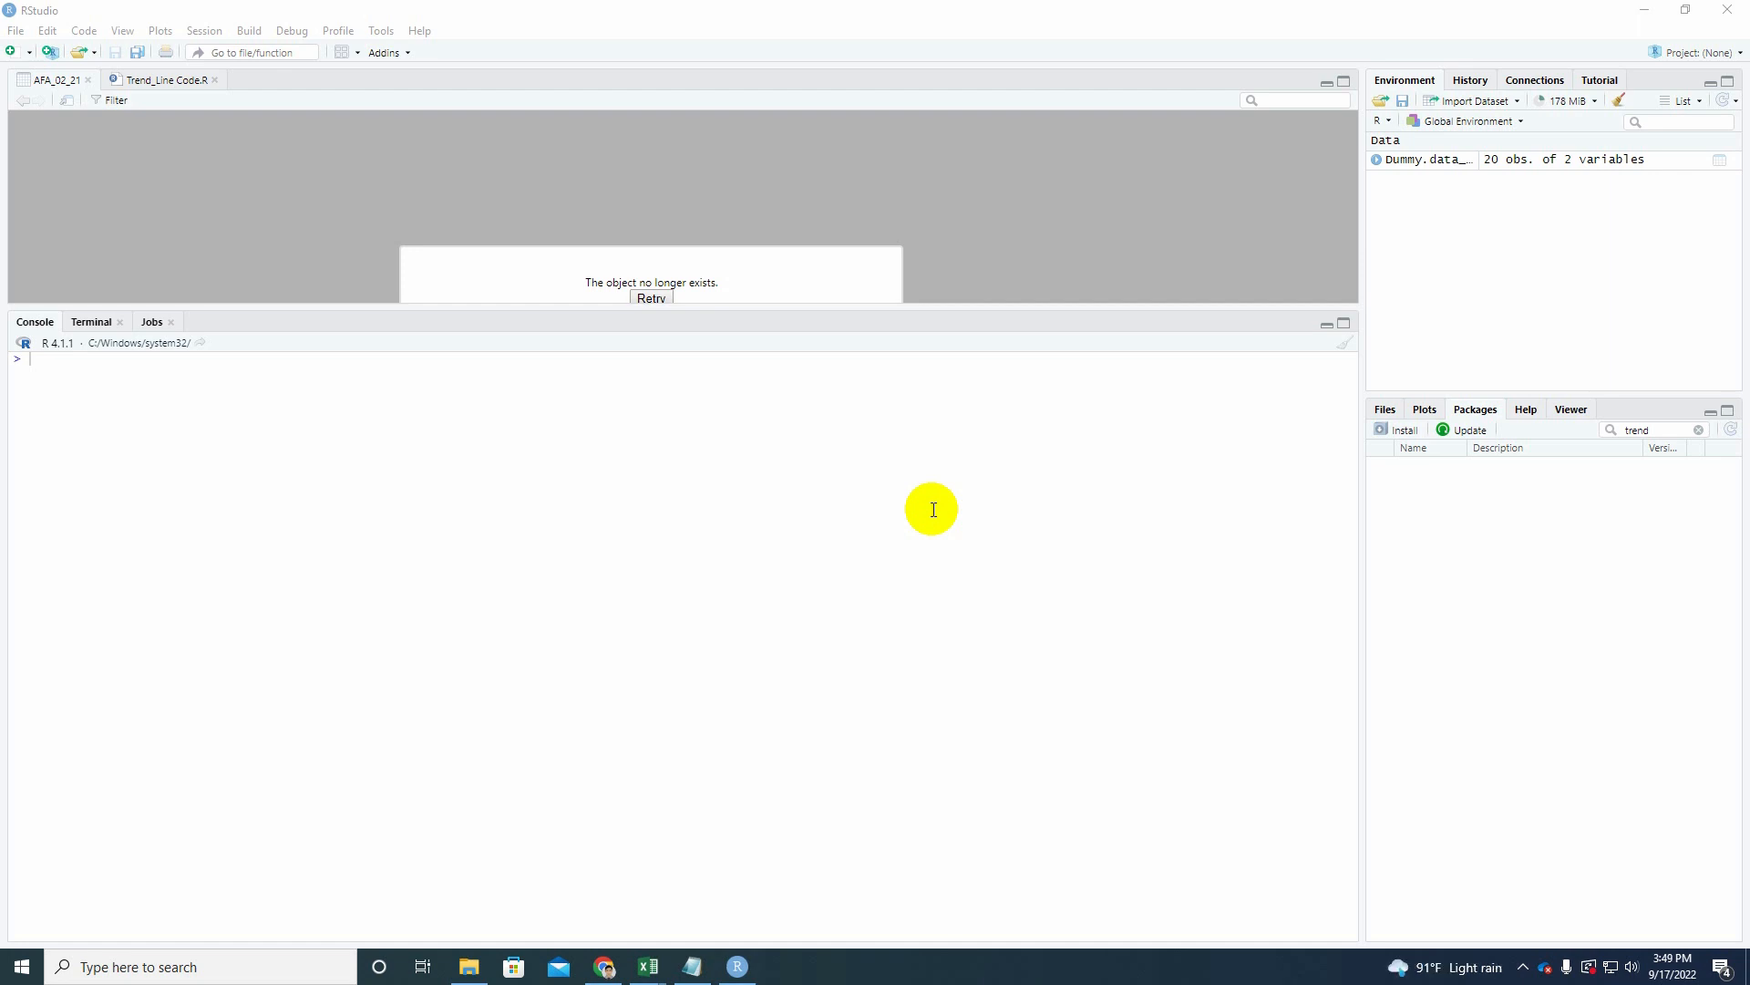
{"action": "mouse_move", "coordinate": [890, 548]}
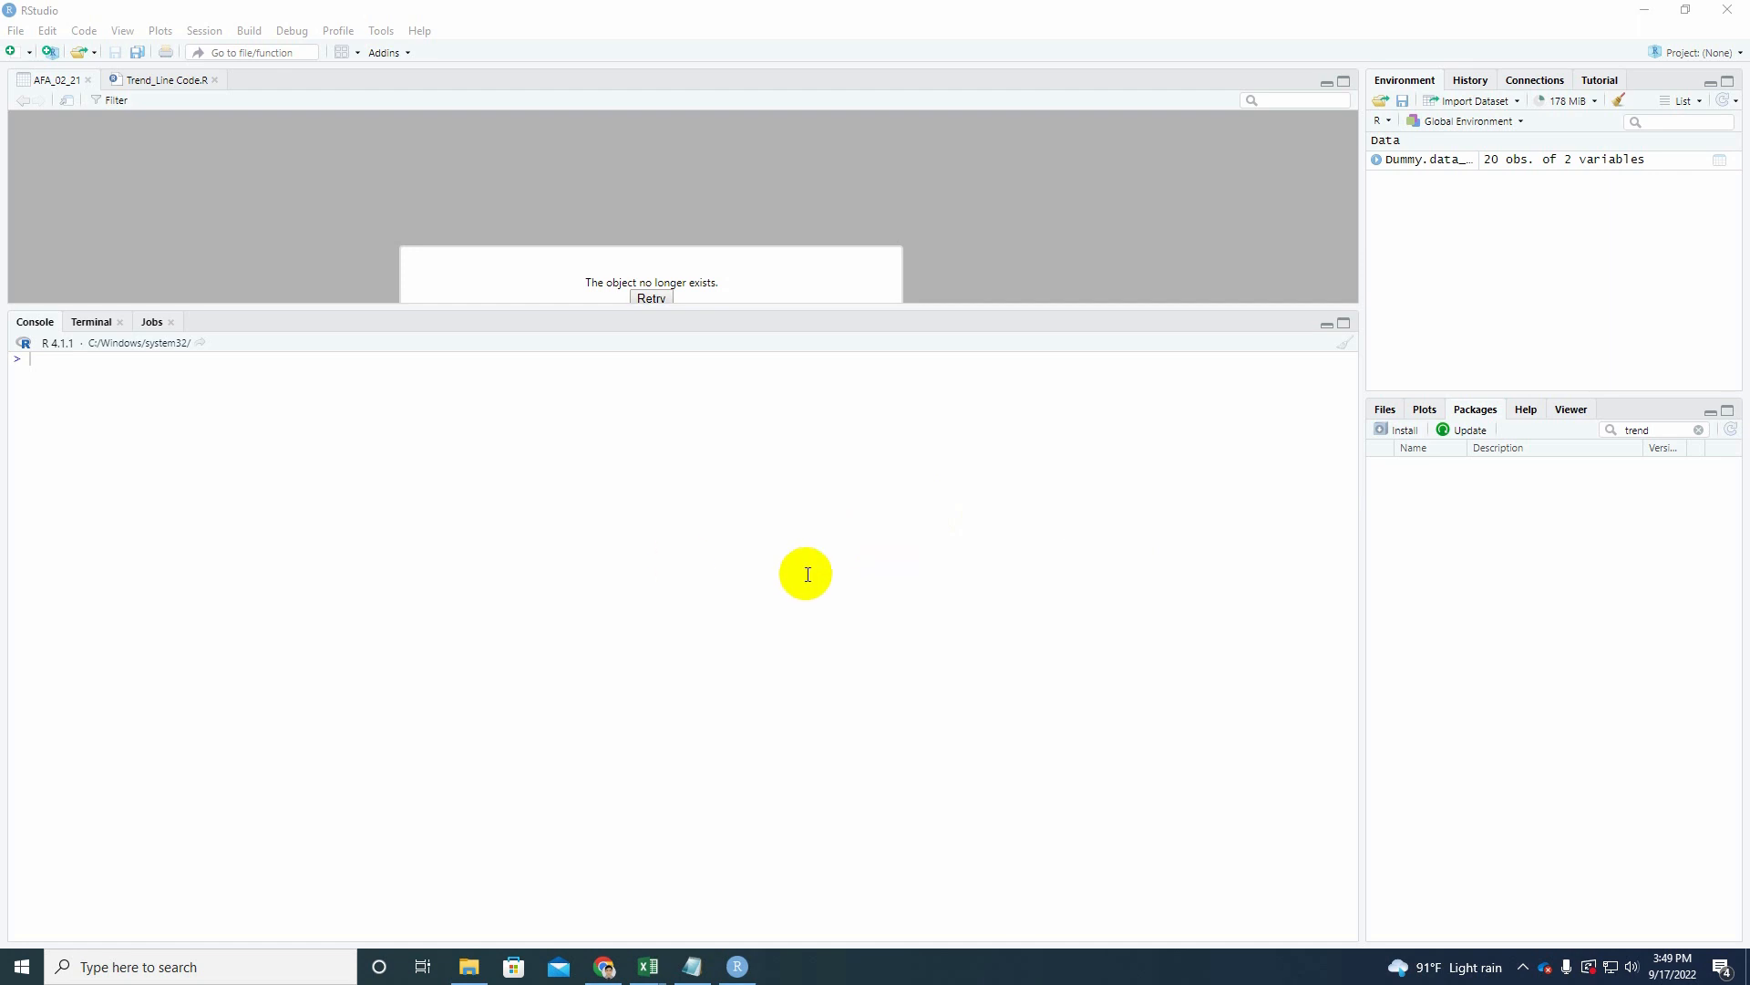
{"action": "mouse_move", "coordinate": [749, 506]}
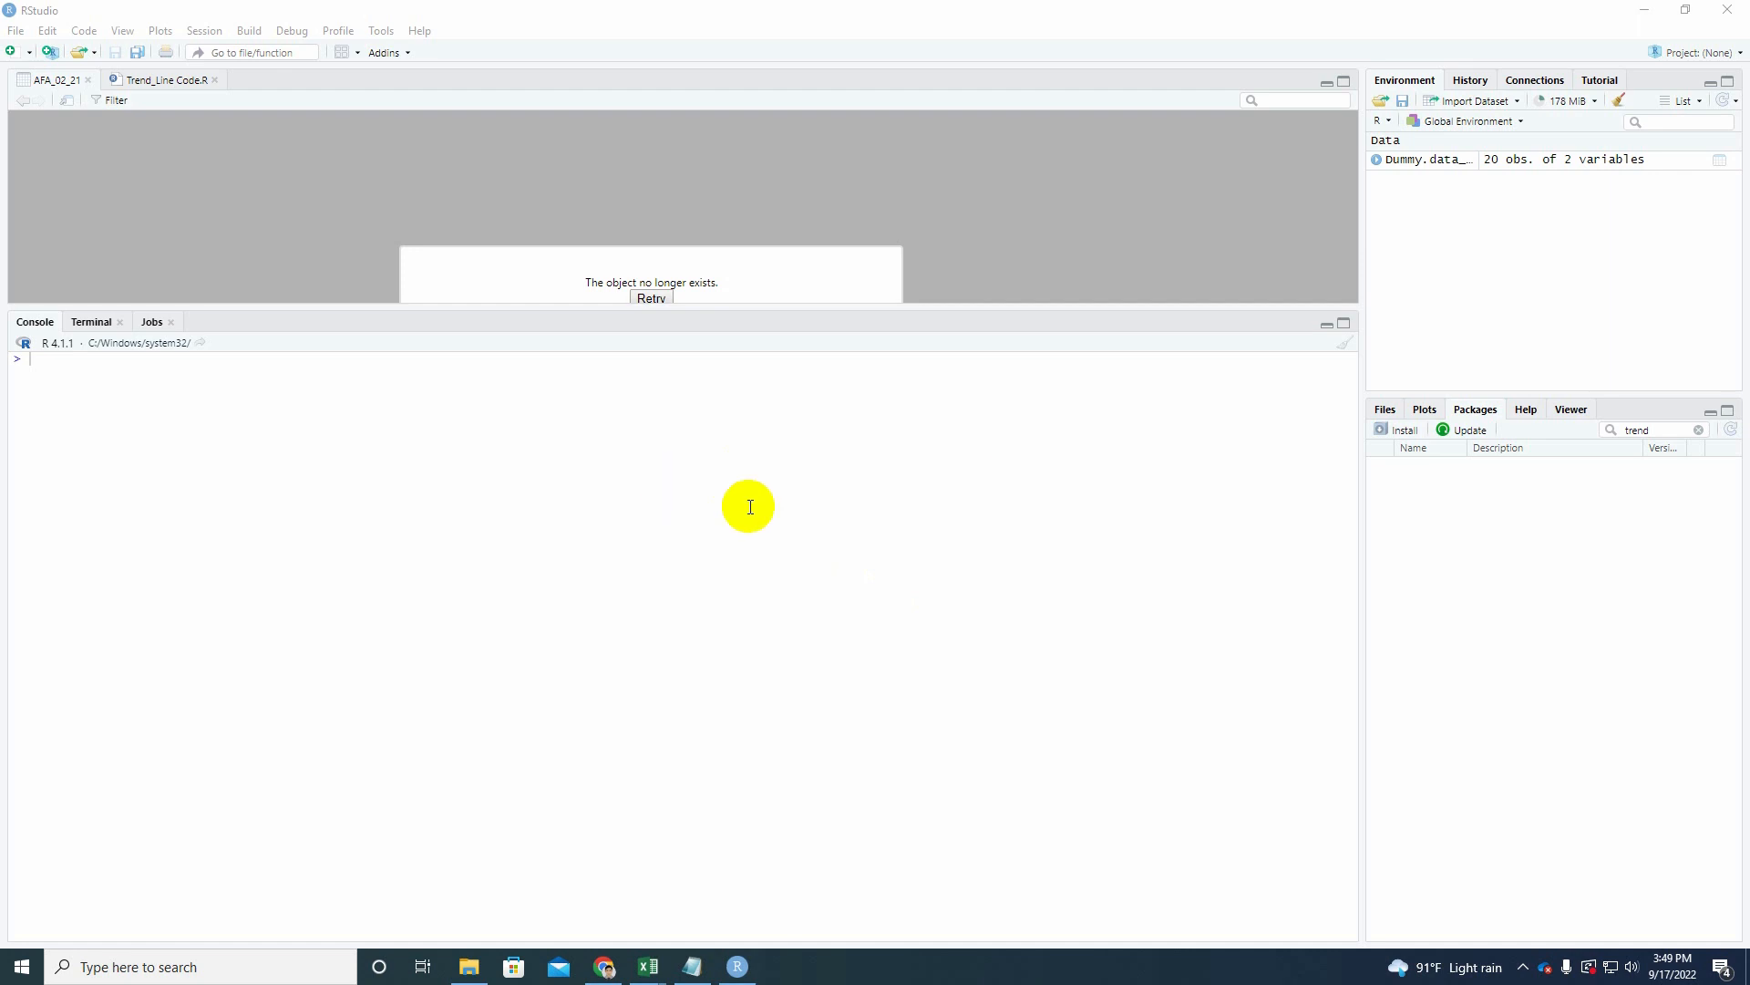
{"action": "mouse_move", "coordinate": [754, 626]}
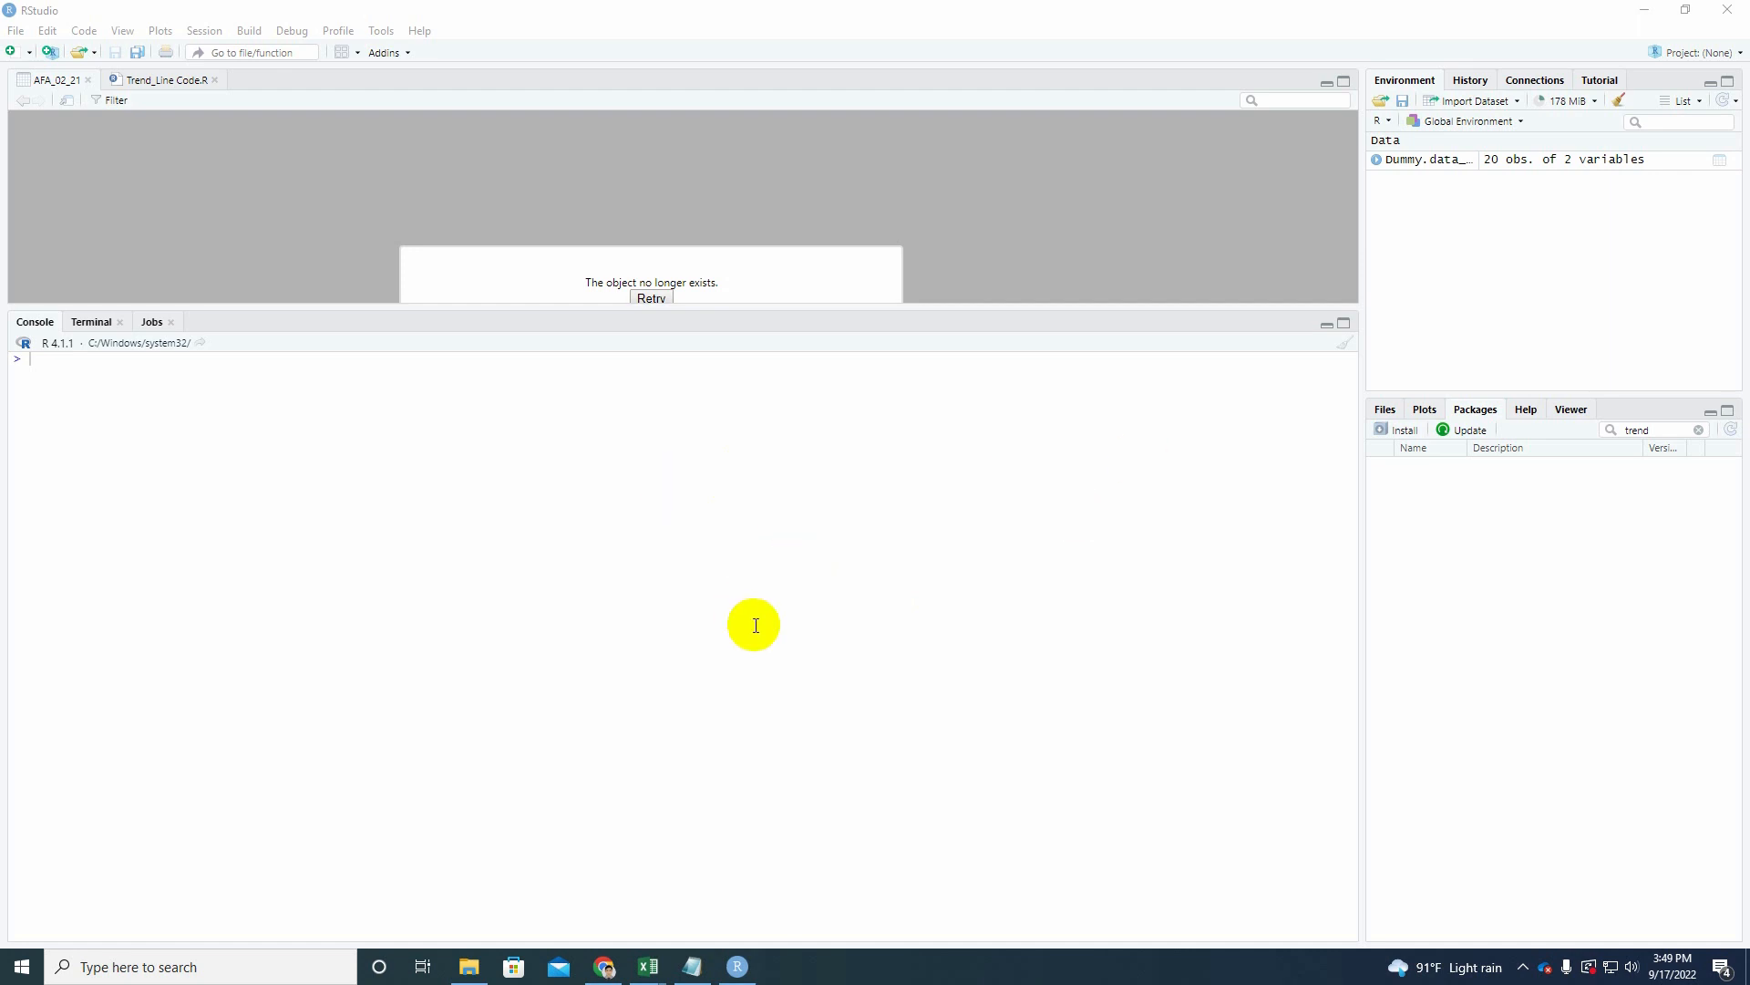
{"action": "mouse_move", "coordinate": [148, 179]}
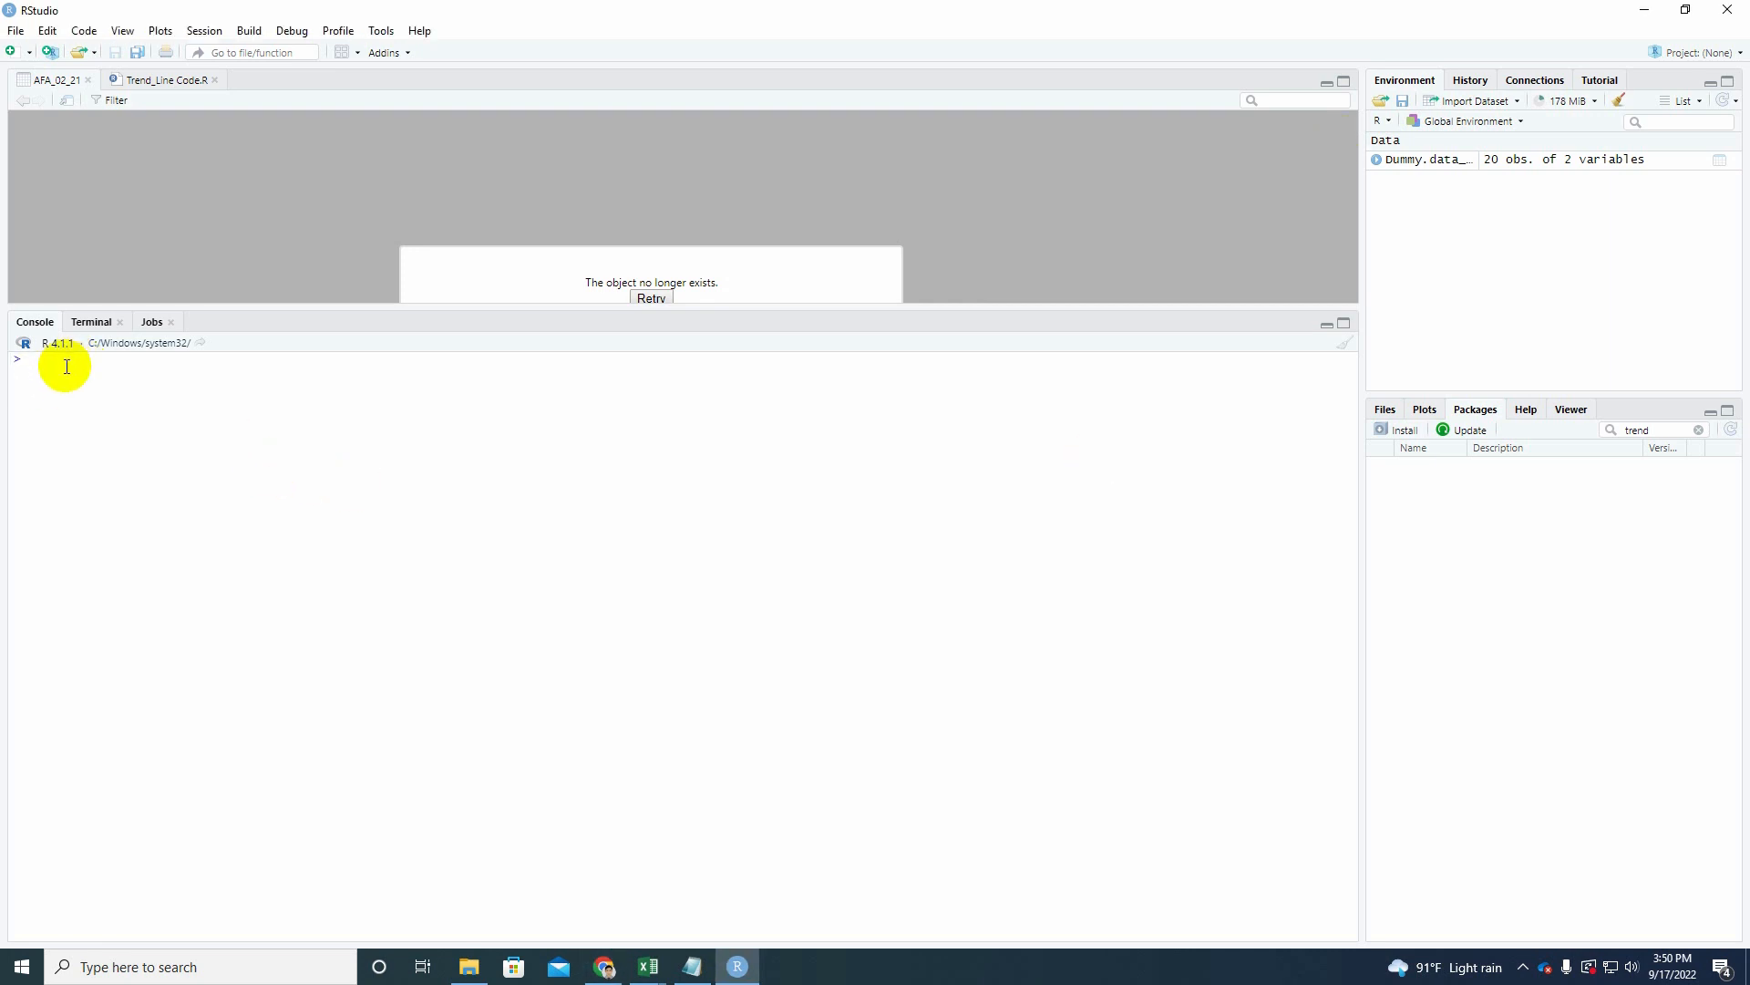
Run install.packages("trend") in the Console.
{"action": "type", "text": "install.packages("}
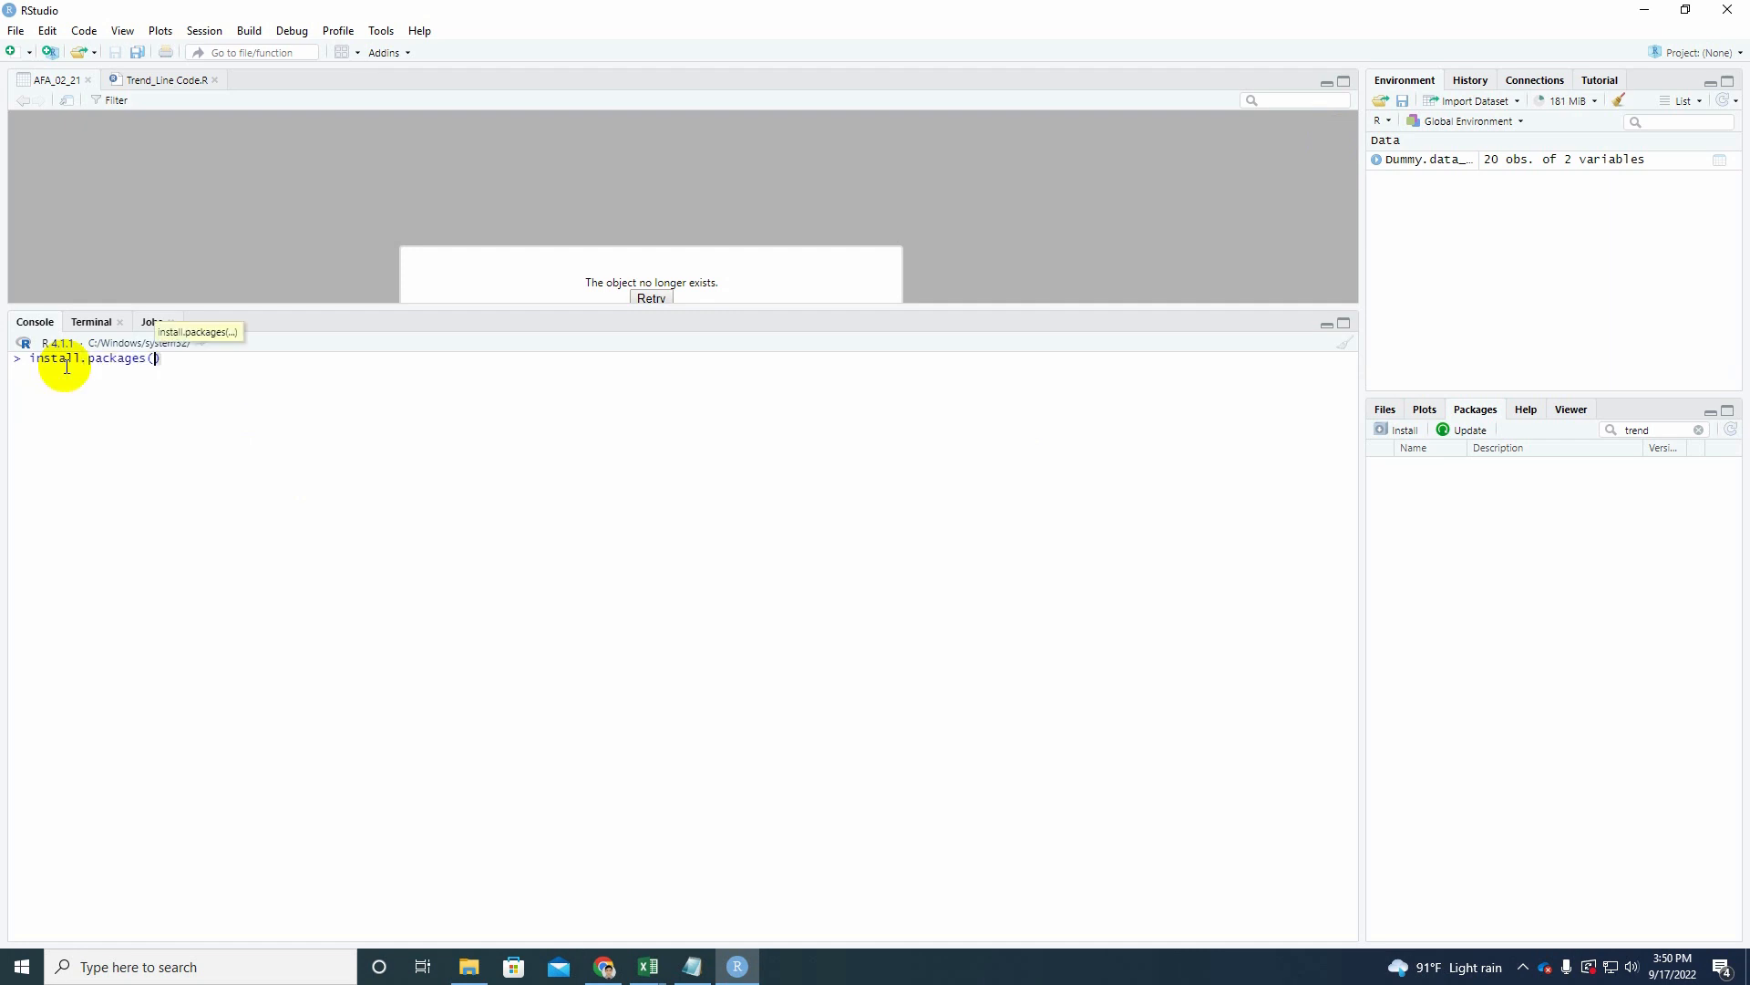
{"action": "type", "text": "\"\""}
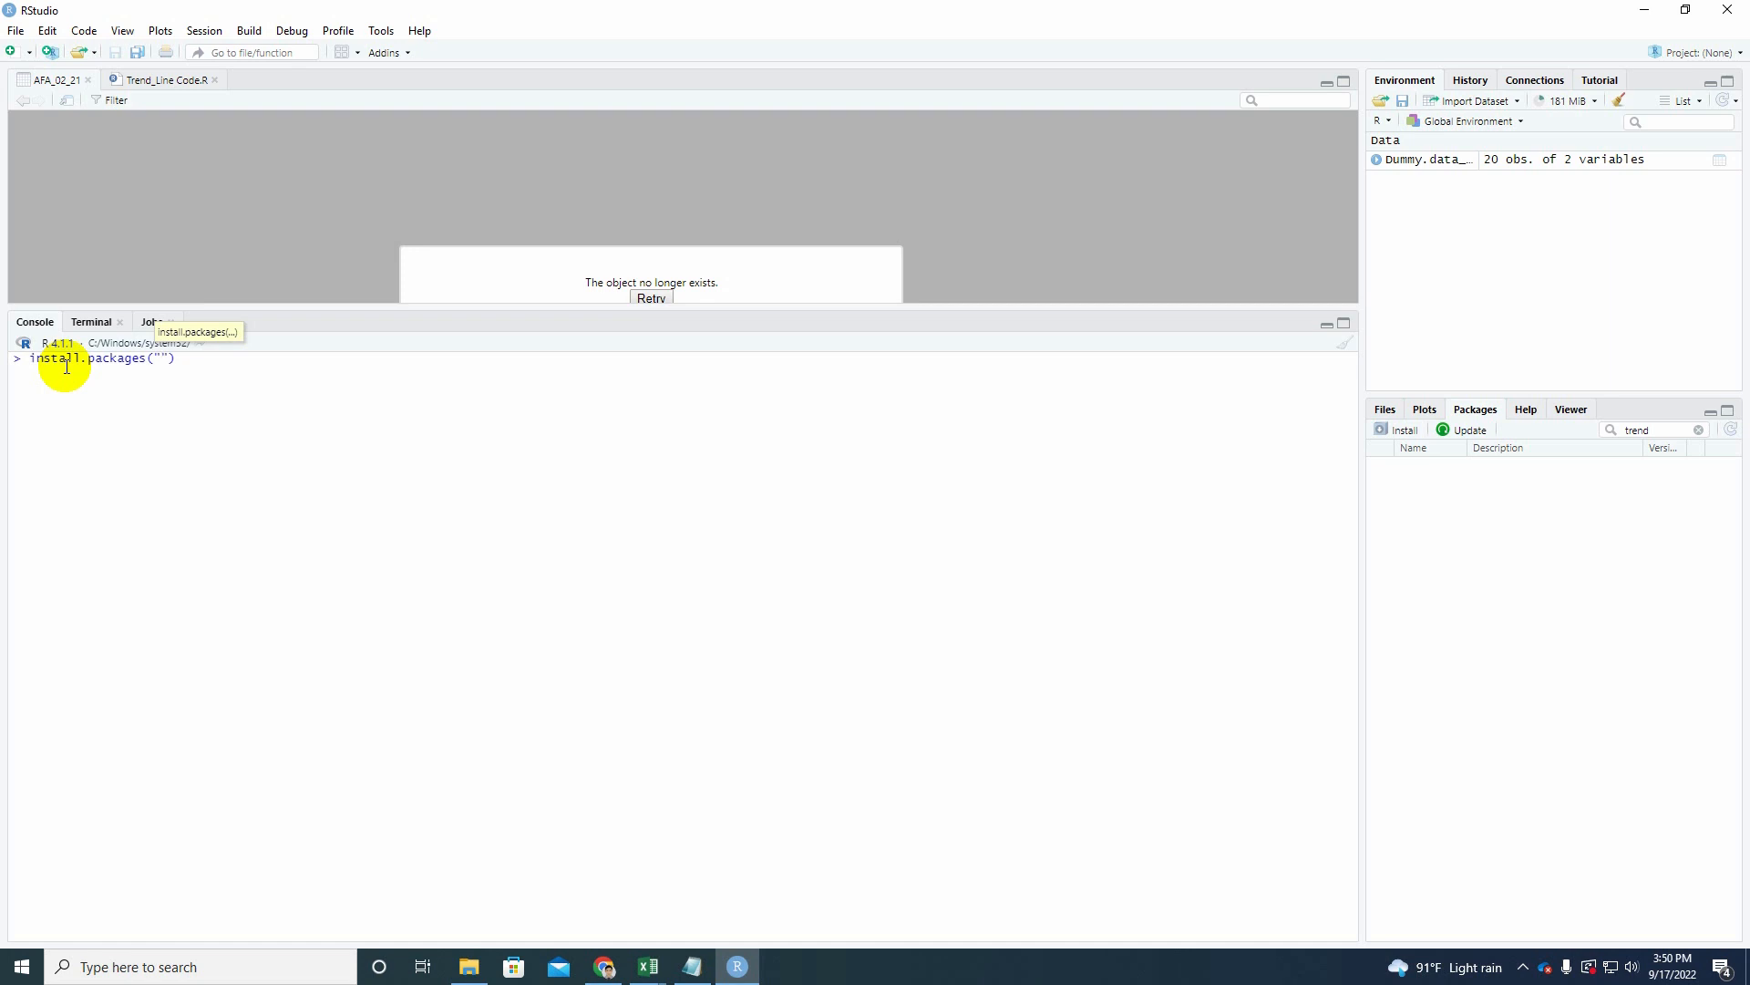
{"action": "type", "text": "trend"}
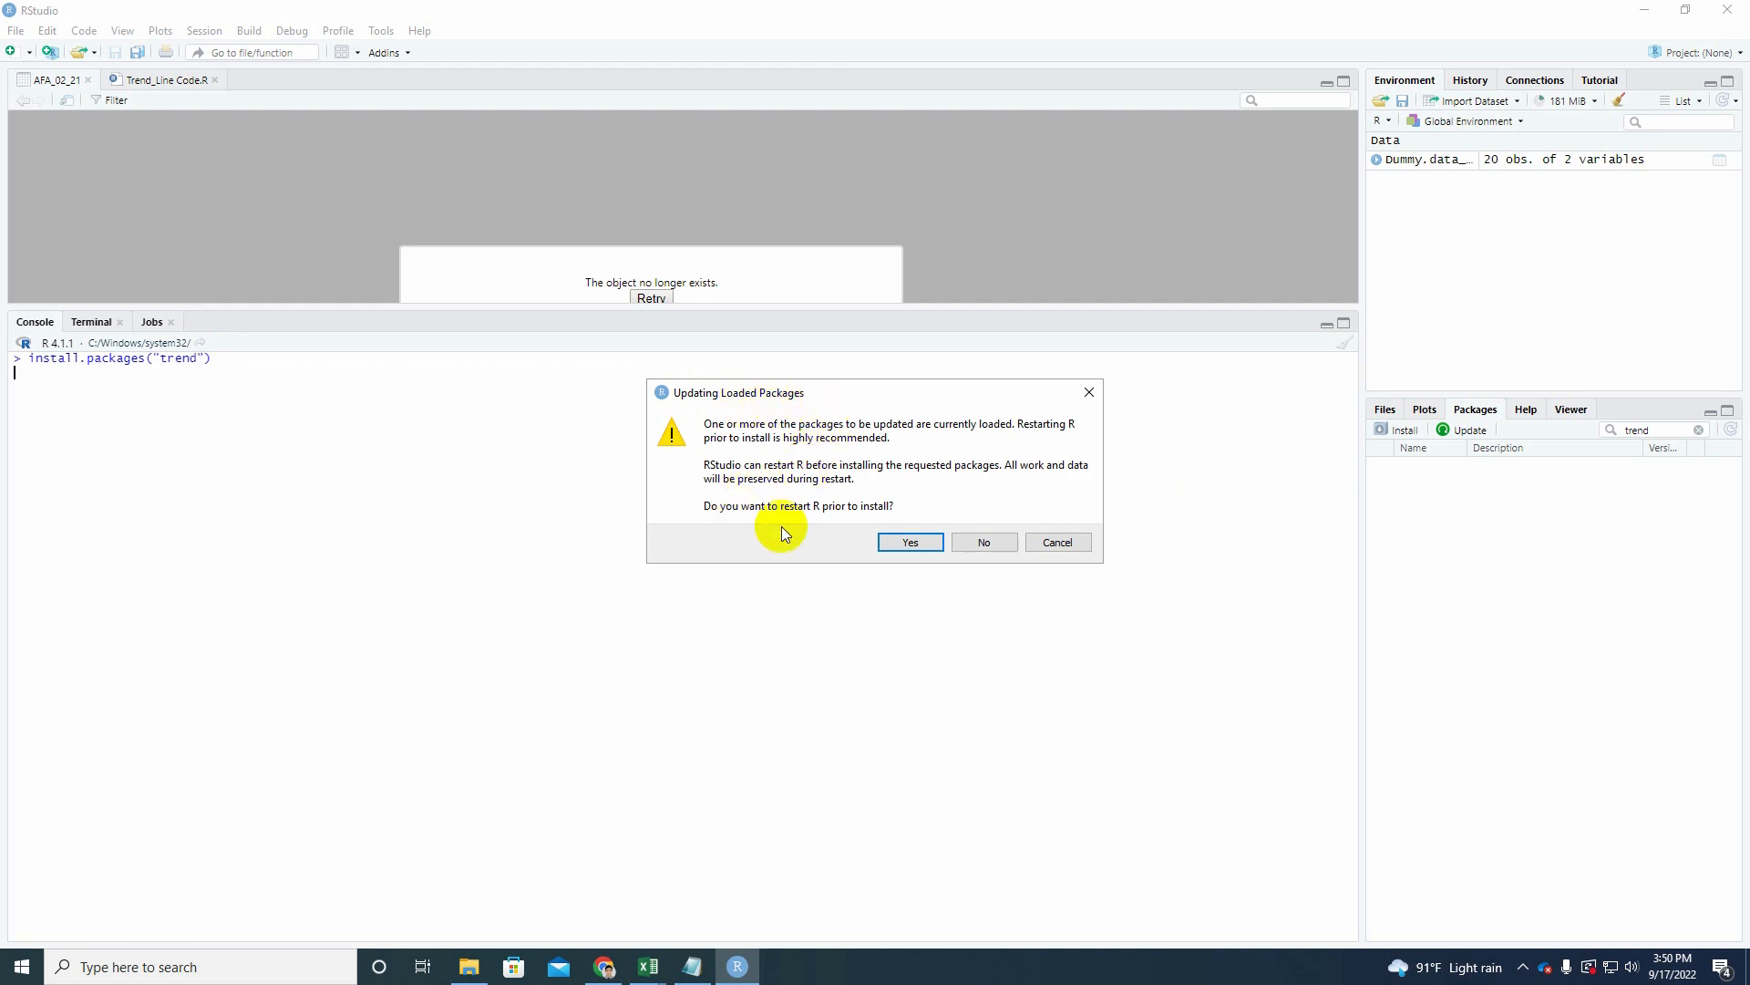
Confirm restarting R so the trend package 1.1.4 installs.
{"action": "left_click", "coordinate": [908, 542]}
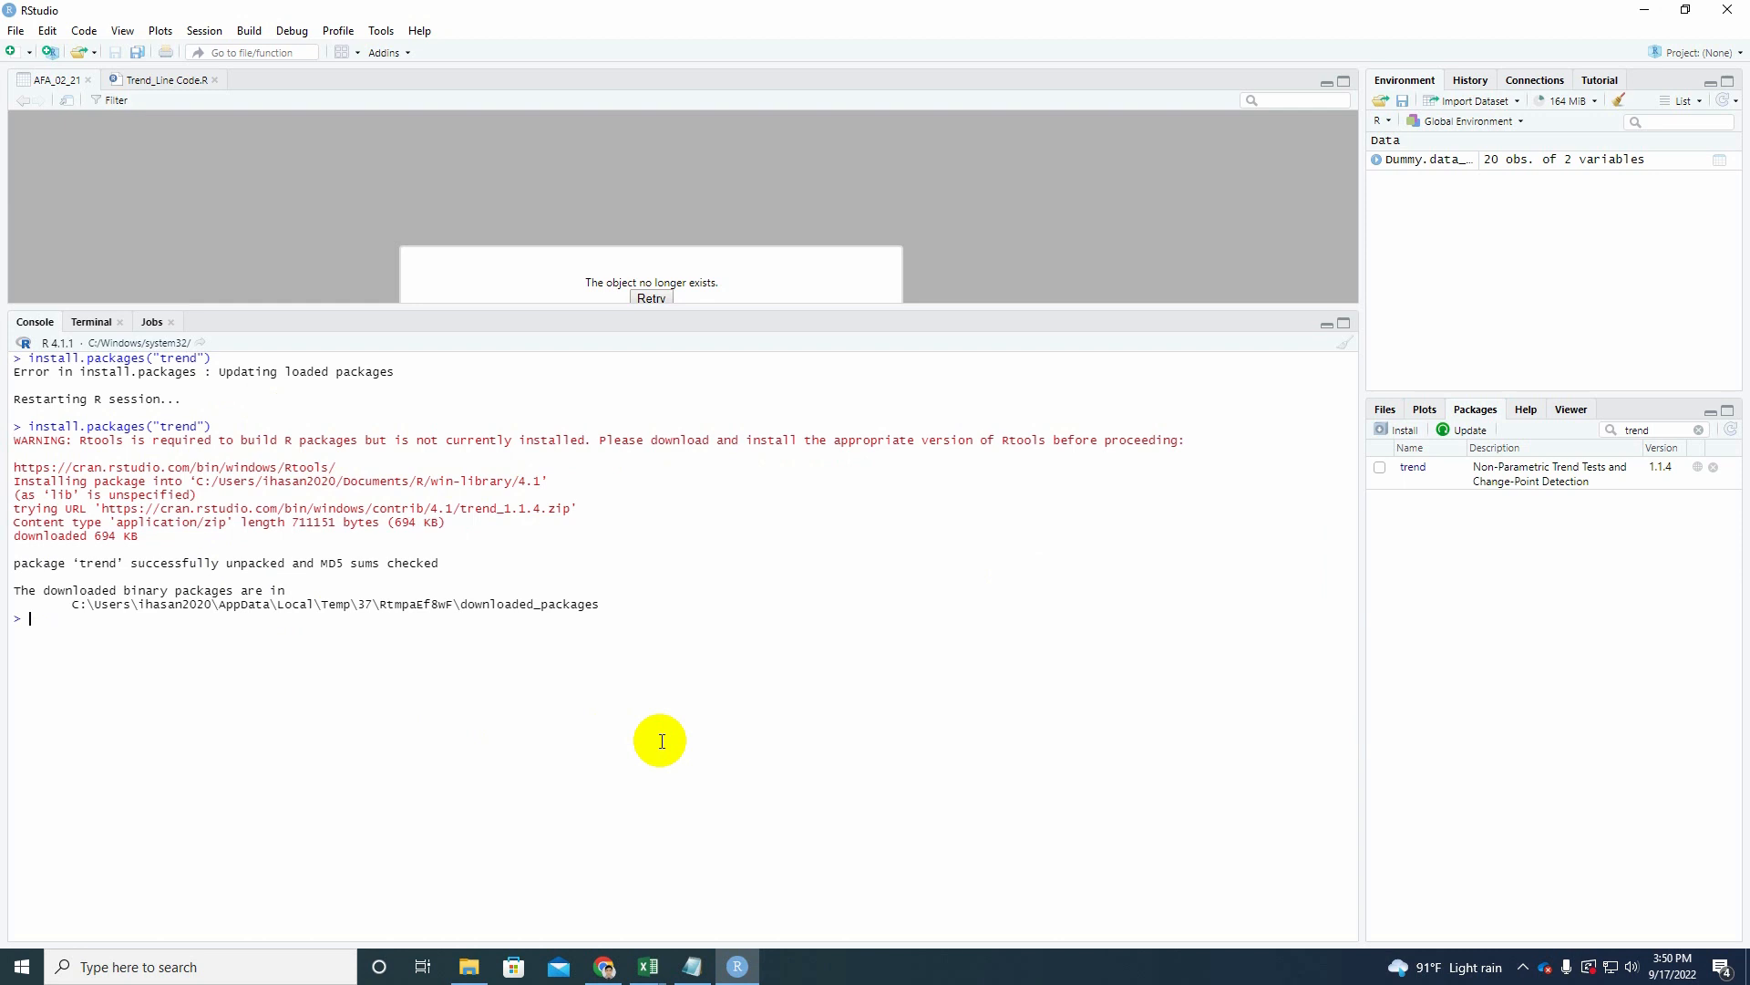
{"action": "mouse_move", "coordinate": [349, 652]}
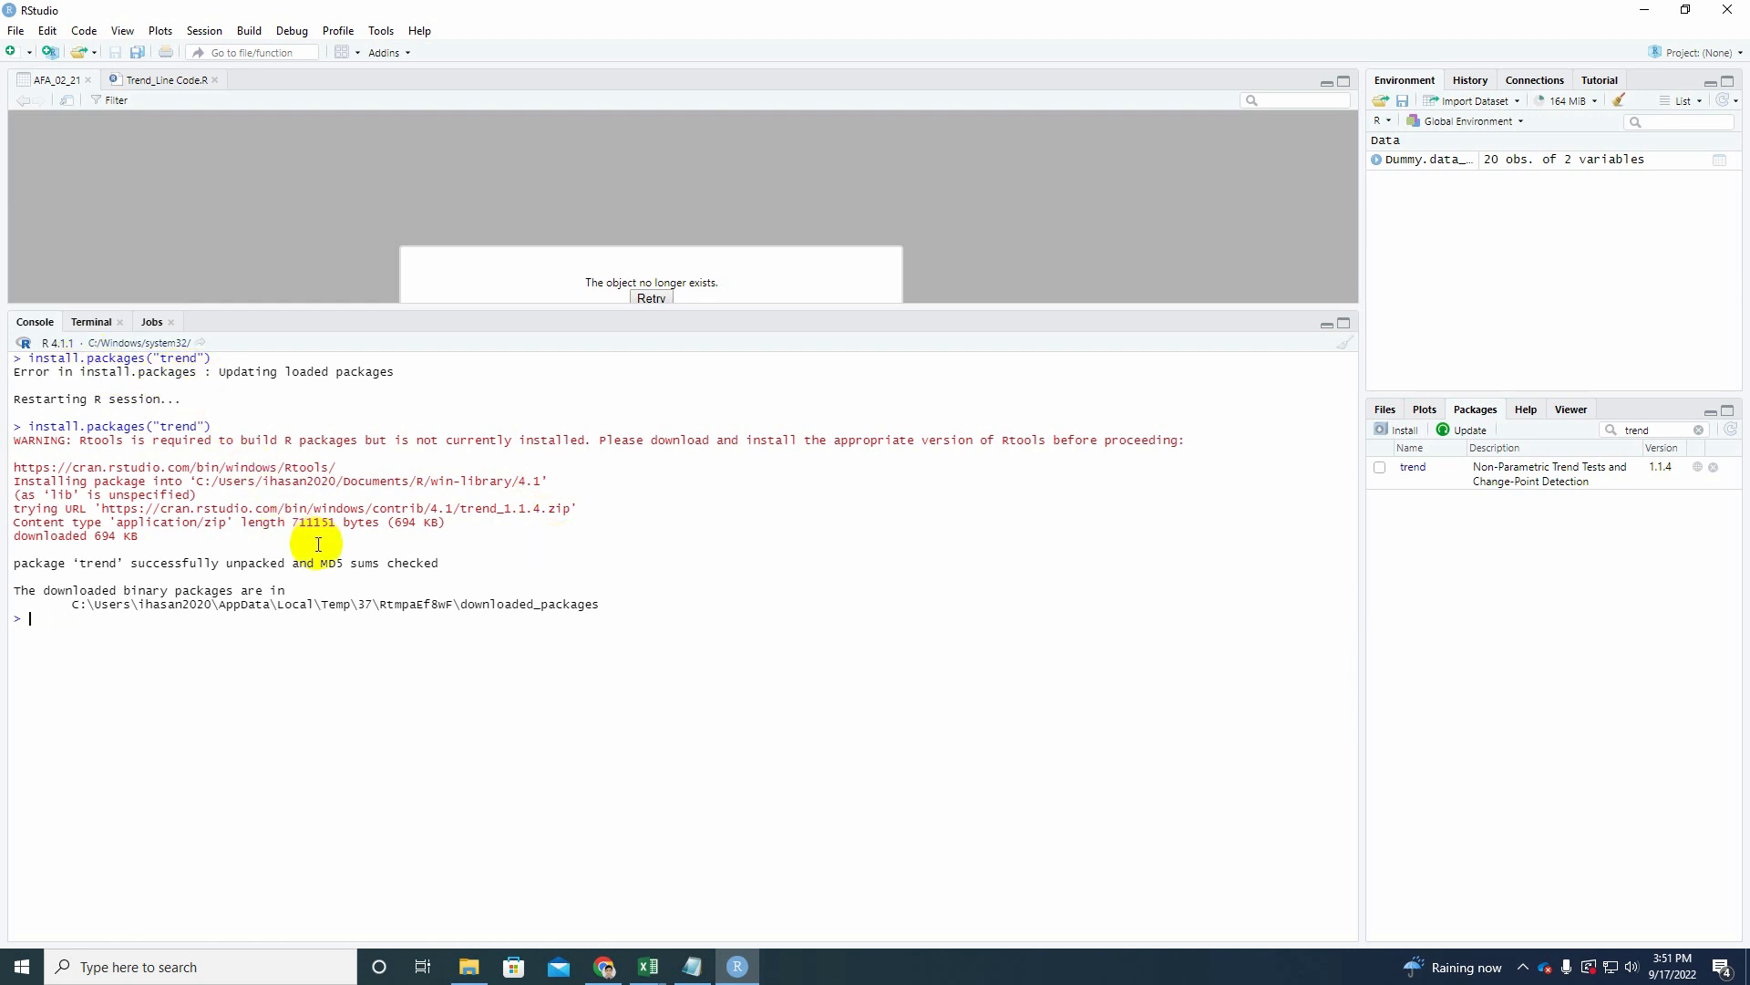
{"action": "mouse_move", "coordinate": [308, 706]}
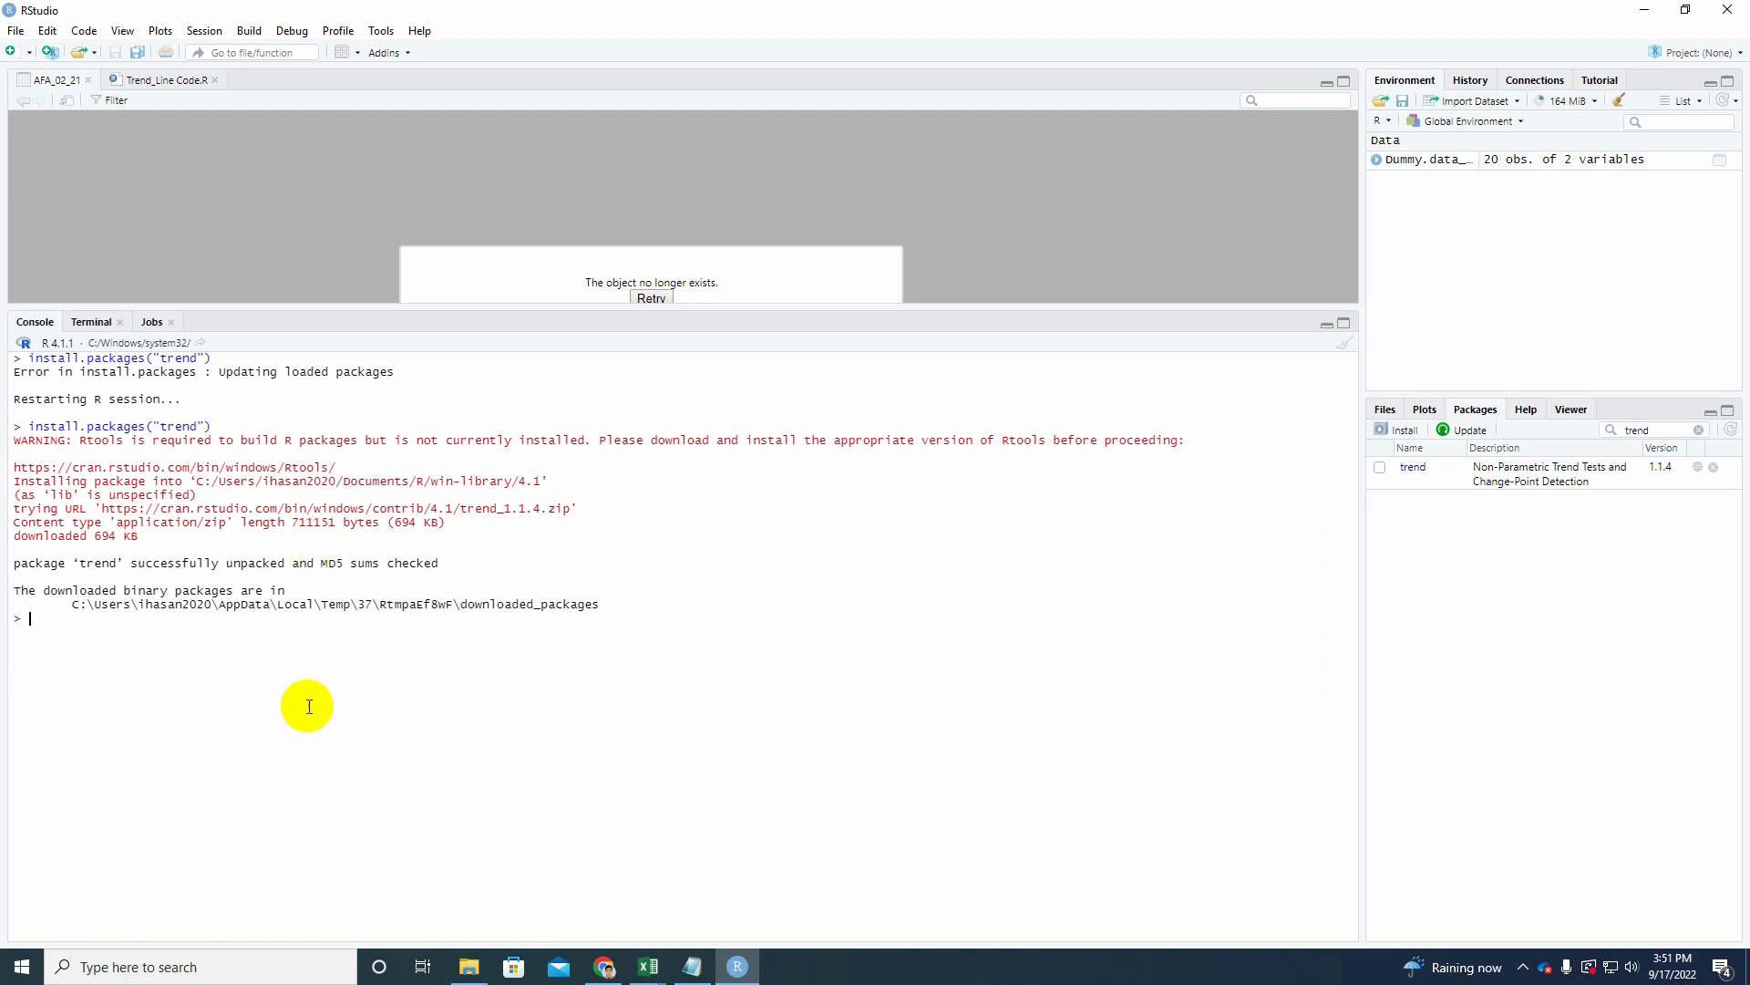
{"action": "mouse_move", "coordinate": [1429, 467]}
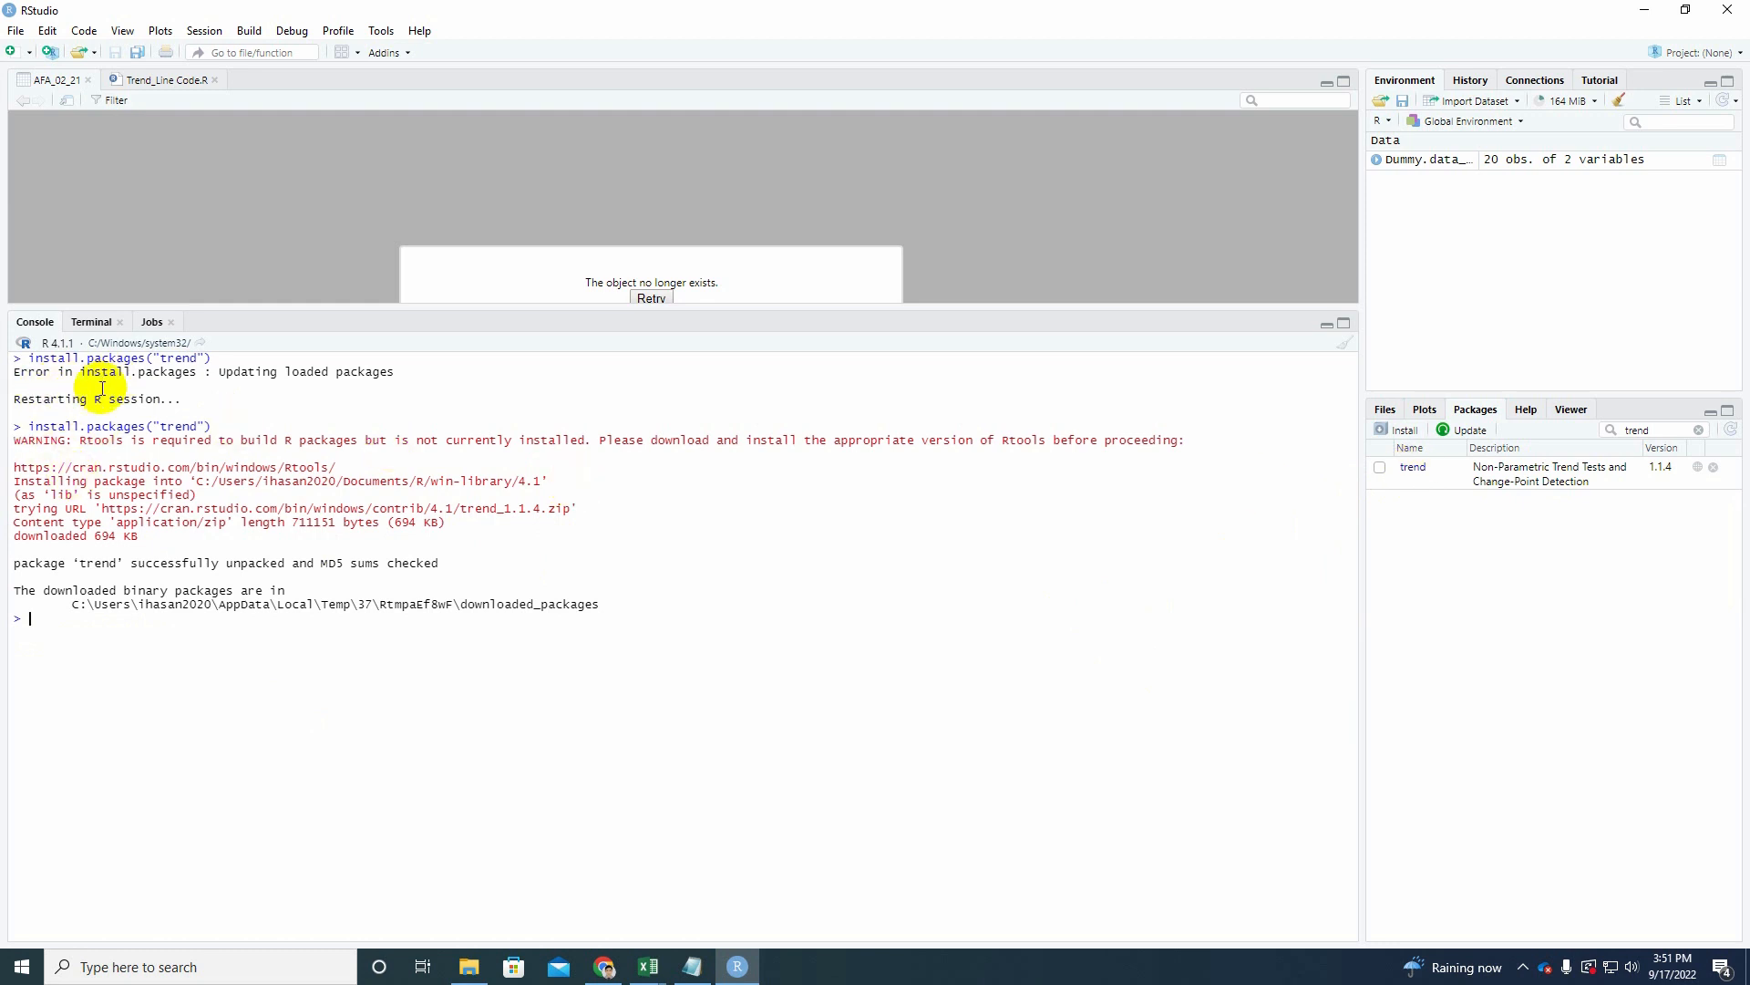
{"action": "mouse_move", "coordinate": [1413, 467]}
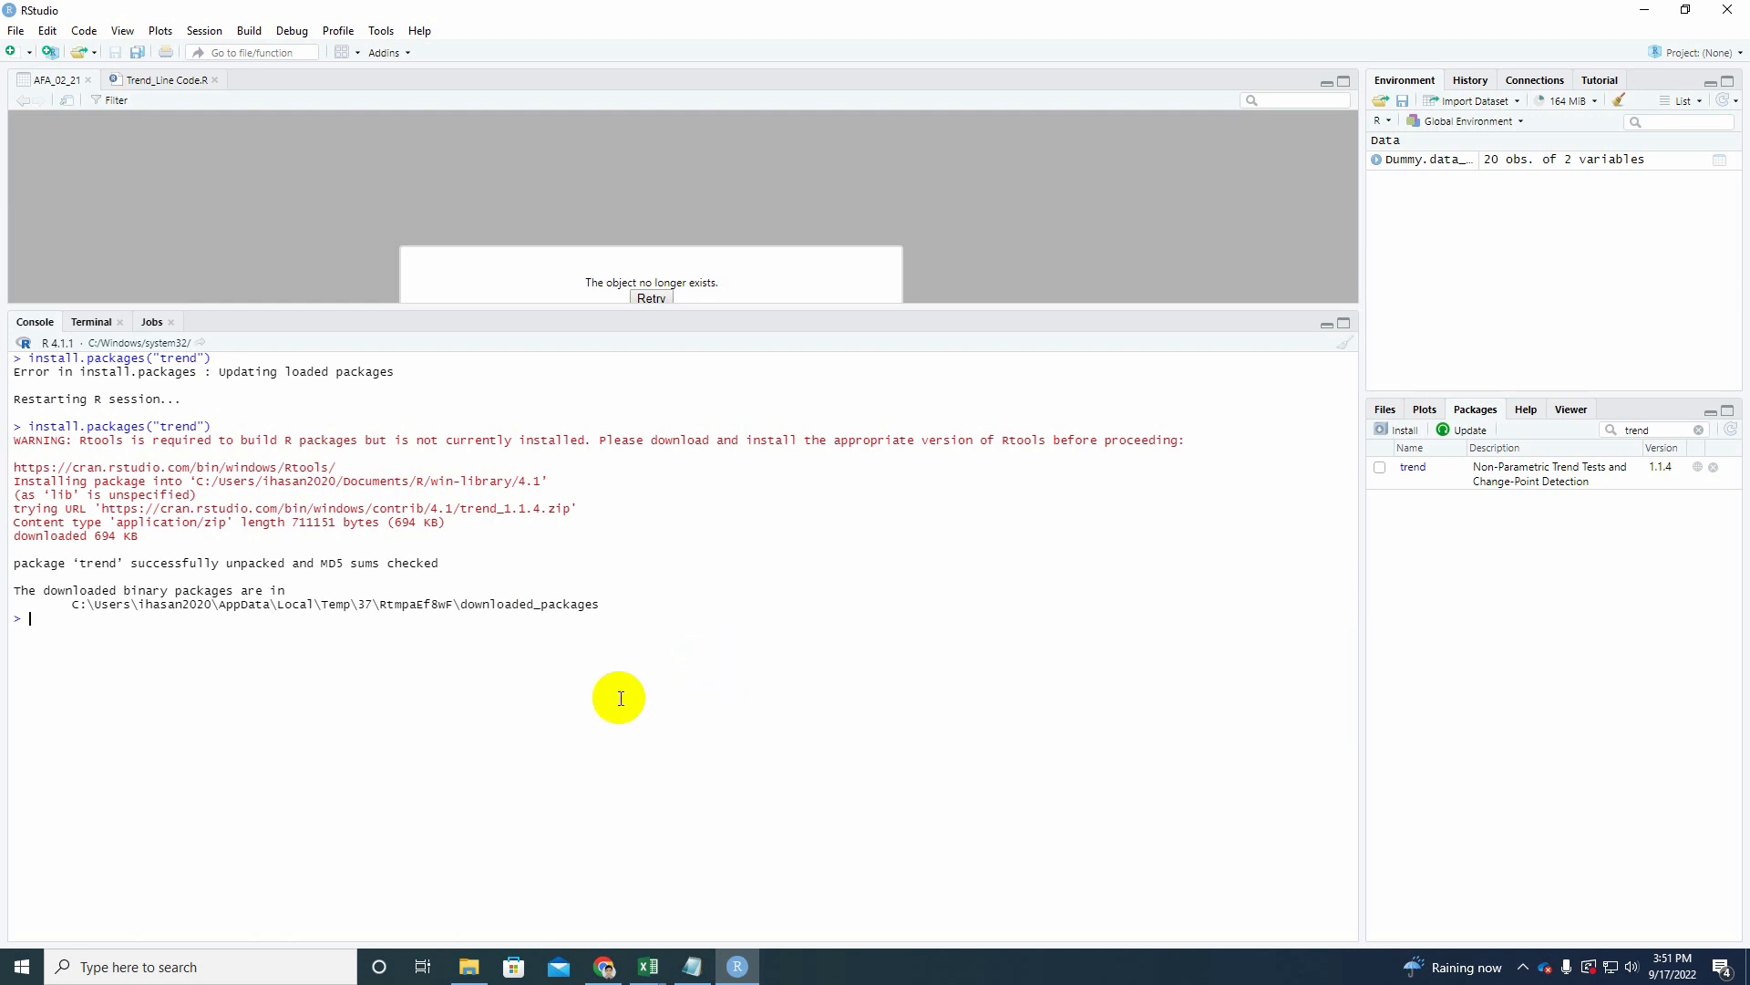
{"action": "mouse_move", "coordinate": [715, 569]}
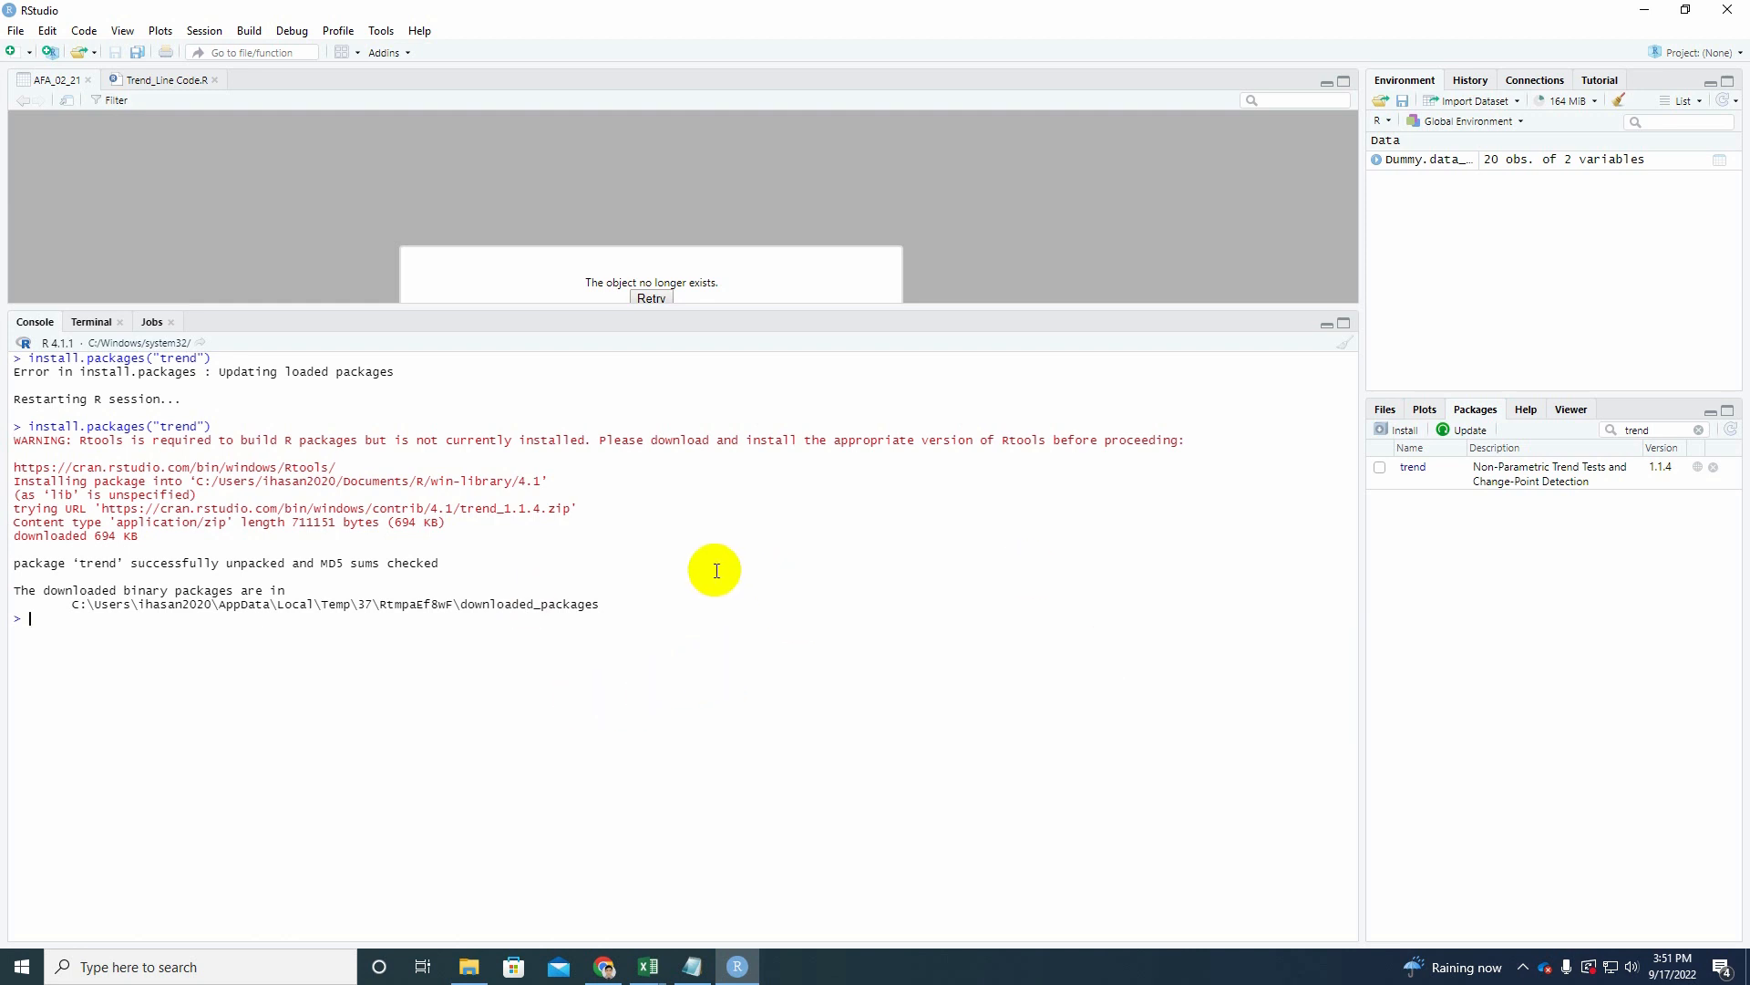
{"action": "mouse_move", "coordinate": [682, 526]}
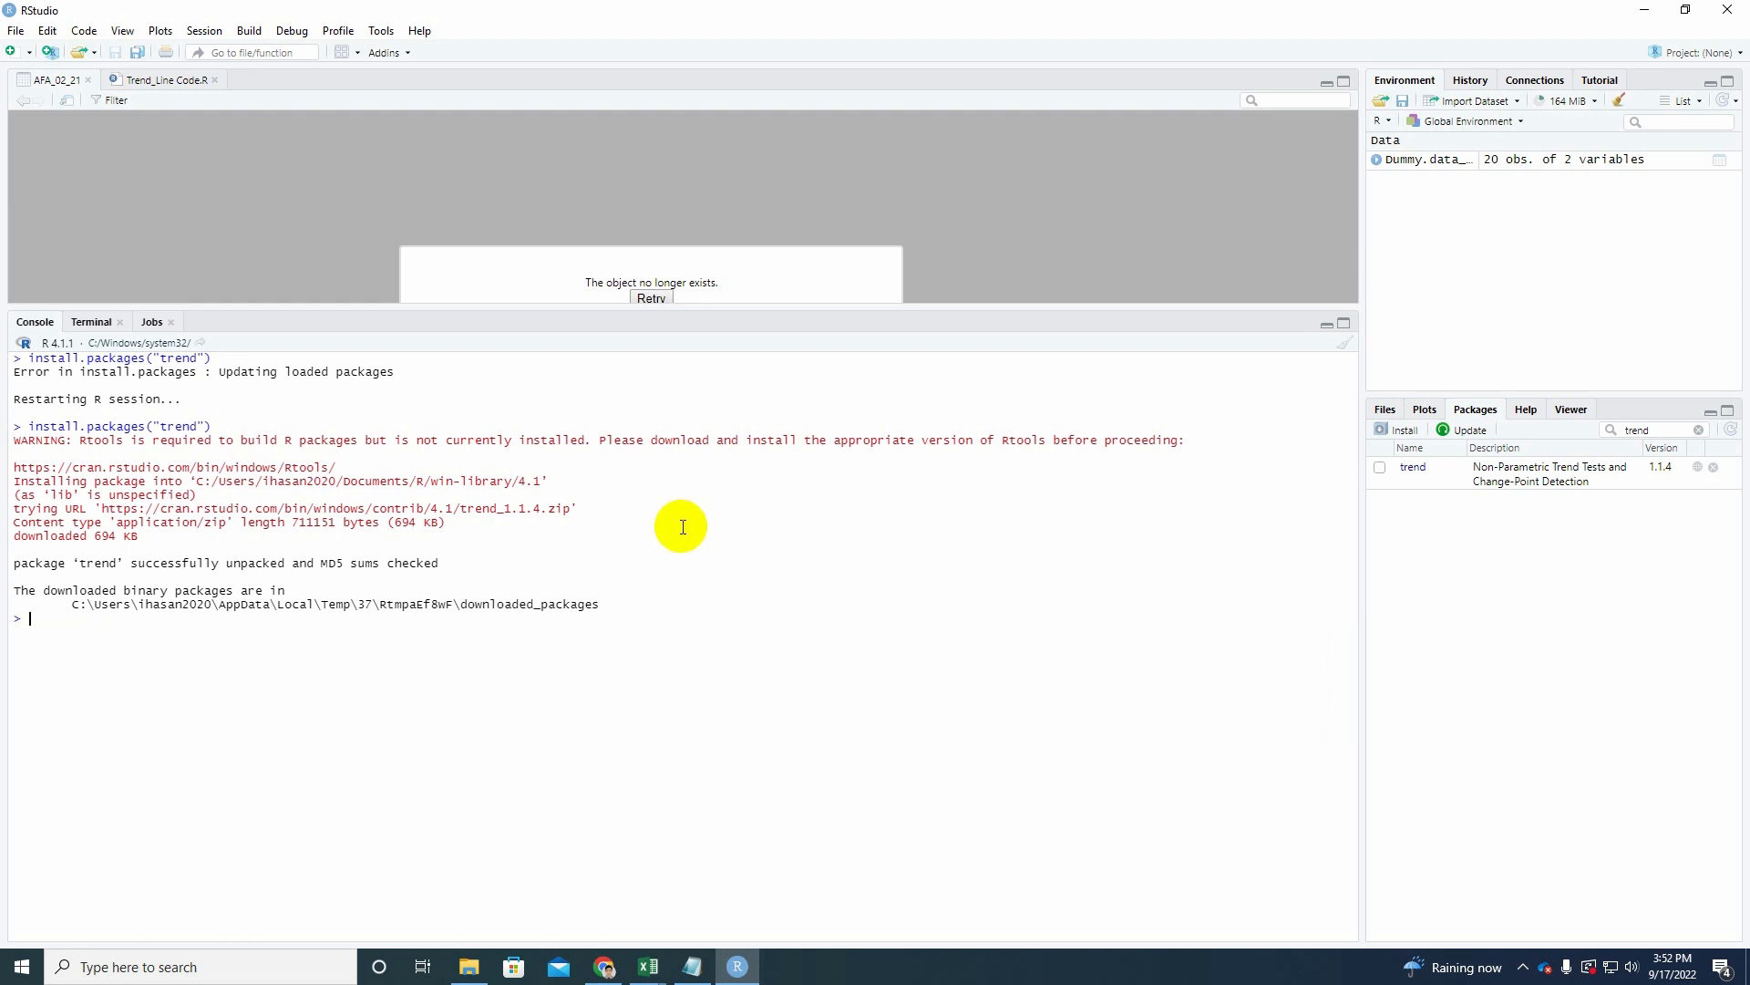
{"action": "mouse_move", "coordinate": [912, 562]}
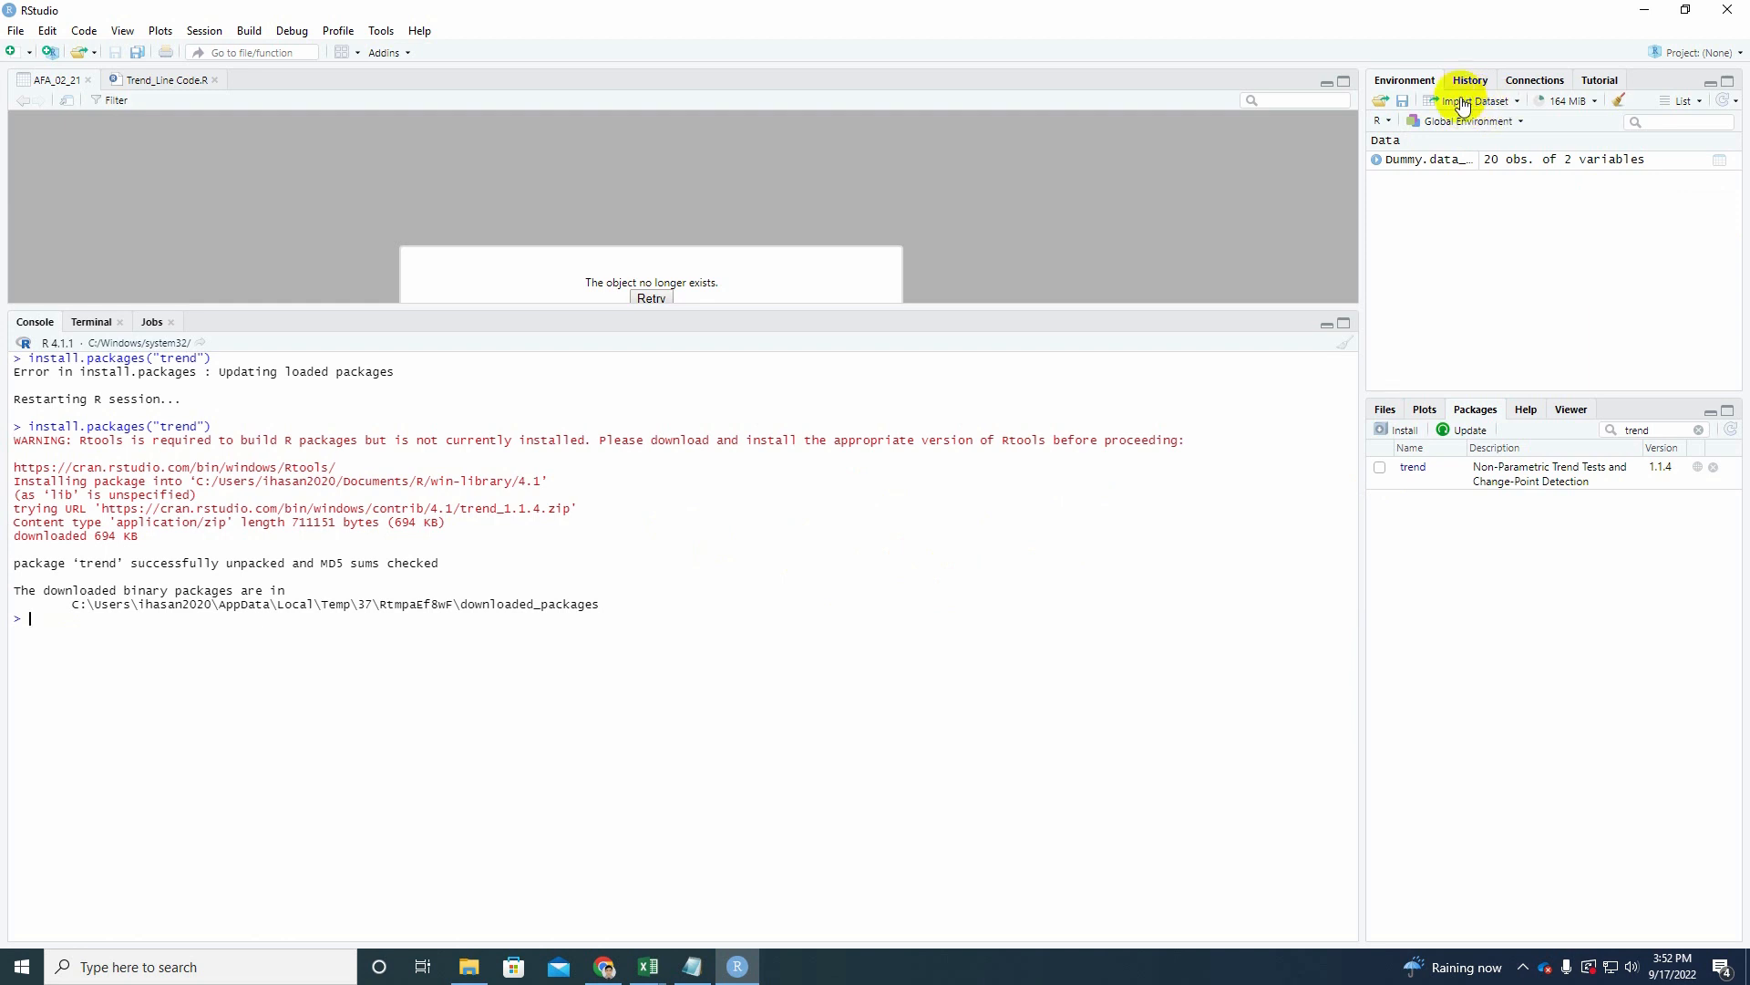
Start Import Dataset From Text (base) and browse Network Drive (G:) to the flood data folder.
{"action": "left_click", "coordinate": [1473, 101]}
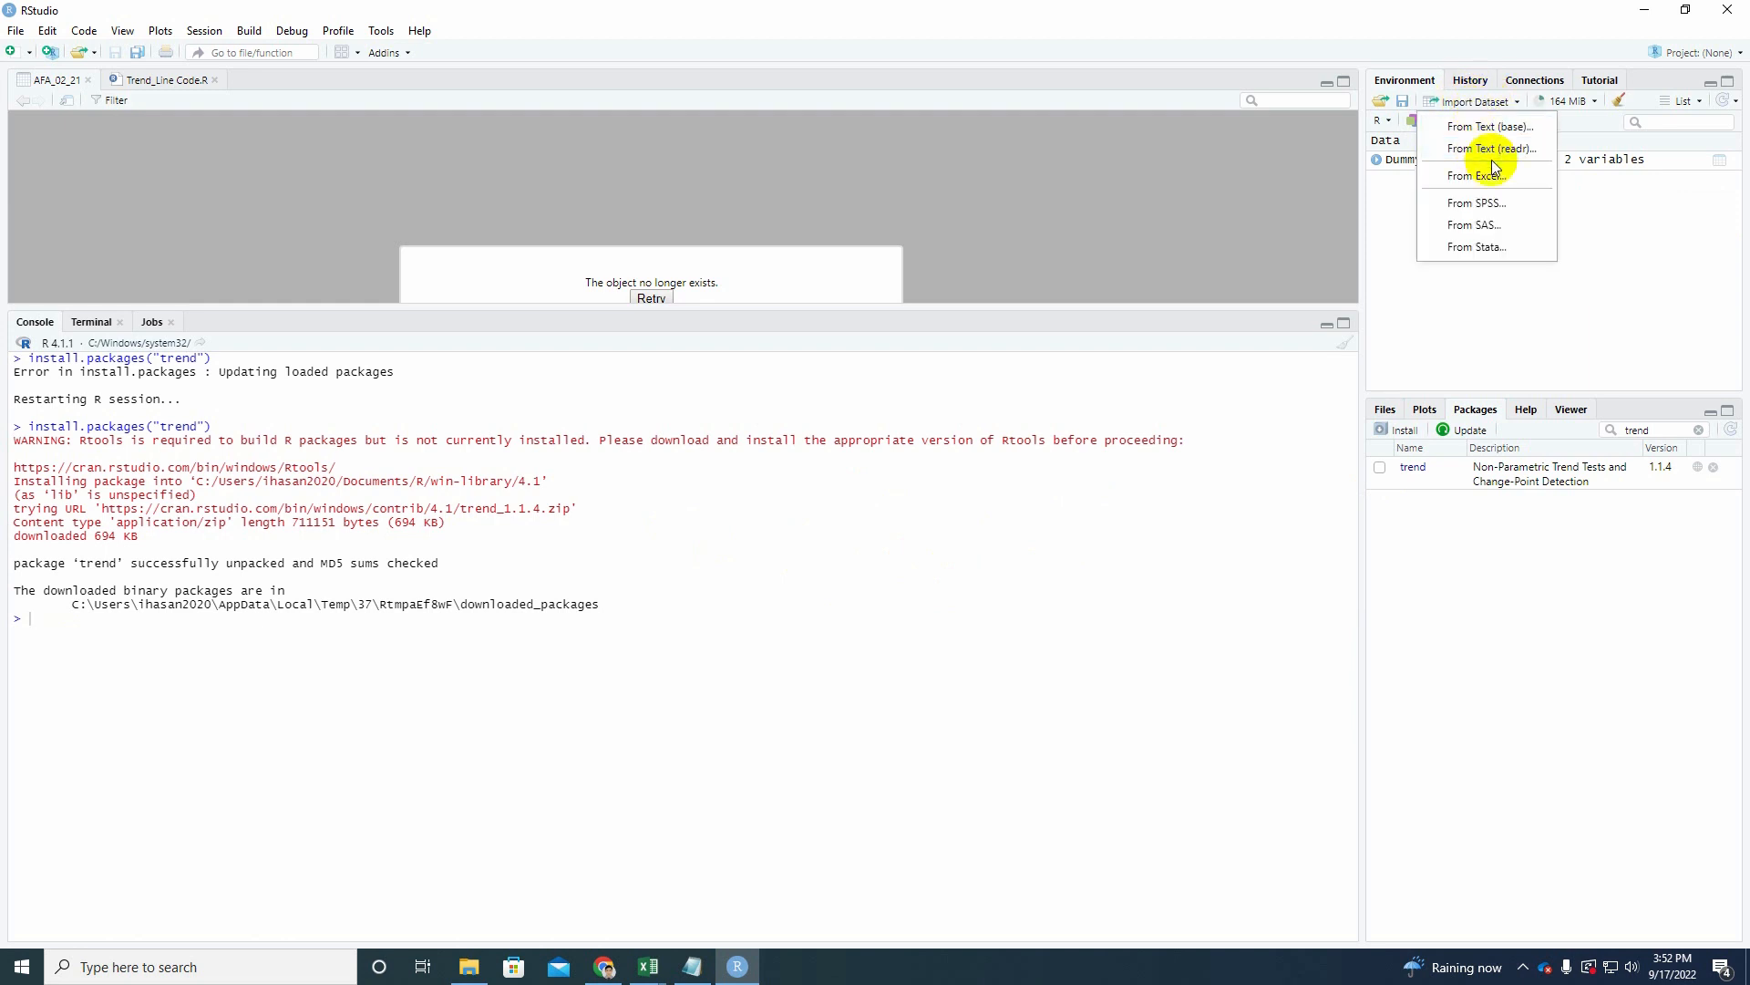
{"action": "mouse_move", "coordinate": [1479, 247]}
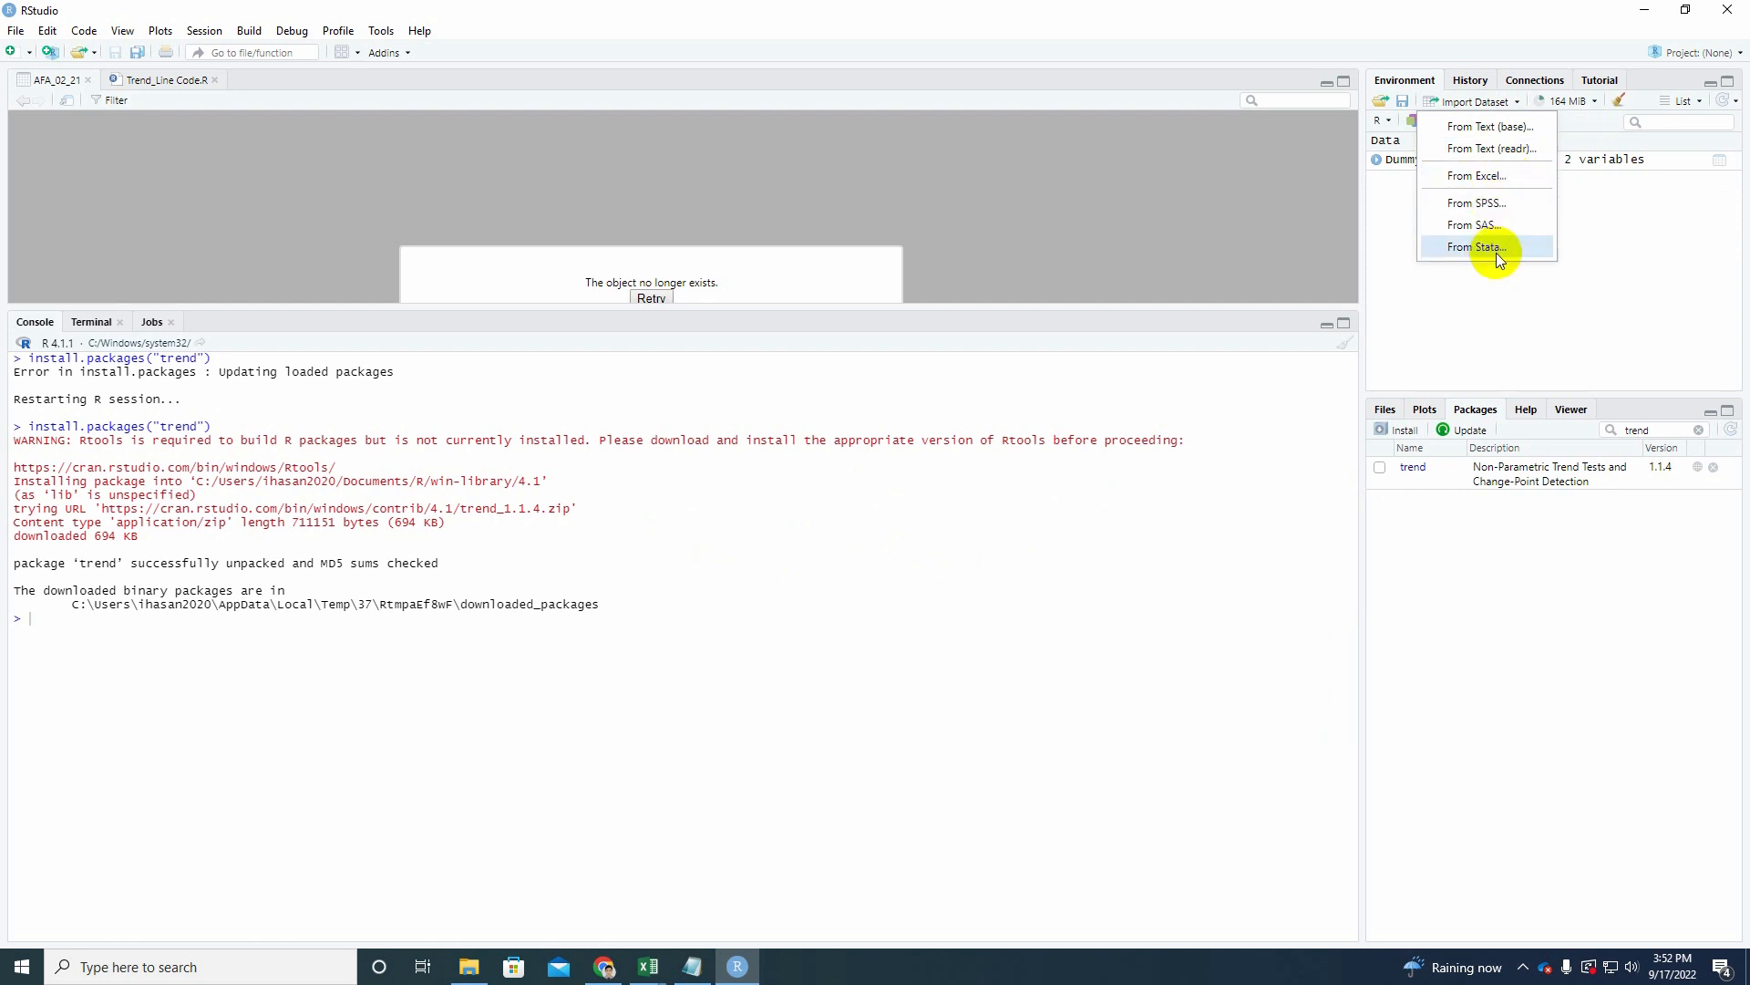
{"action": "mouse_move", "coordinate": [1482, 129]}
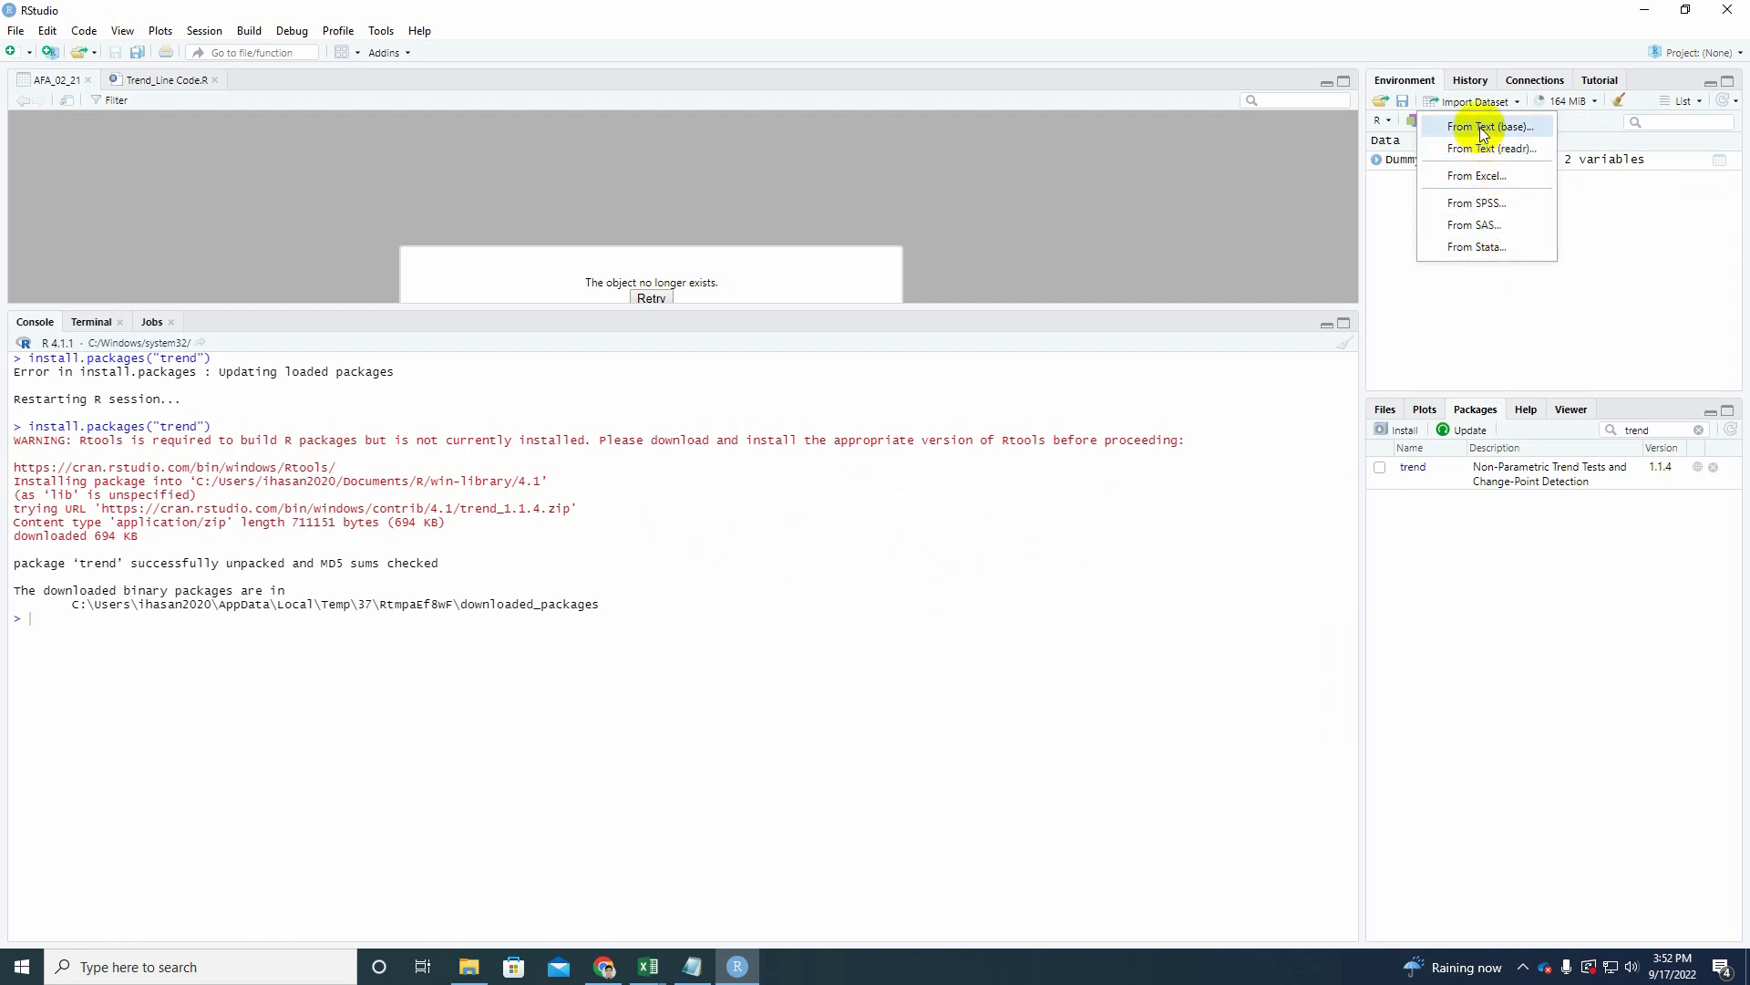
{"action": "left_click", "coordinate": [1490, 125]}
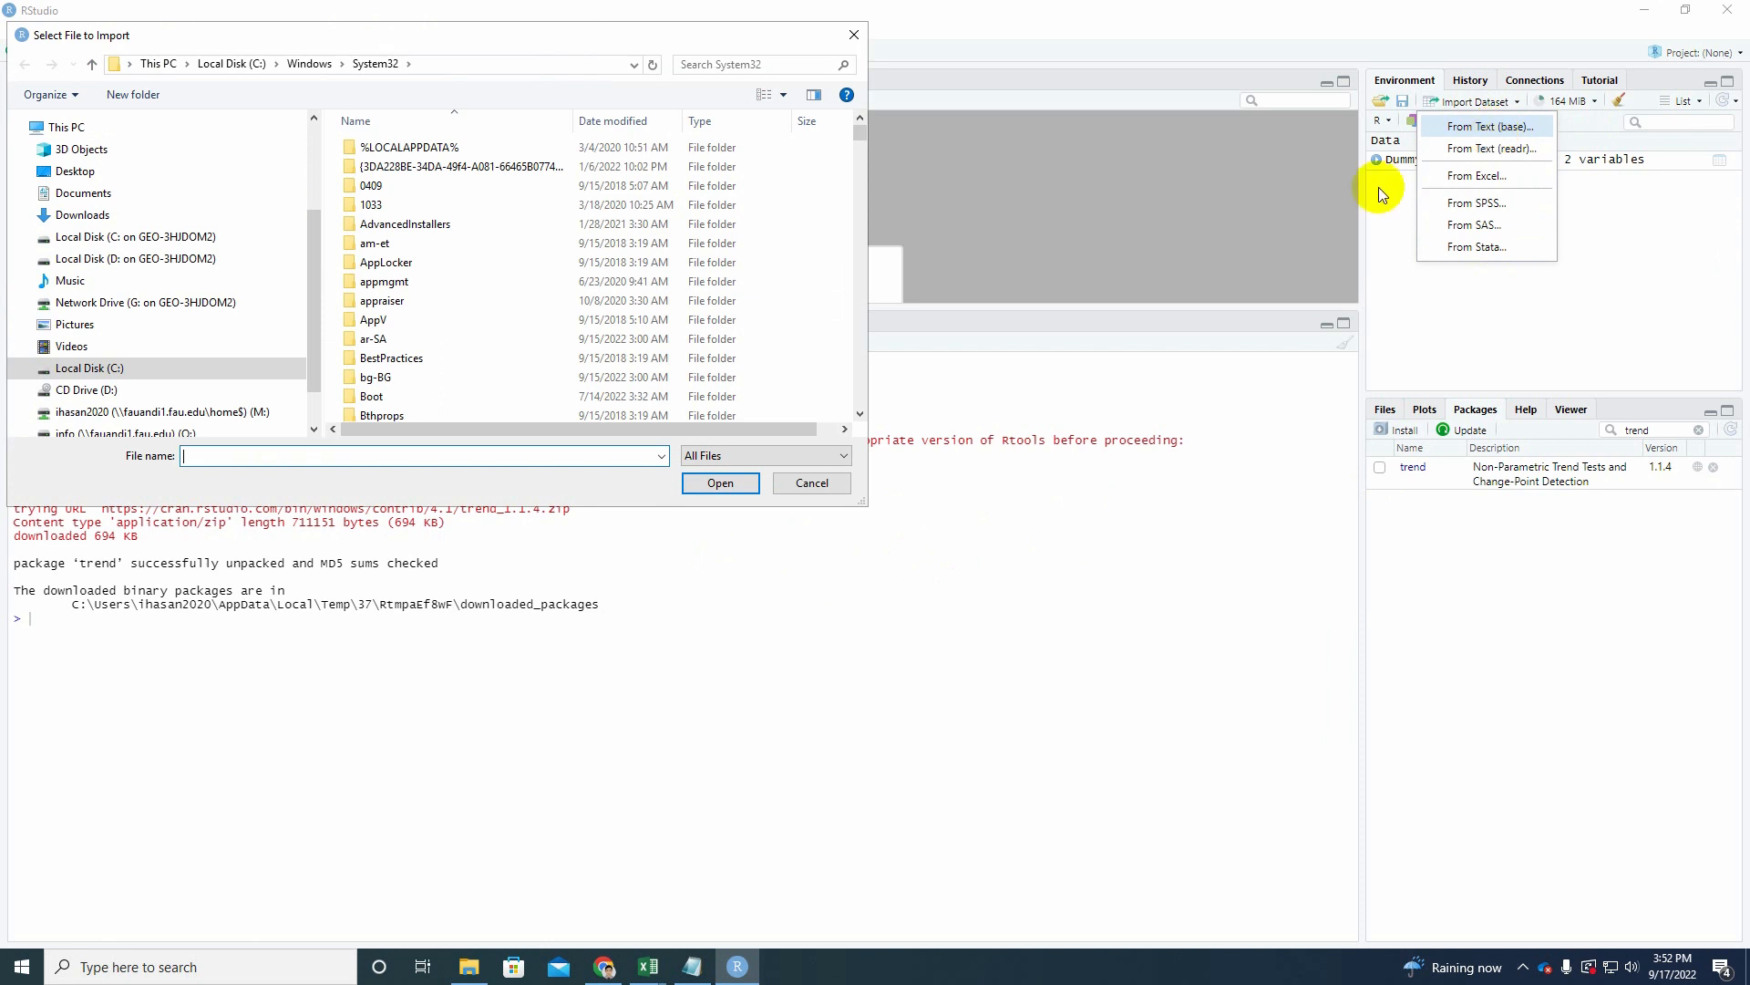
{"action": "mouse_move", "coordinate": [46, 500]}
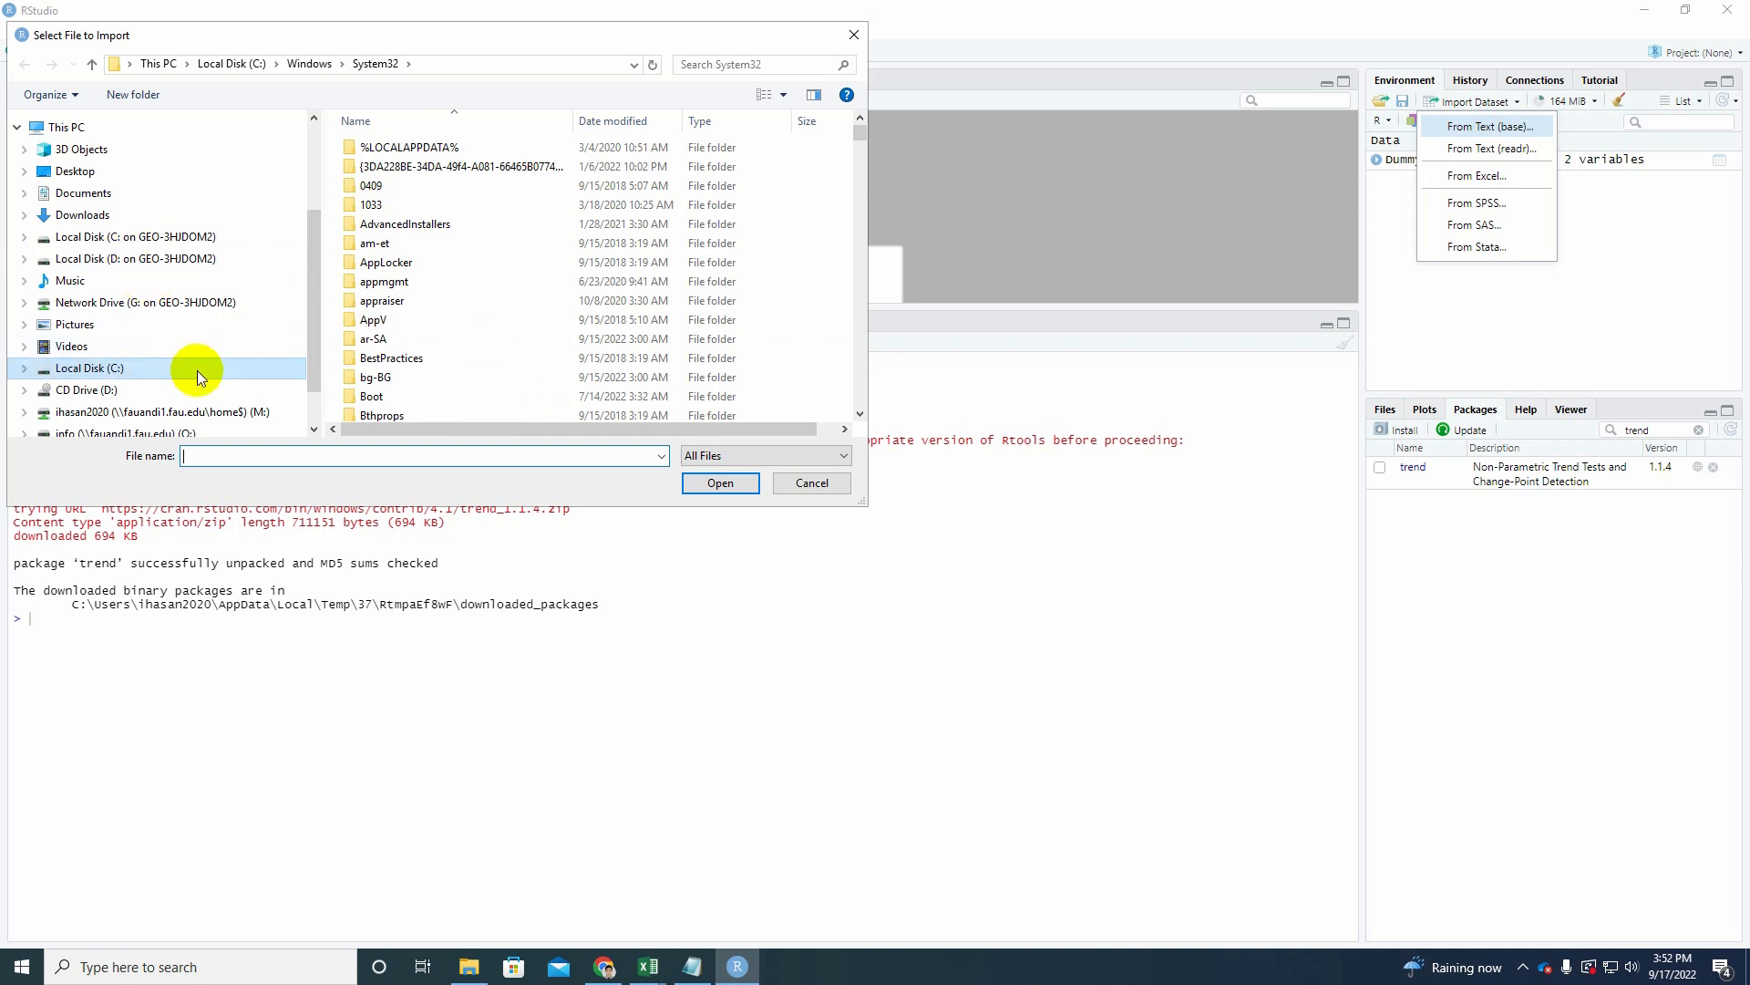
{"action": "mouse_move", "coordinate": [212, 324]}
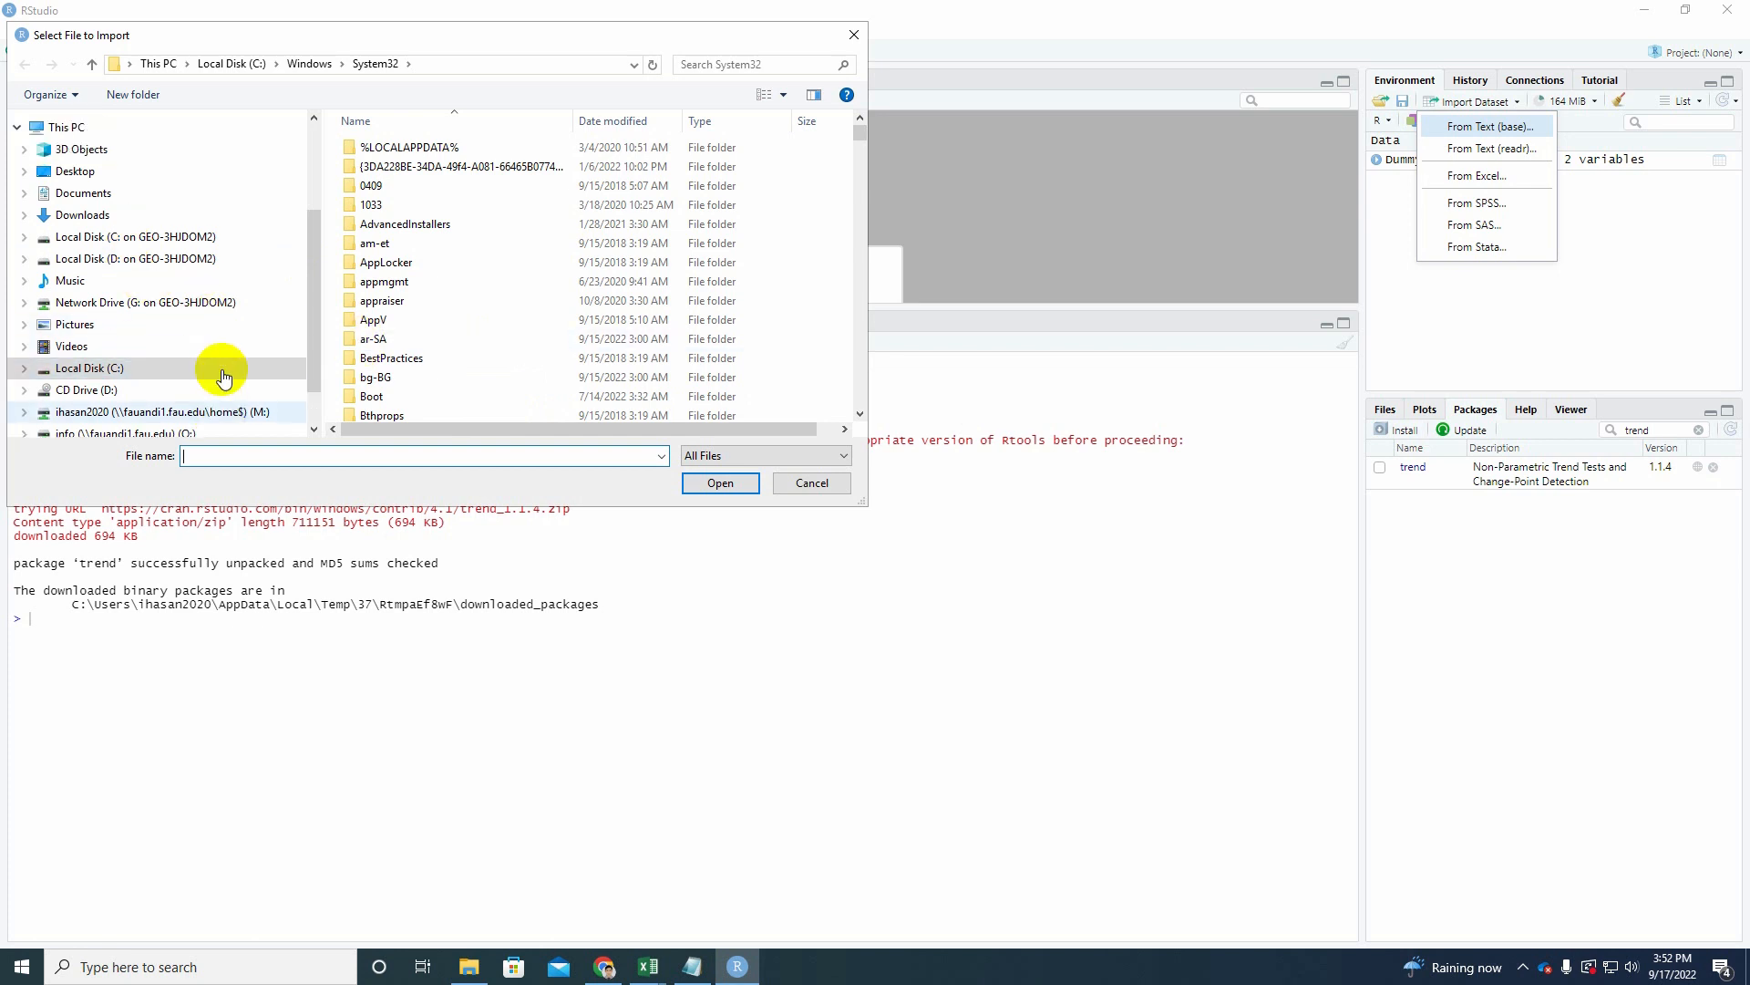
{"action": "mouse_move", "coordinate": [156, 324]}
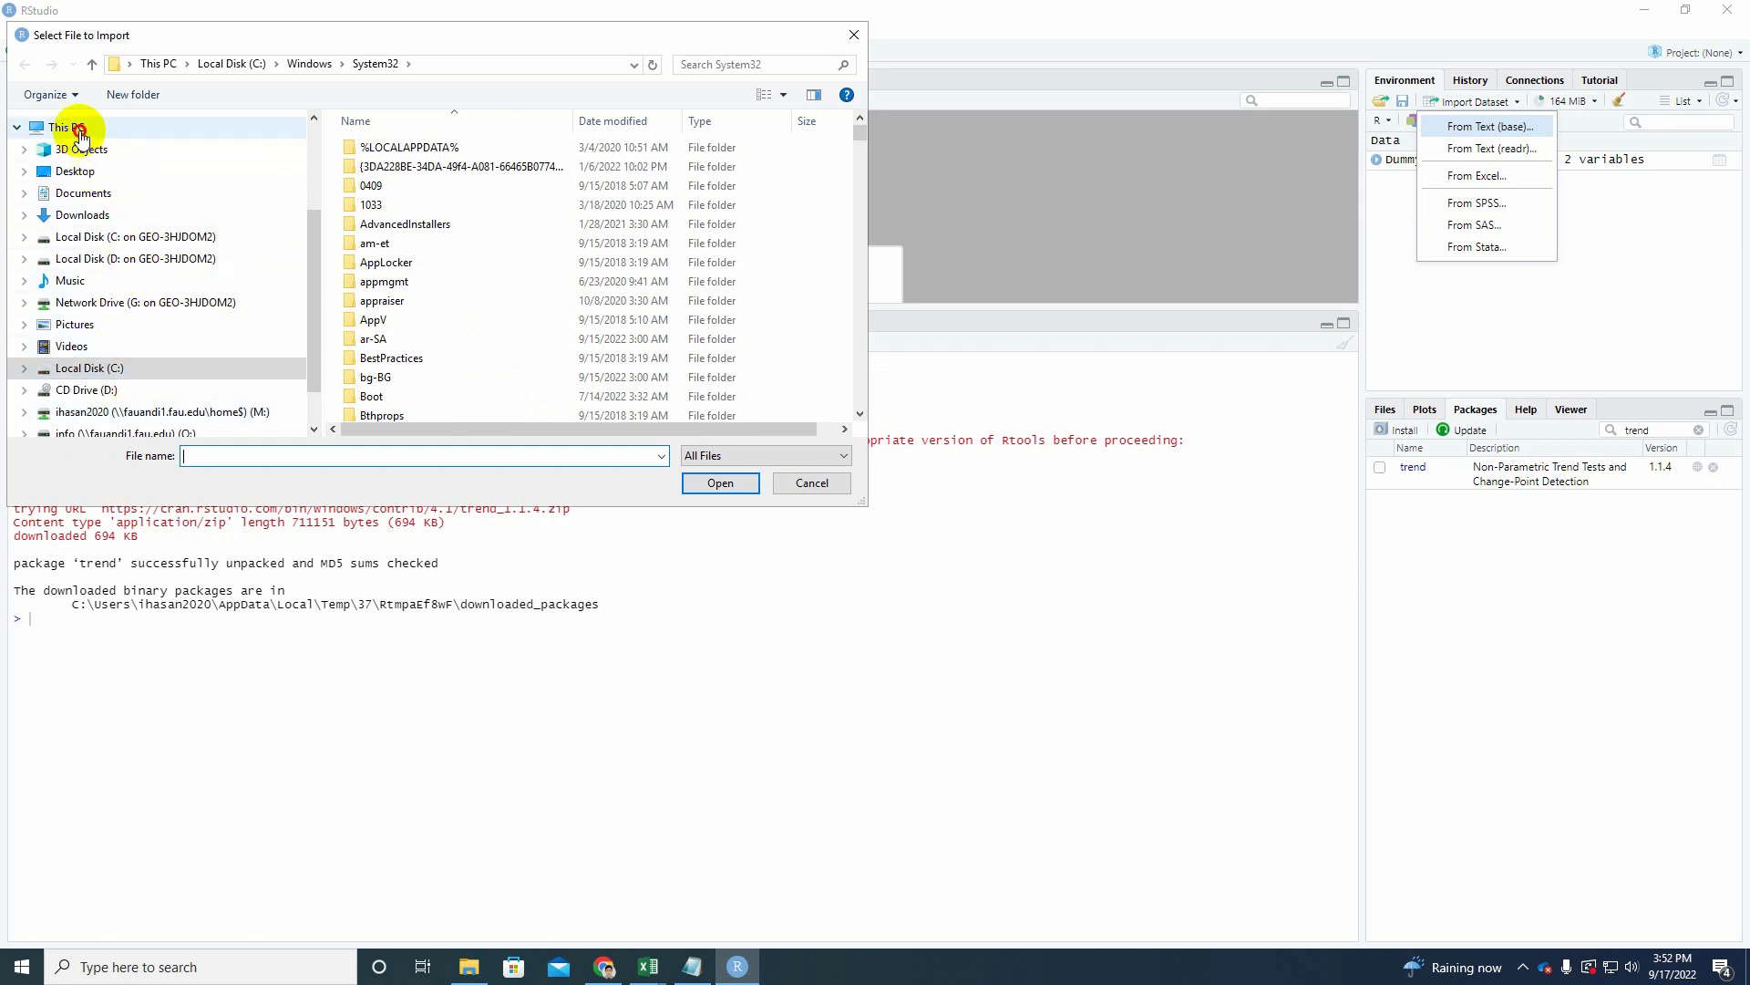
{"action": "left_click", "coordinate": [66, 126]}
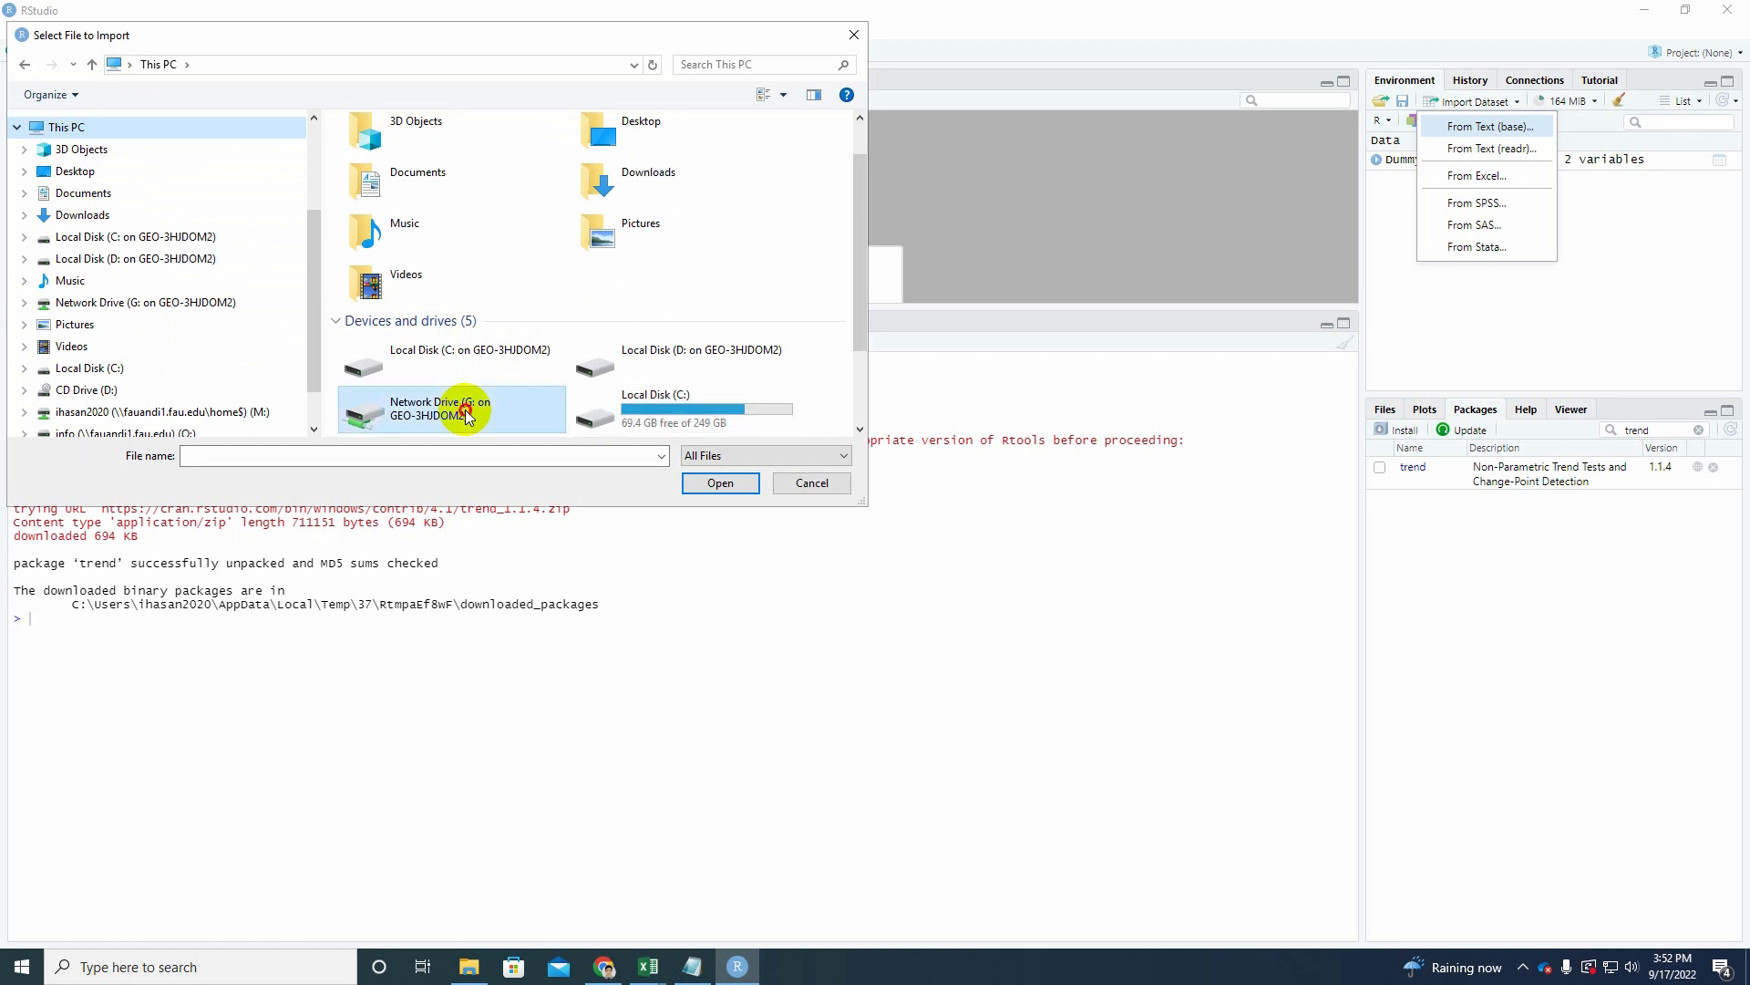
{"action": "double_click", "coordinate": [440, 408]}
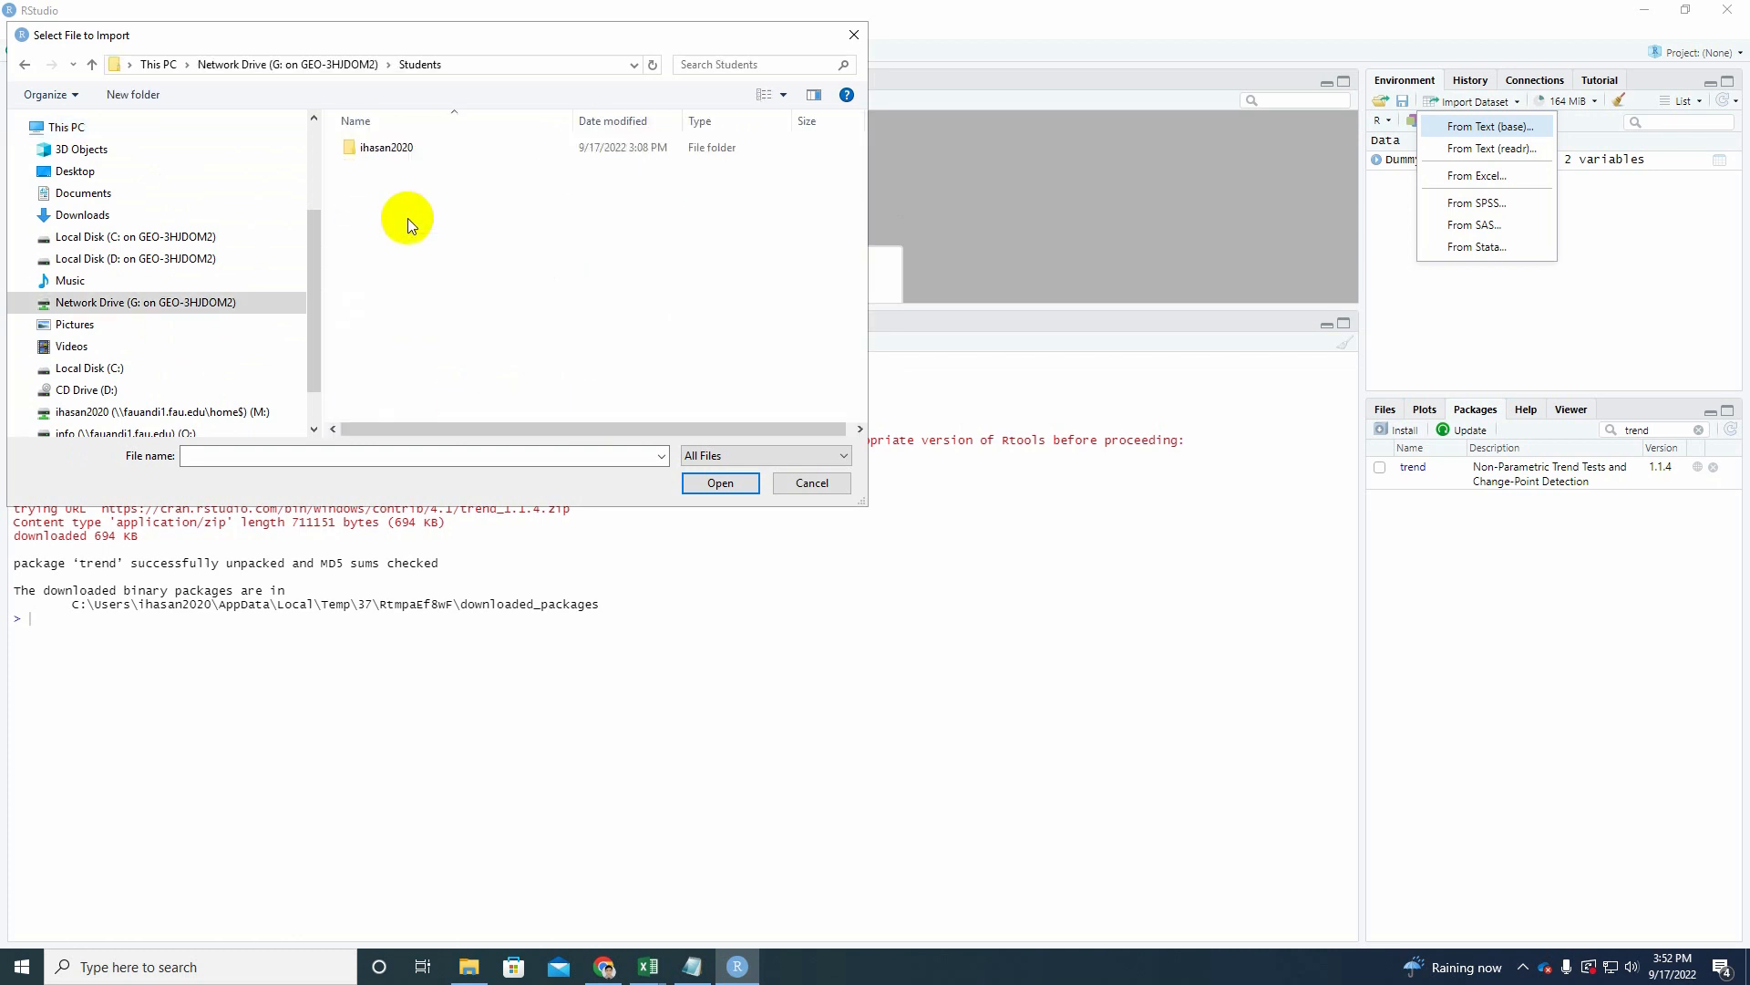
{"action": "double_click", "coordinate": [384, 146]}
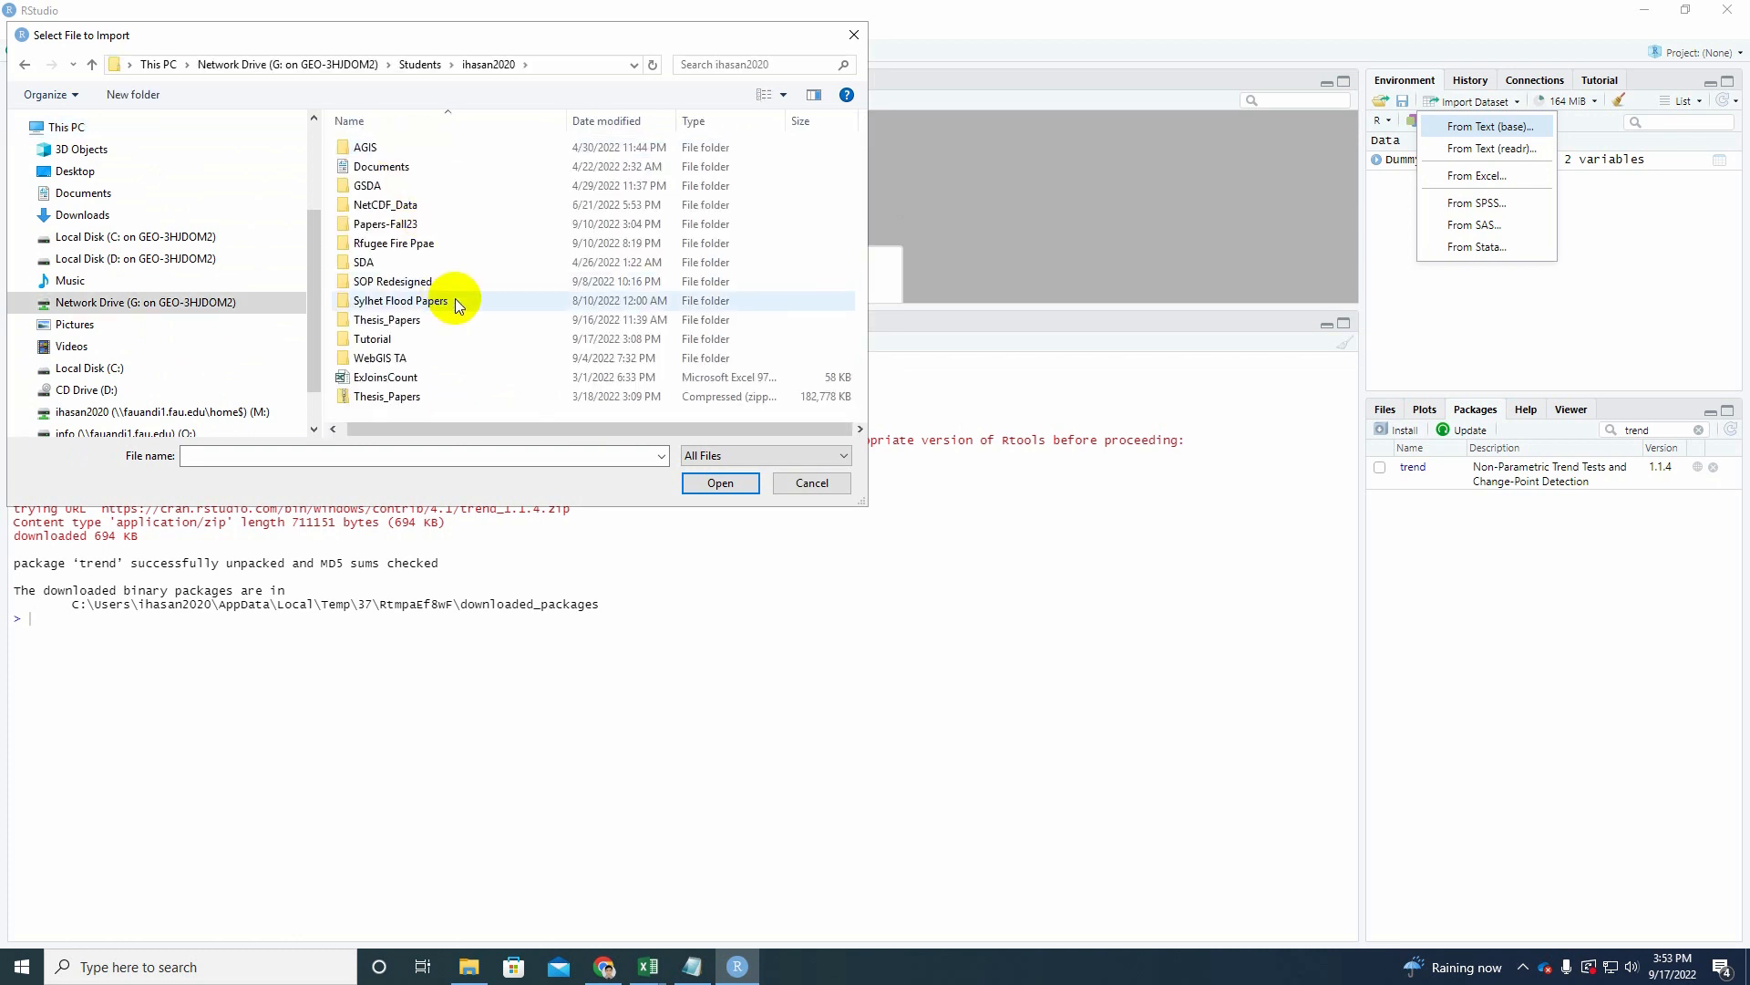
{"action": "double_click", "coordinate": [373, 338]}
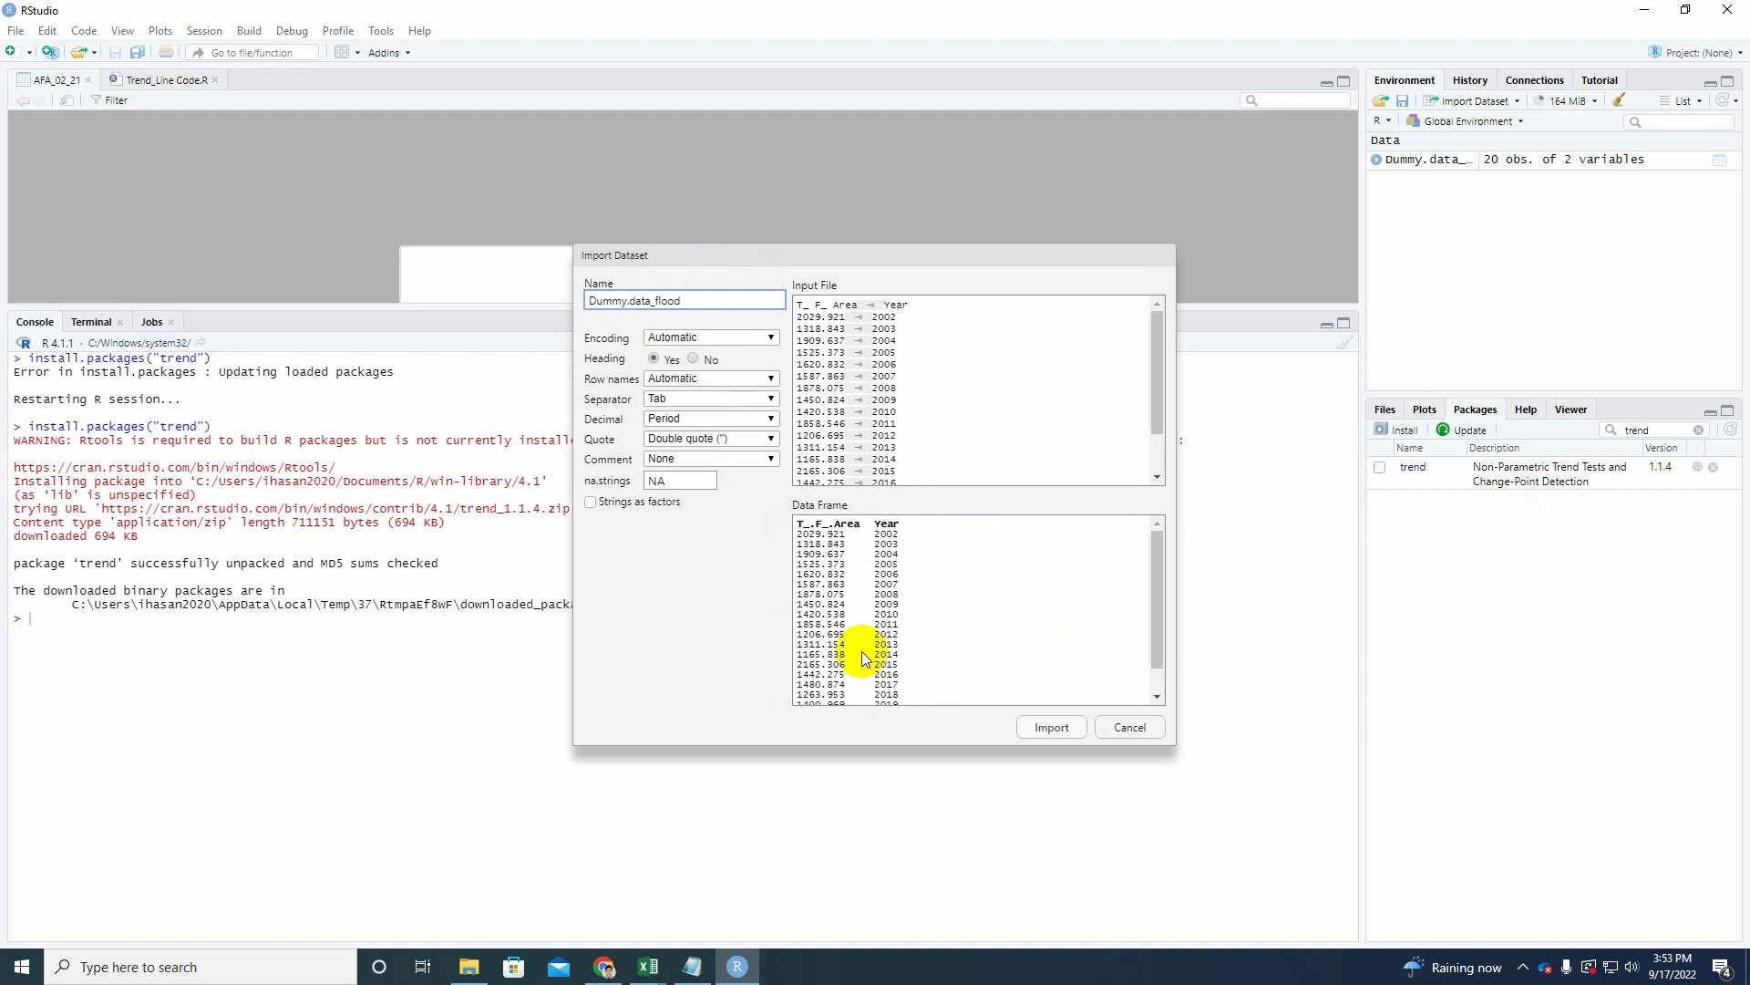
{"action": "mouse_move", "coordinate": [1013, 716]}
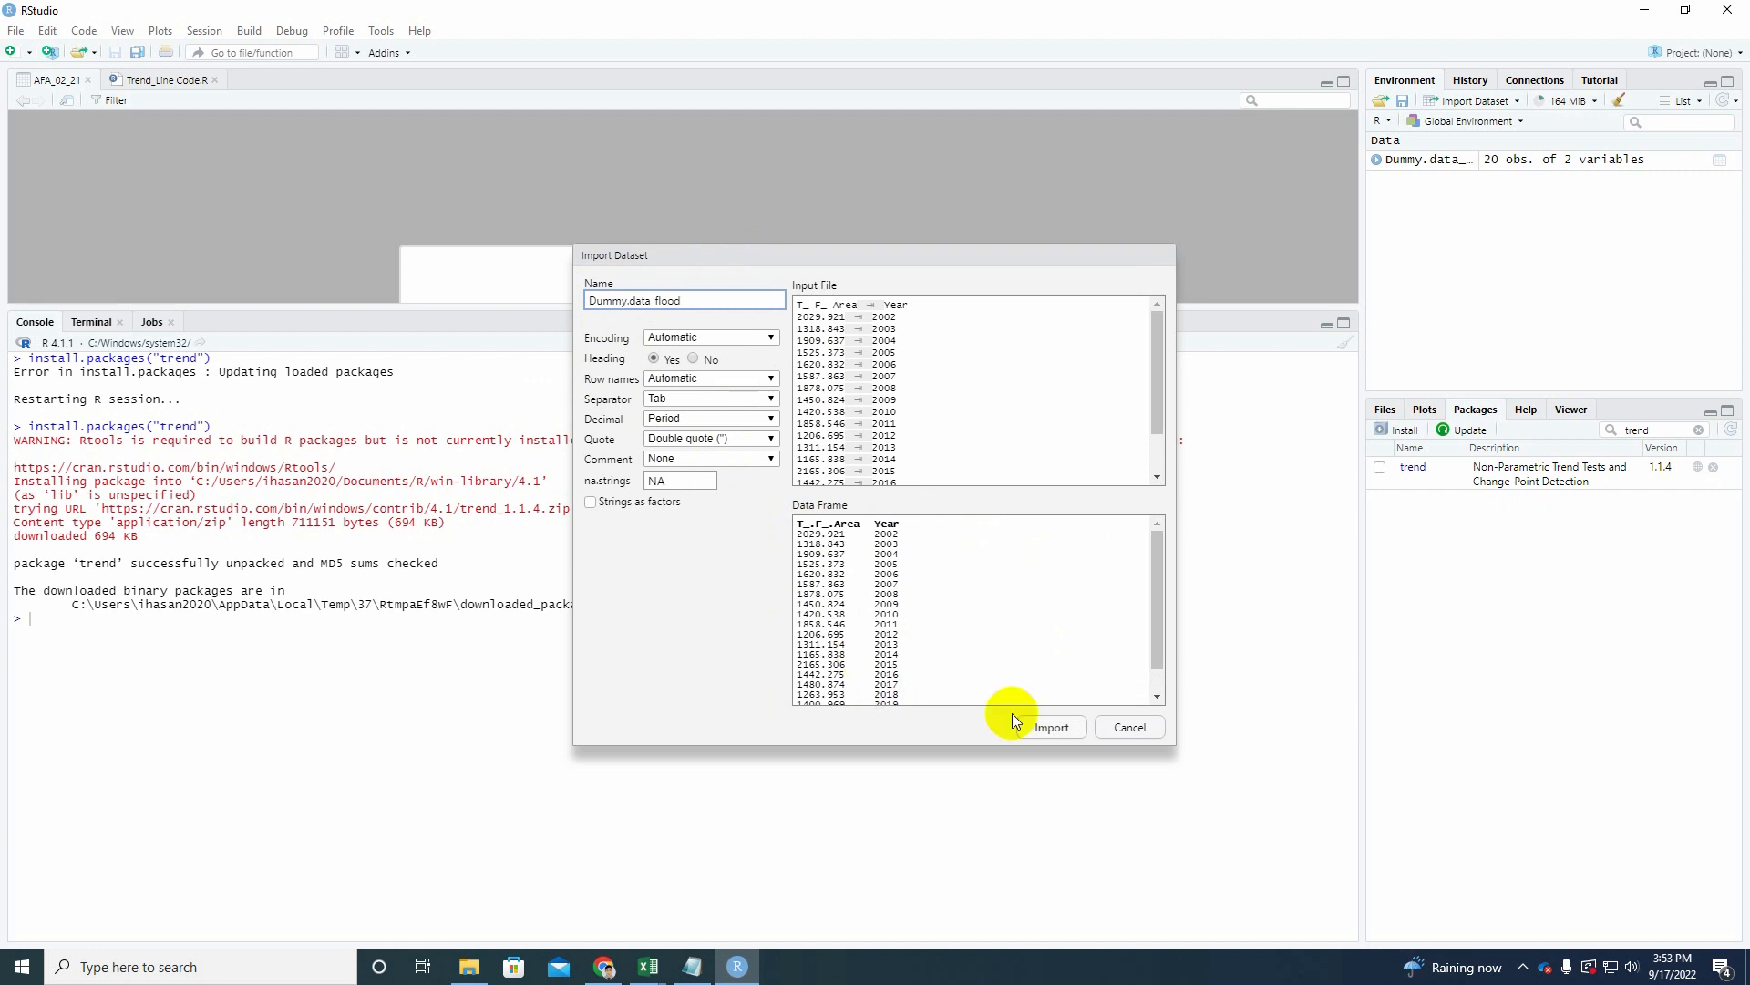
Import the previewed flood data as Dummy.data_flood with 20 rows.
{"action": "left_click", "coordinate": [1047, 727]}
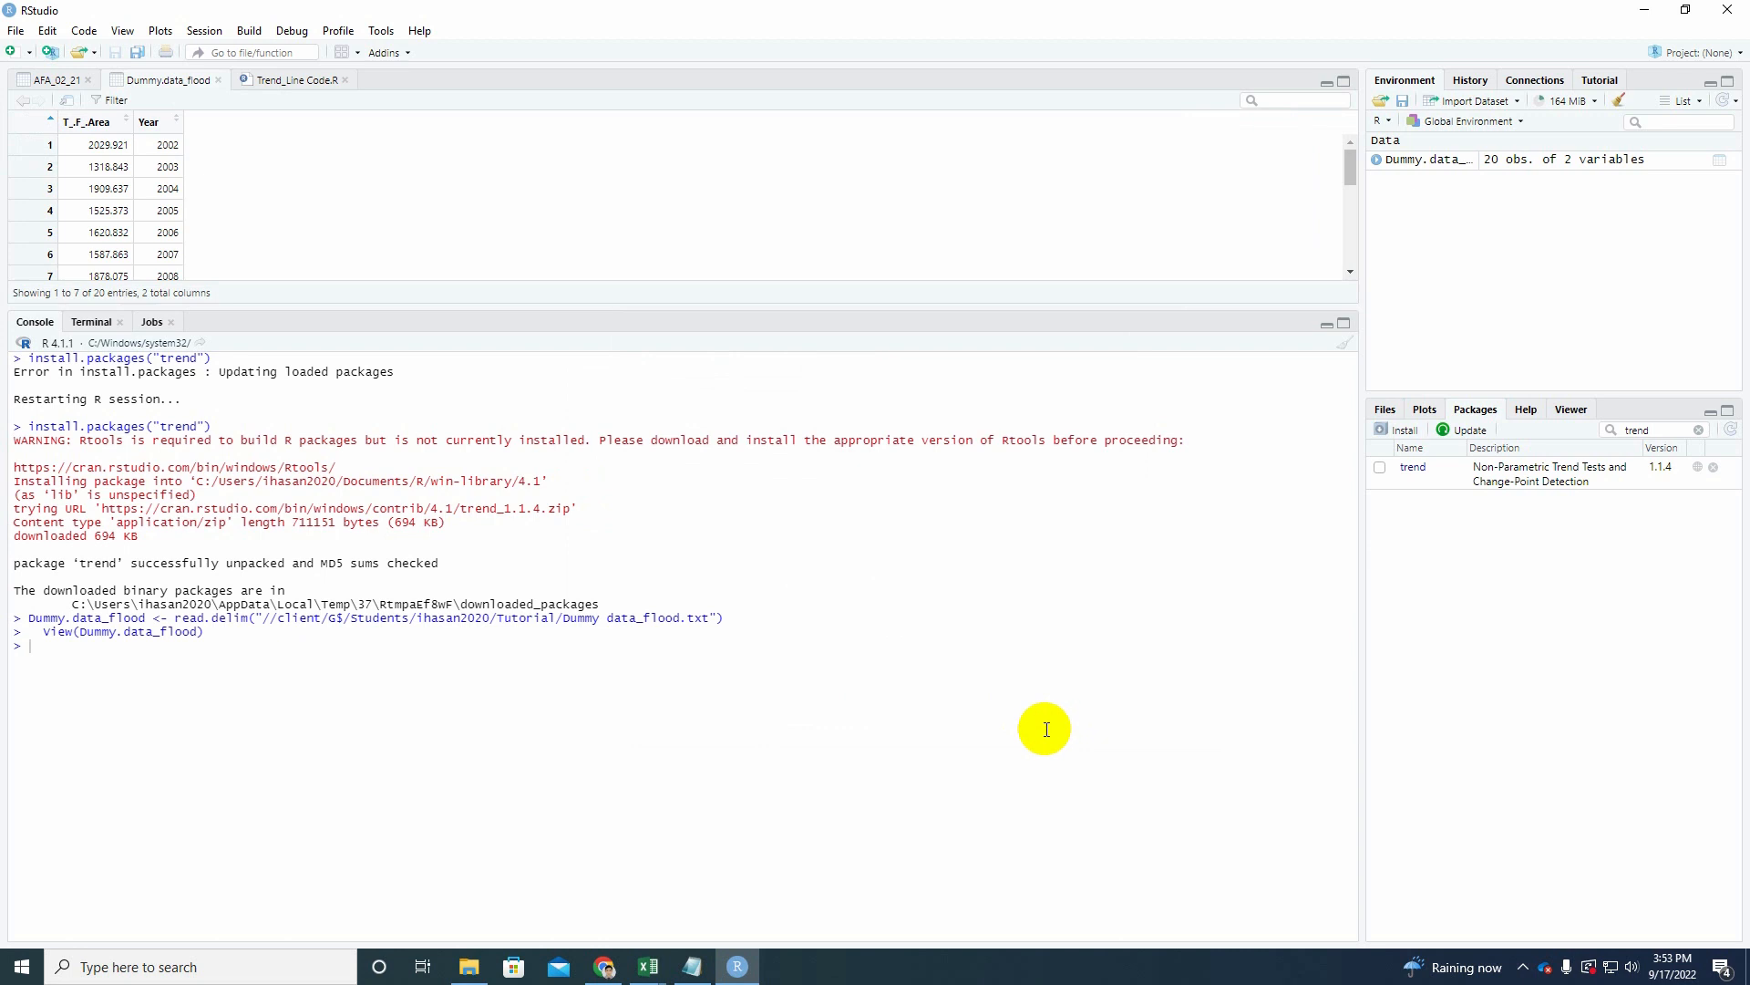
{"action": "mouse_move", "coordinate": [379, 279]}
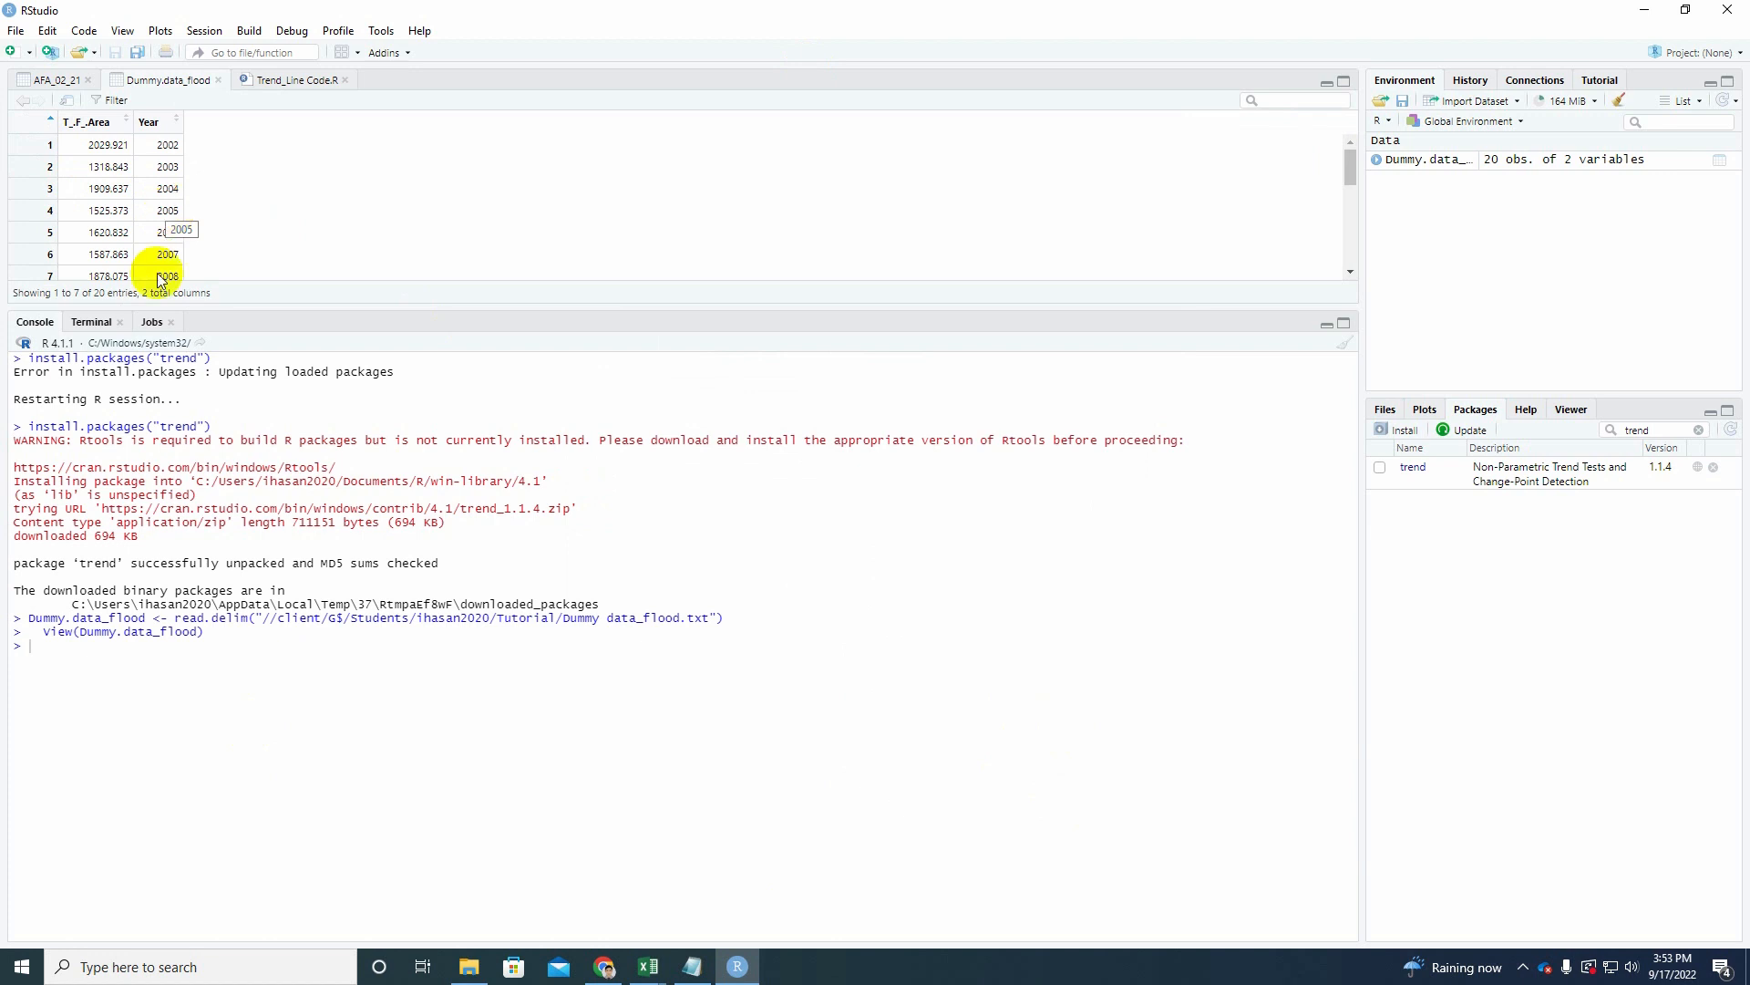
{"action": "mouse_move", "coordinate": [368, 717]}
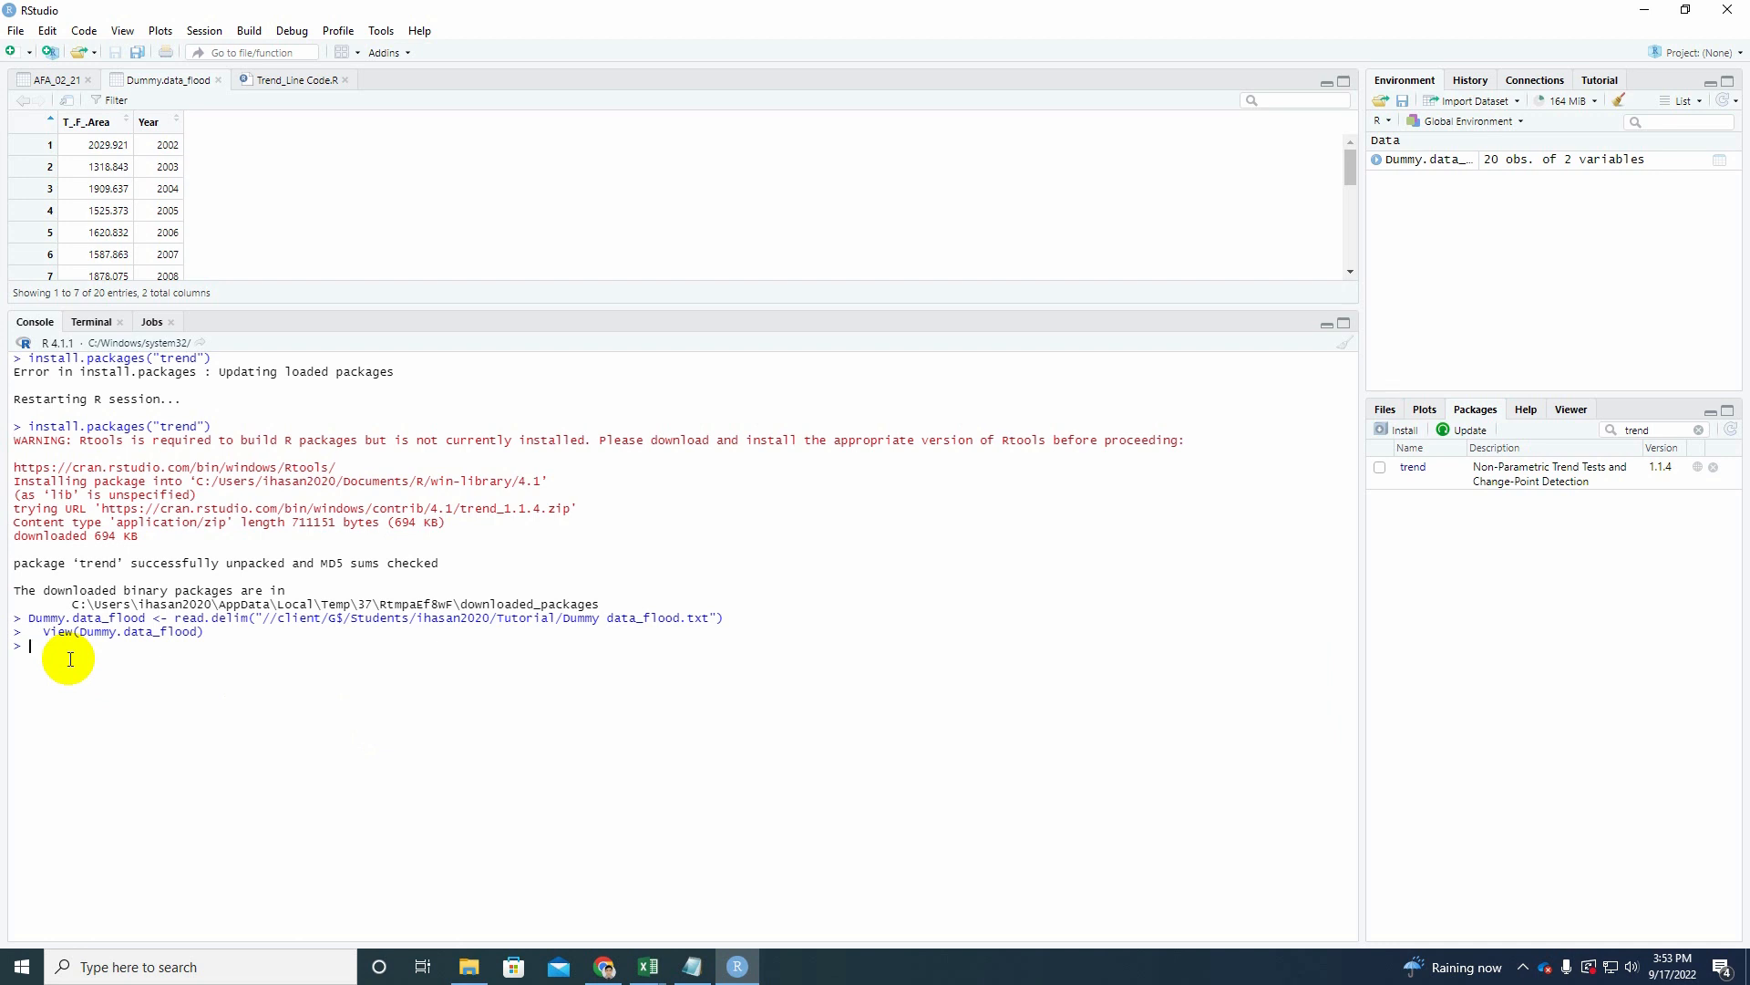
{"action": "mouse_move", "coordinate": [50, 658]}
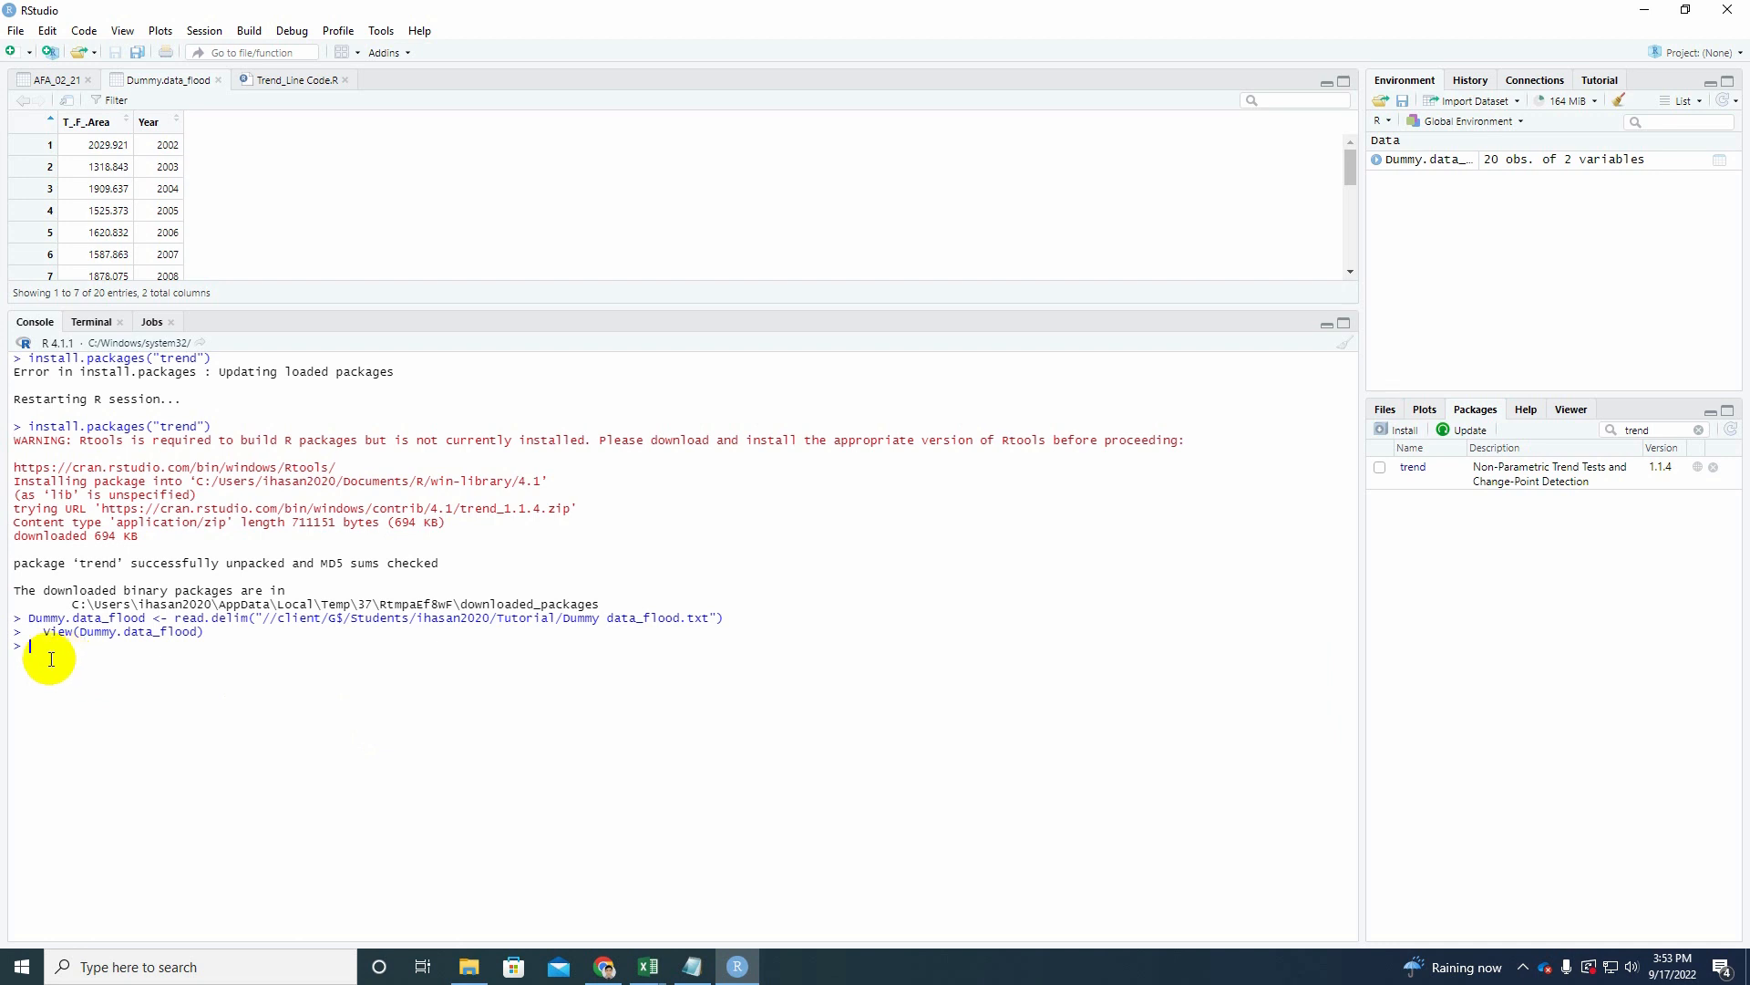
{"action": "type", "text": "mk"}
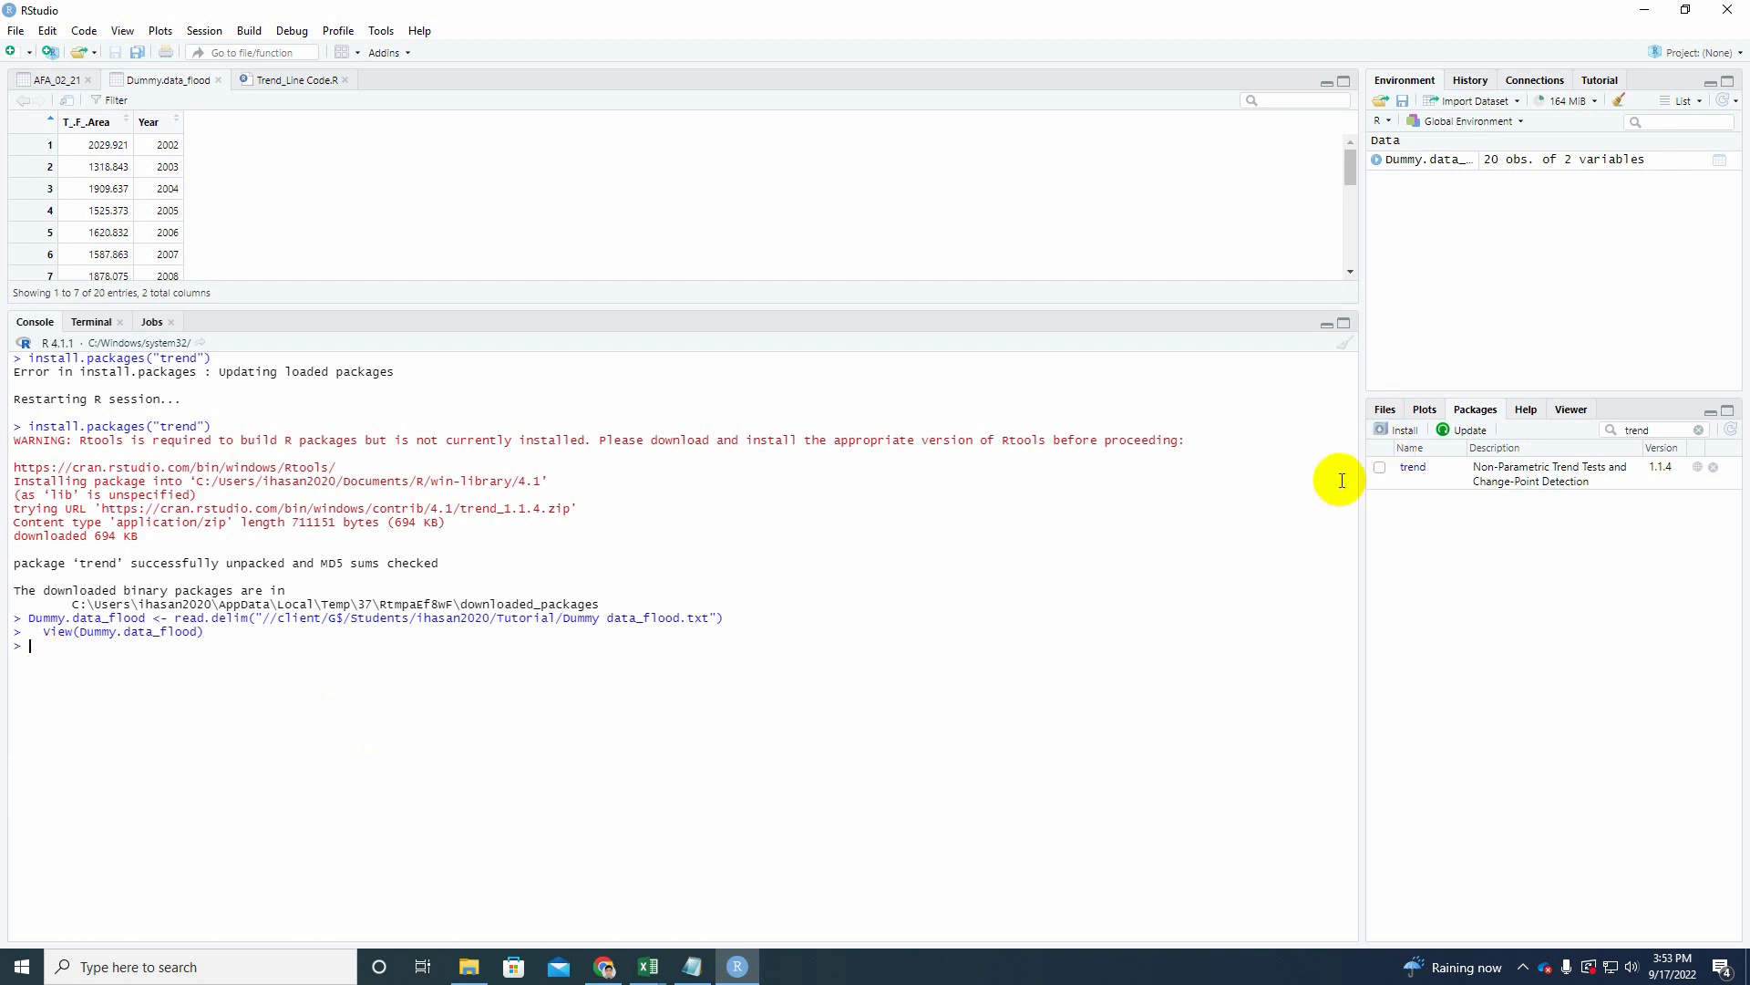
Load the trend package by ticking it in the Packages pane.
{"action": "left_click", "coordinate": [1382, 467]}
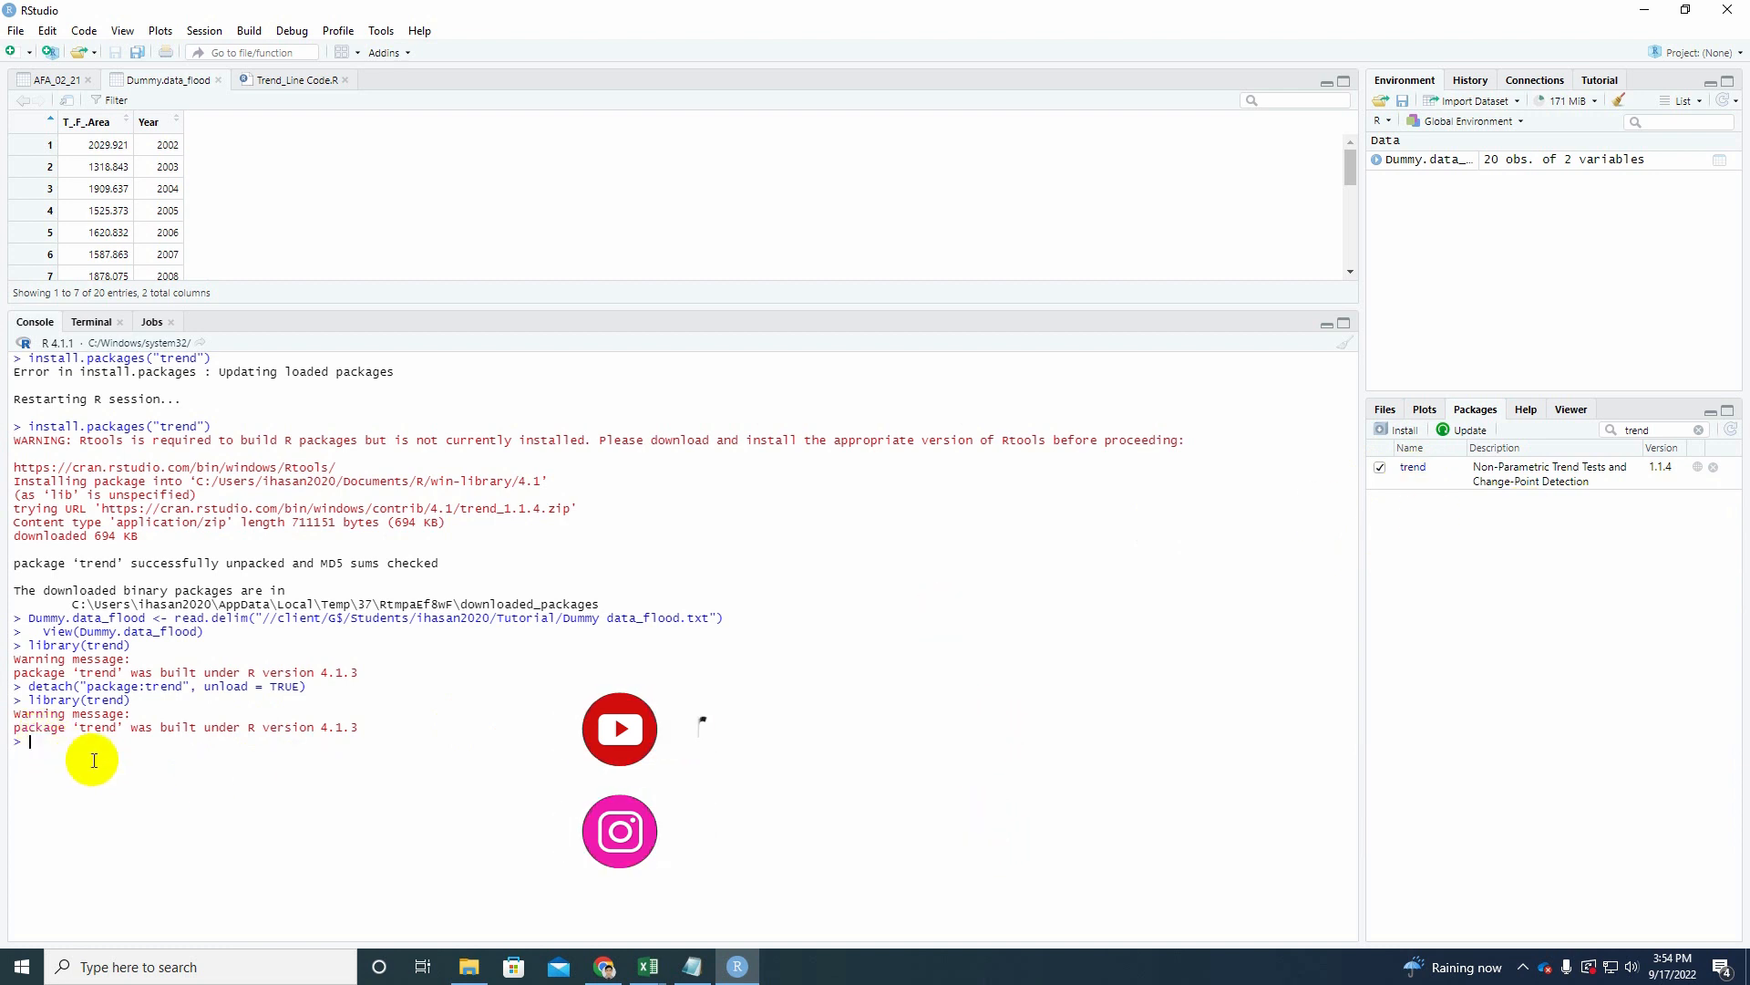
{"action": "type", "text": "mk"}
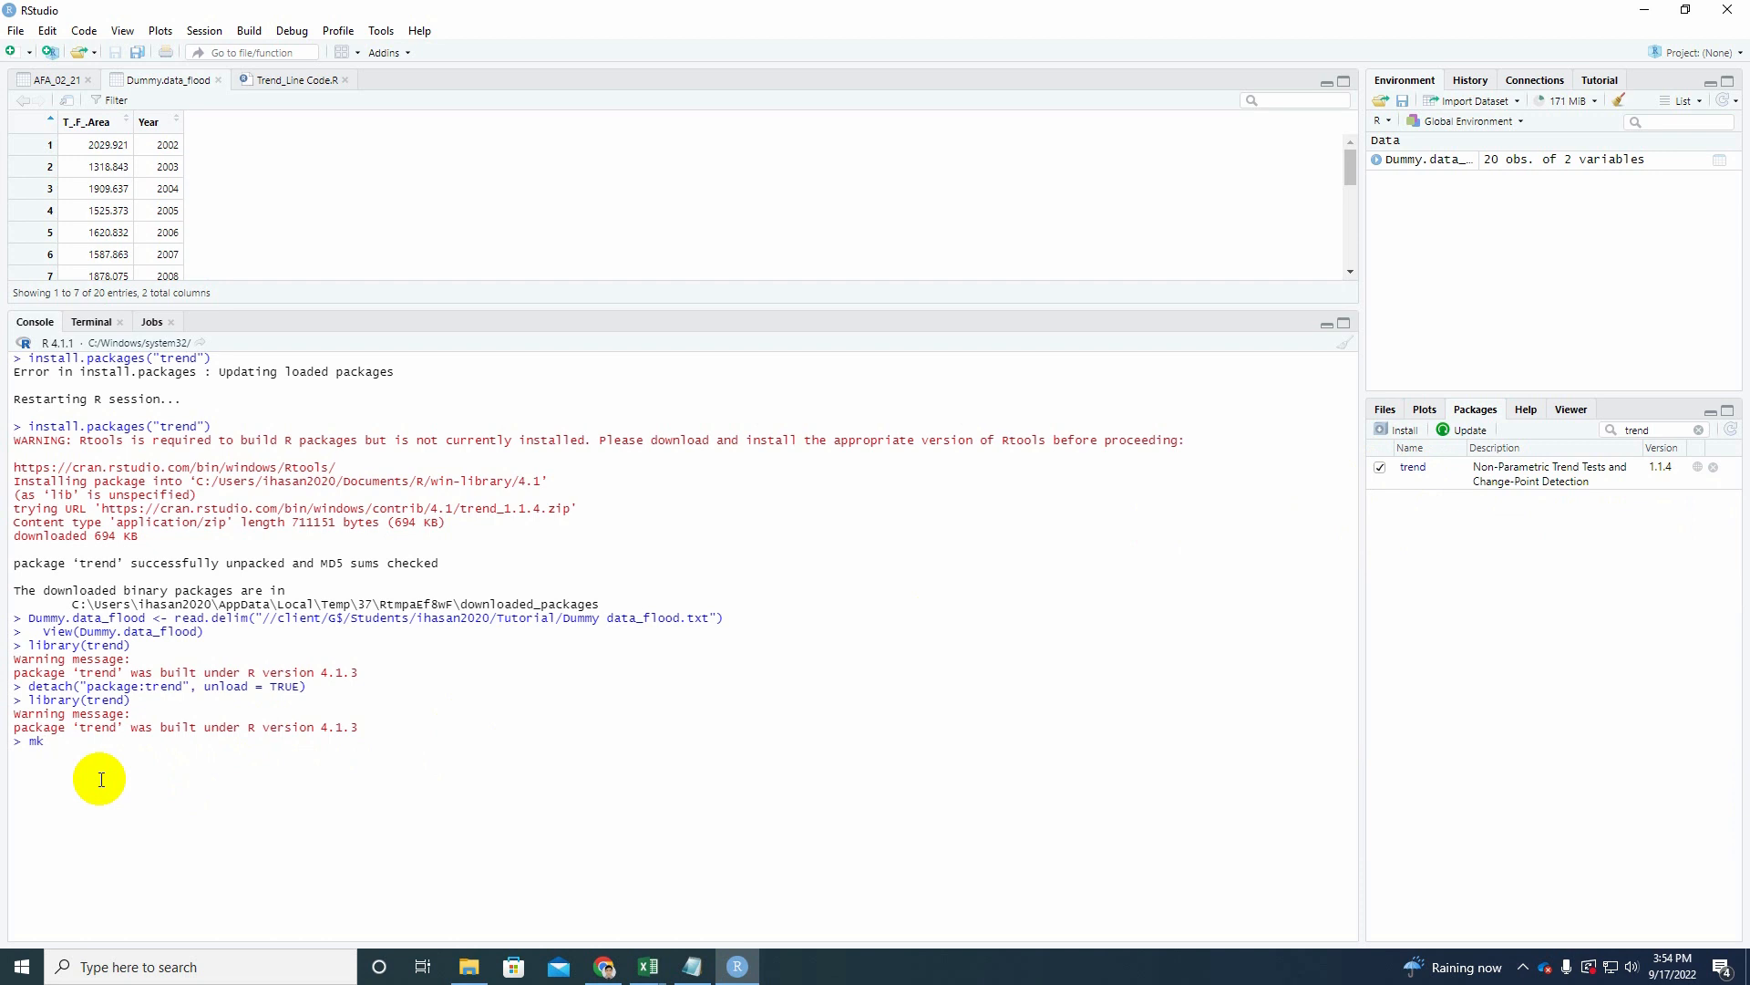
Type mk.test(Dummy.data_flood$ in the Console, ready to choose a column.
{"action": "type", "text": "test"}
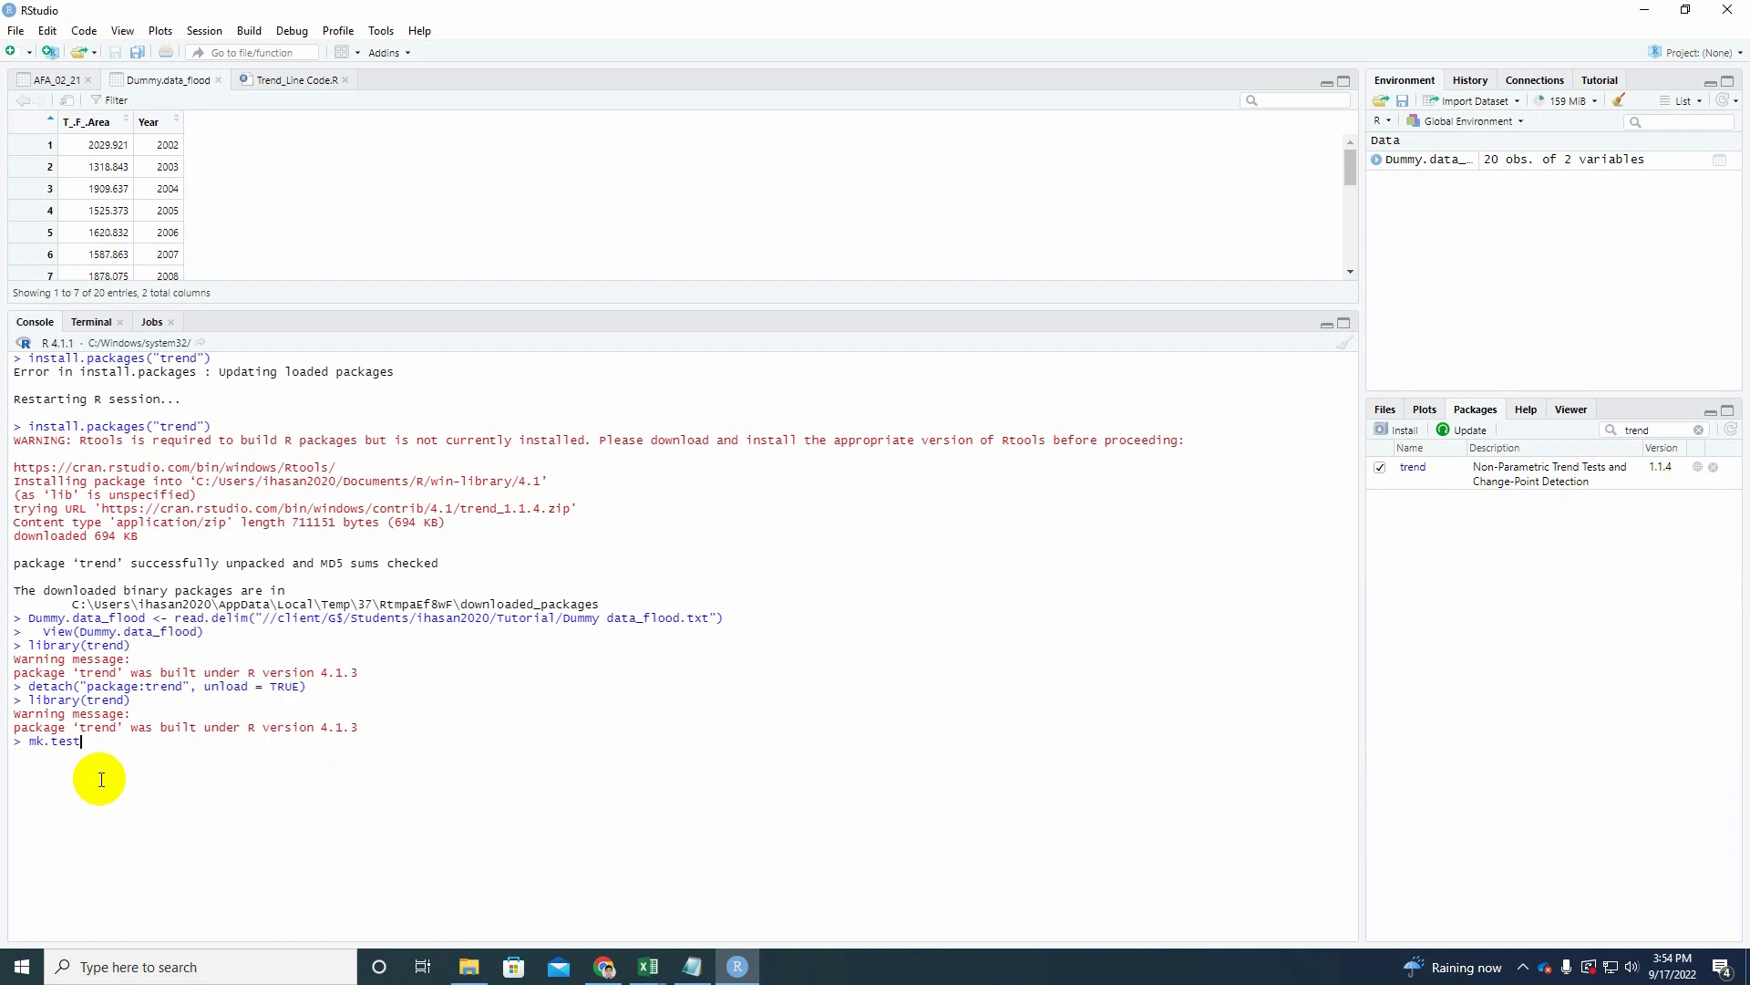
{"action": "type", "text": "()"}
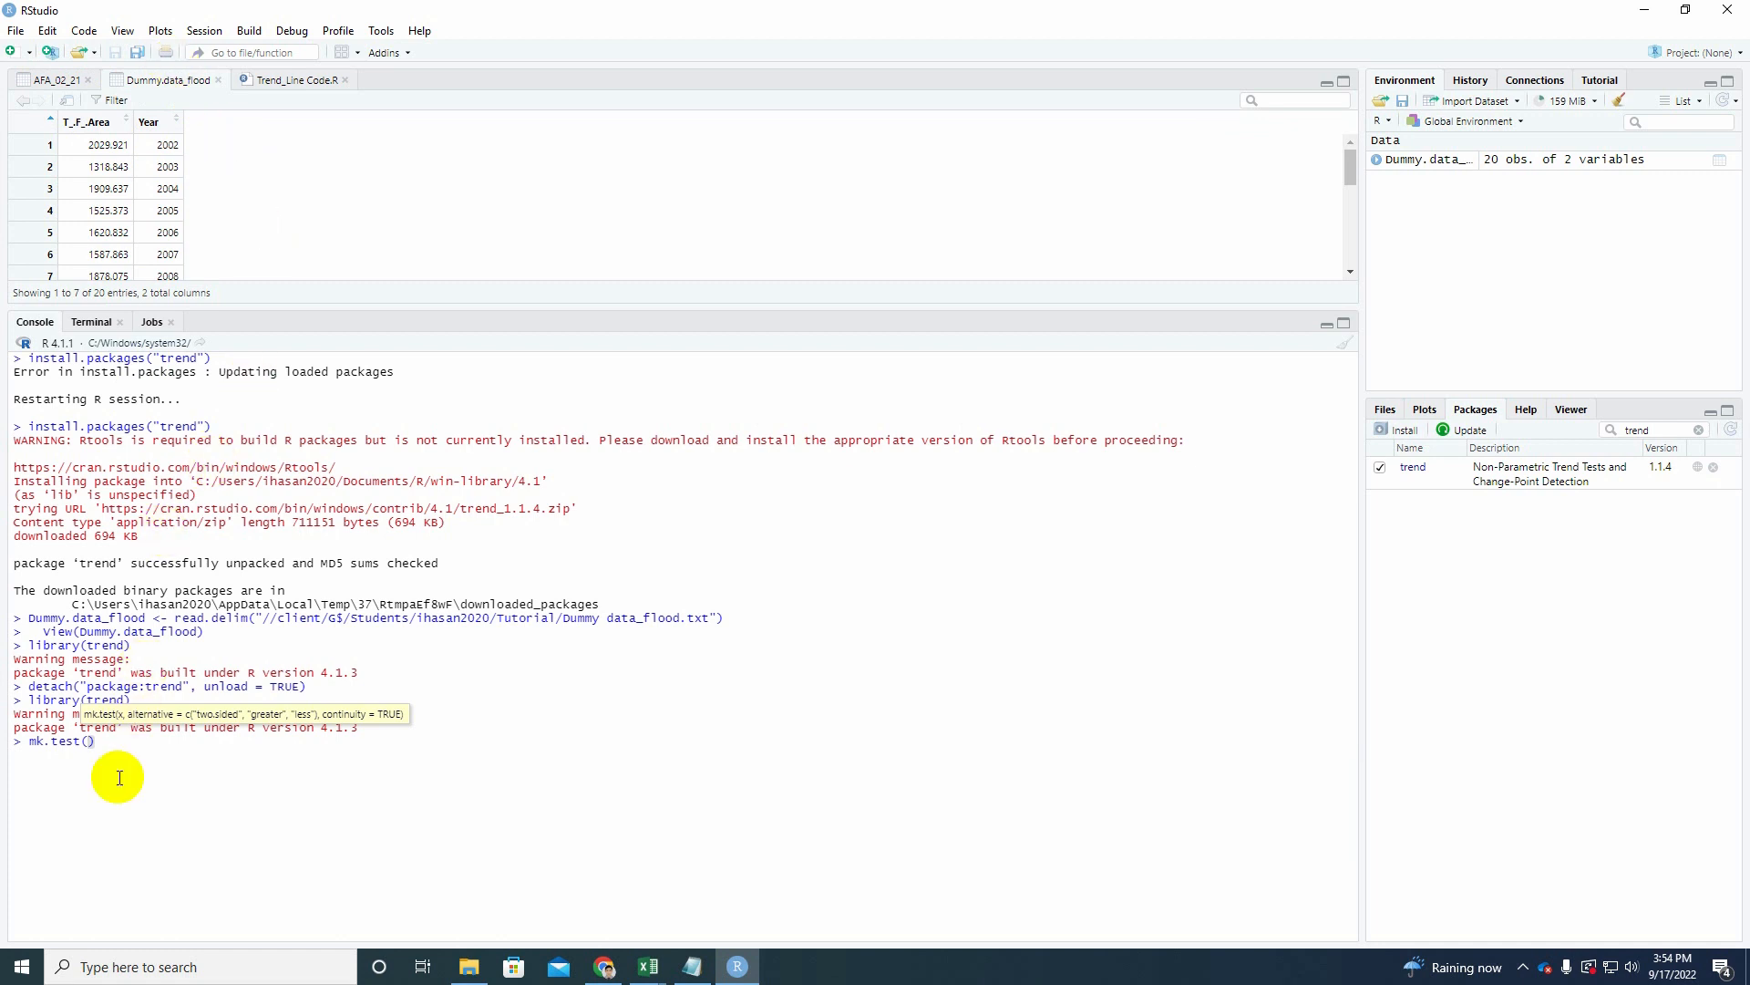
{"action": "mouse_move", "coordinate": [111, 814]}
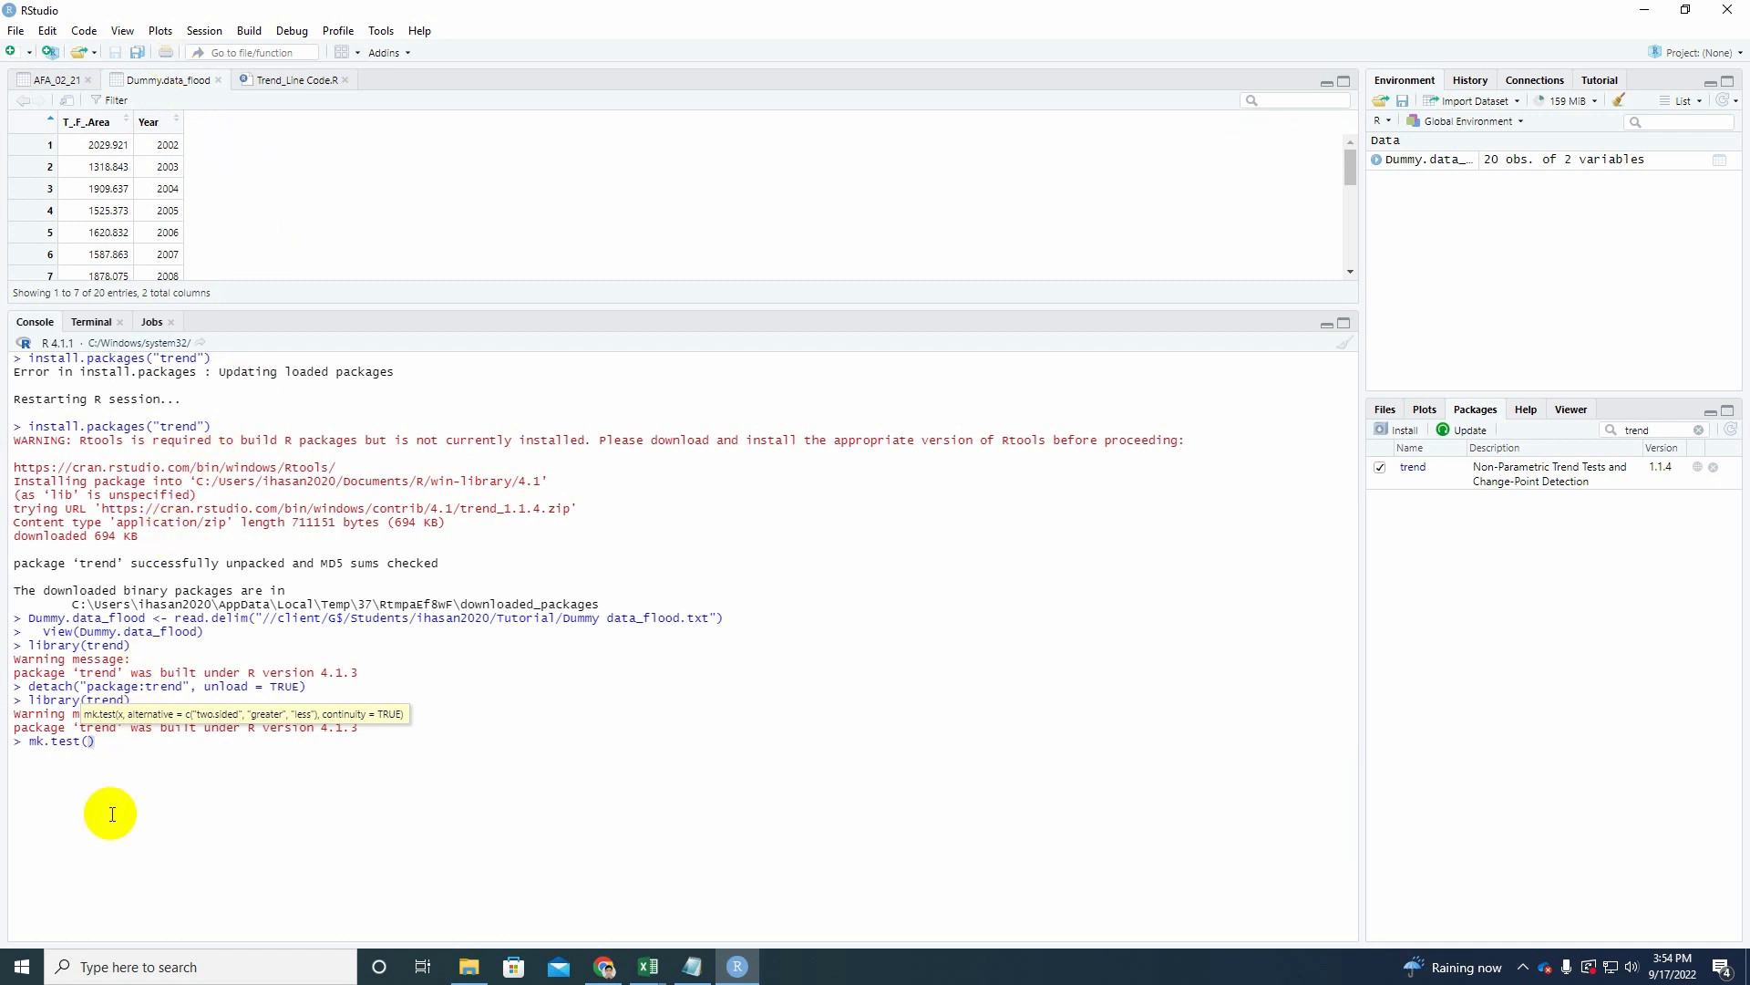
{"action": "type", "text": "dumm"}
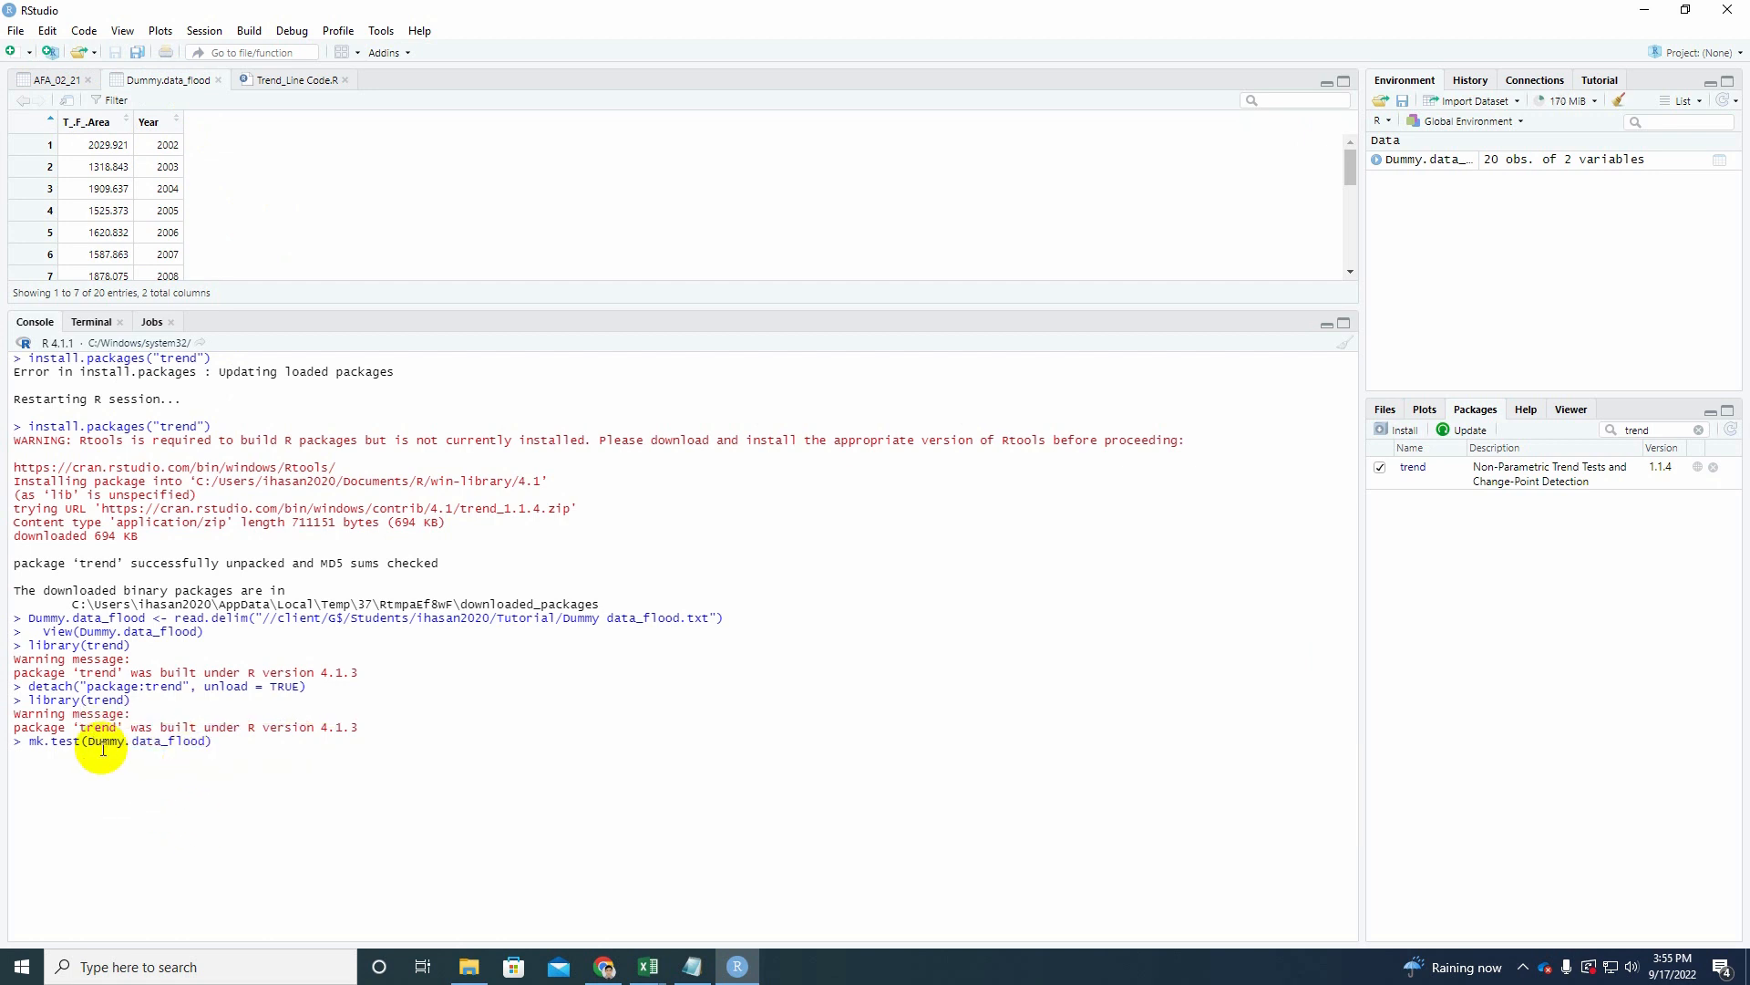
{"action": "mouse_move", "coordinate": [130, 774]}
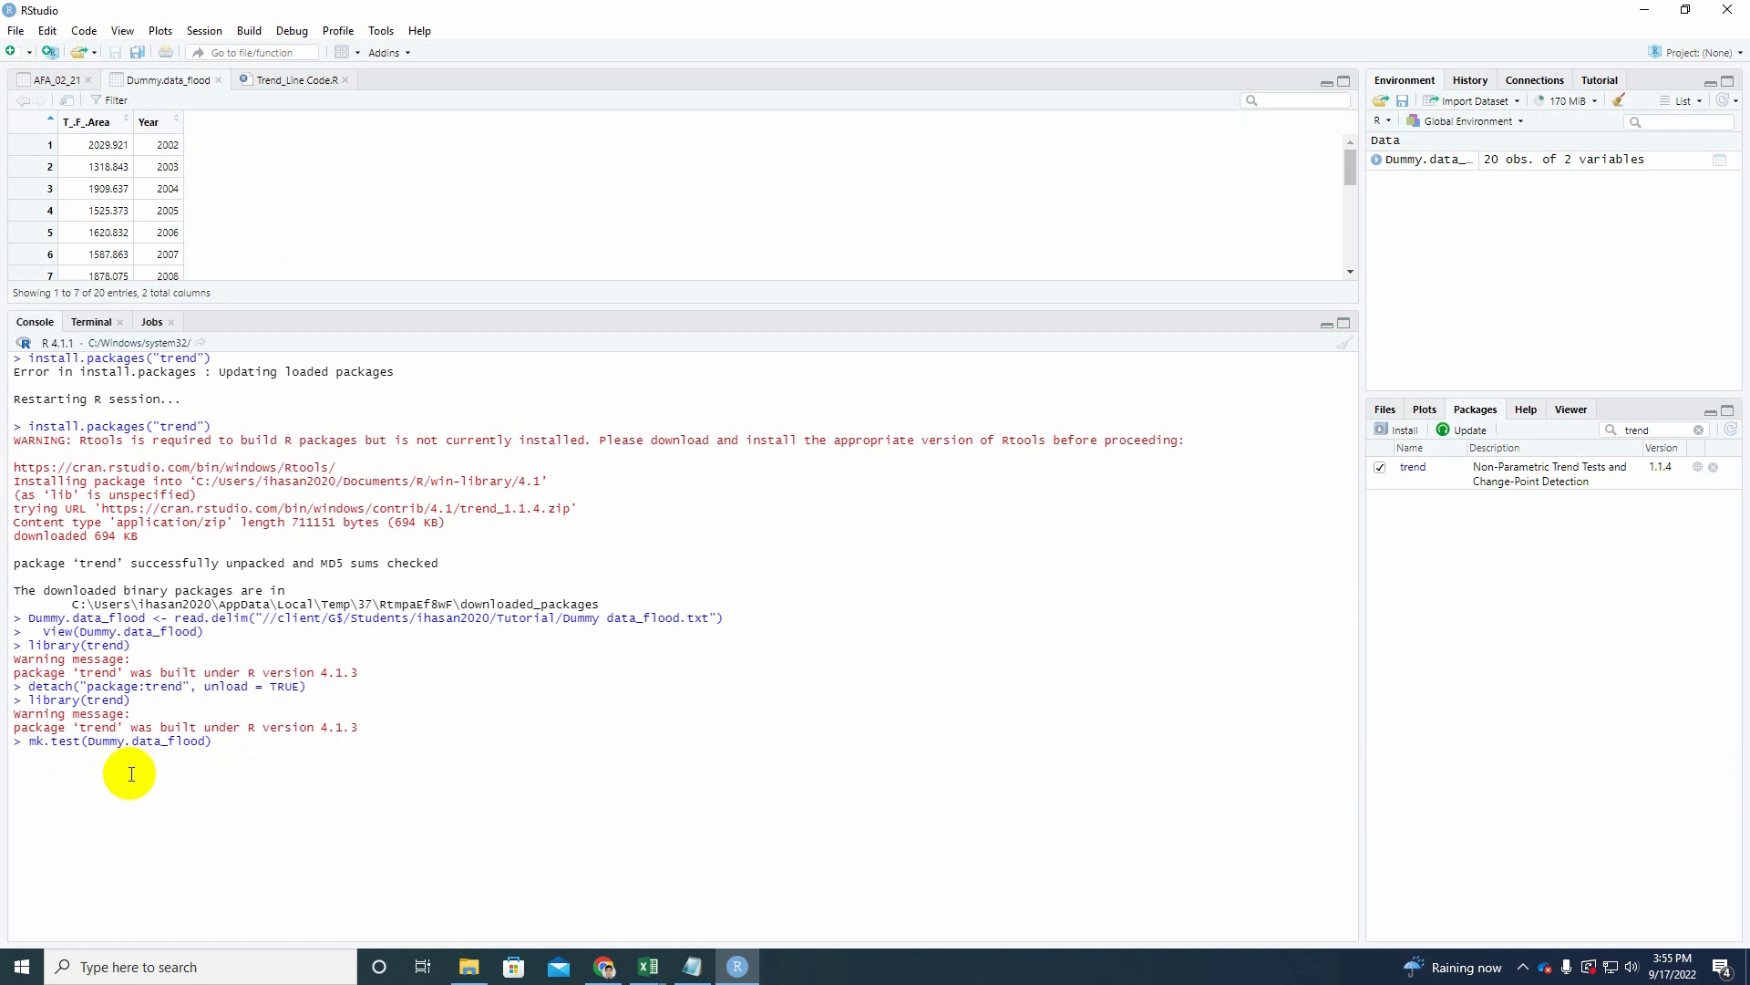
{"action": "mouse_move", "coordinate": [210, 771]}
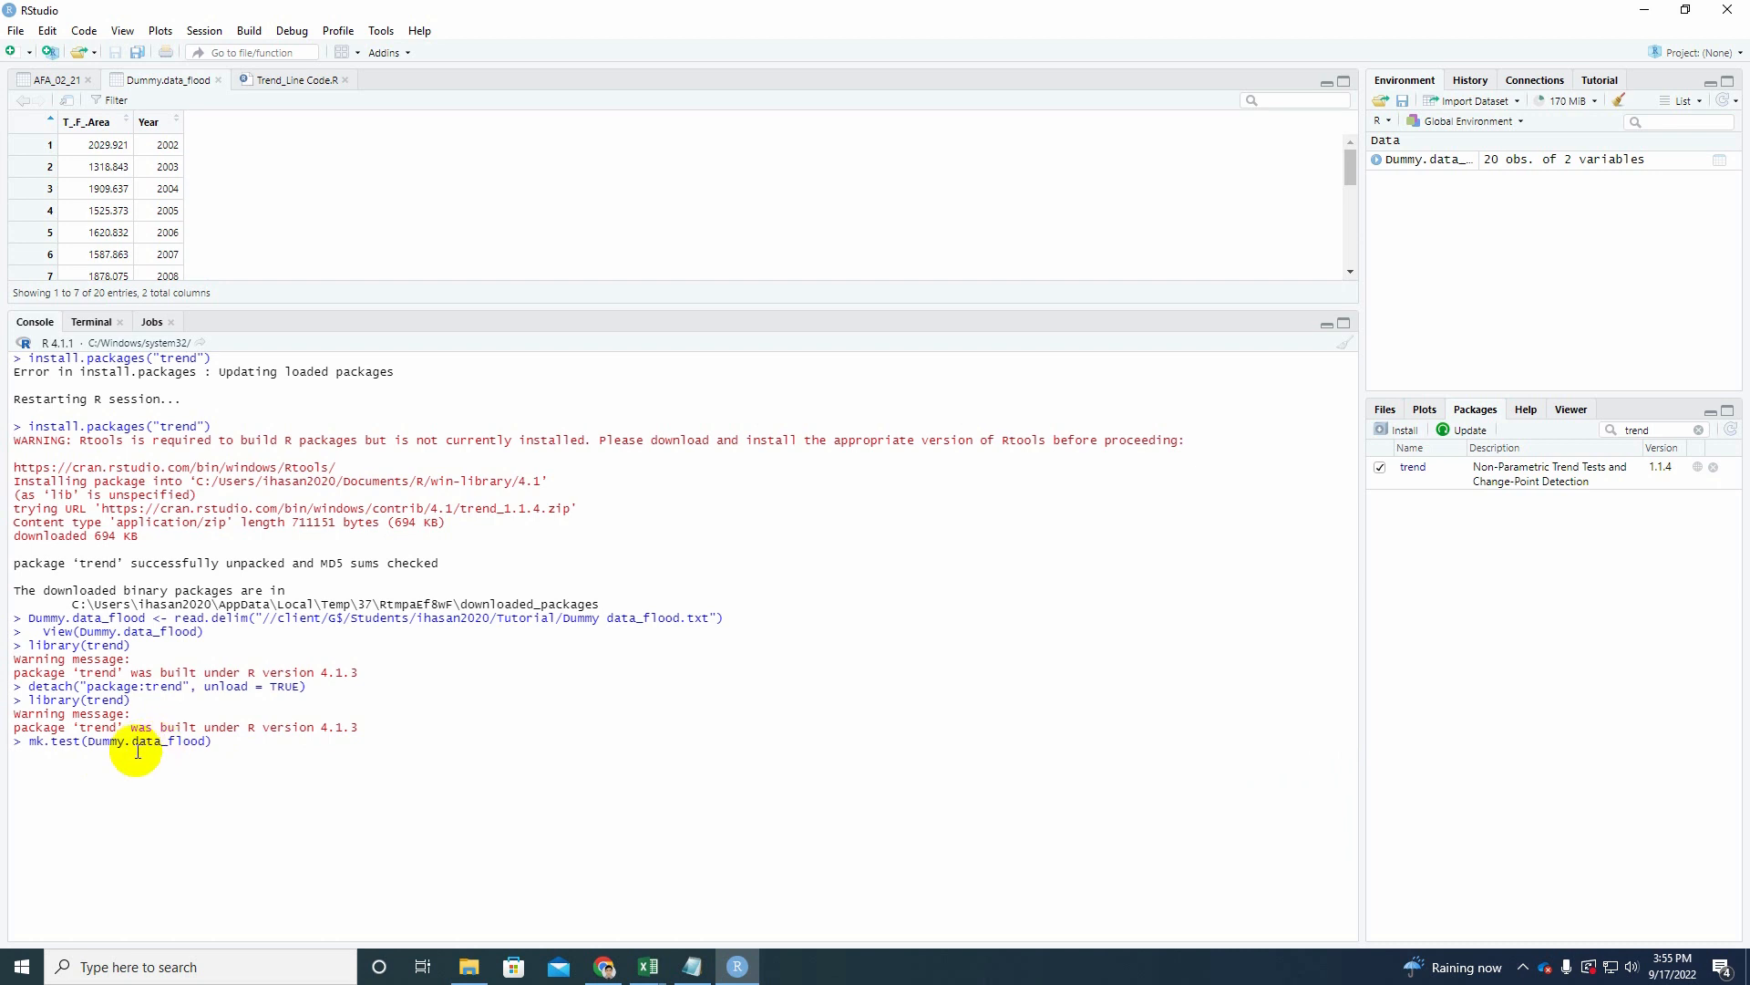
{"action": "mouse_move", "coordinate": [46, 761]}
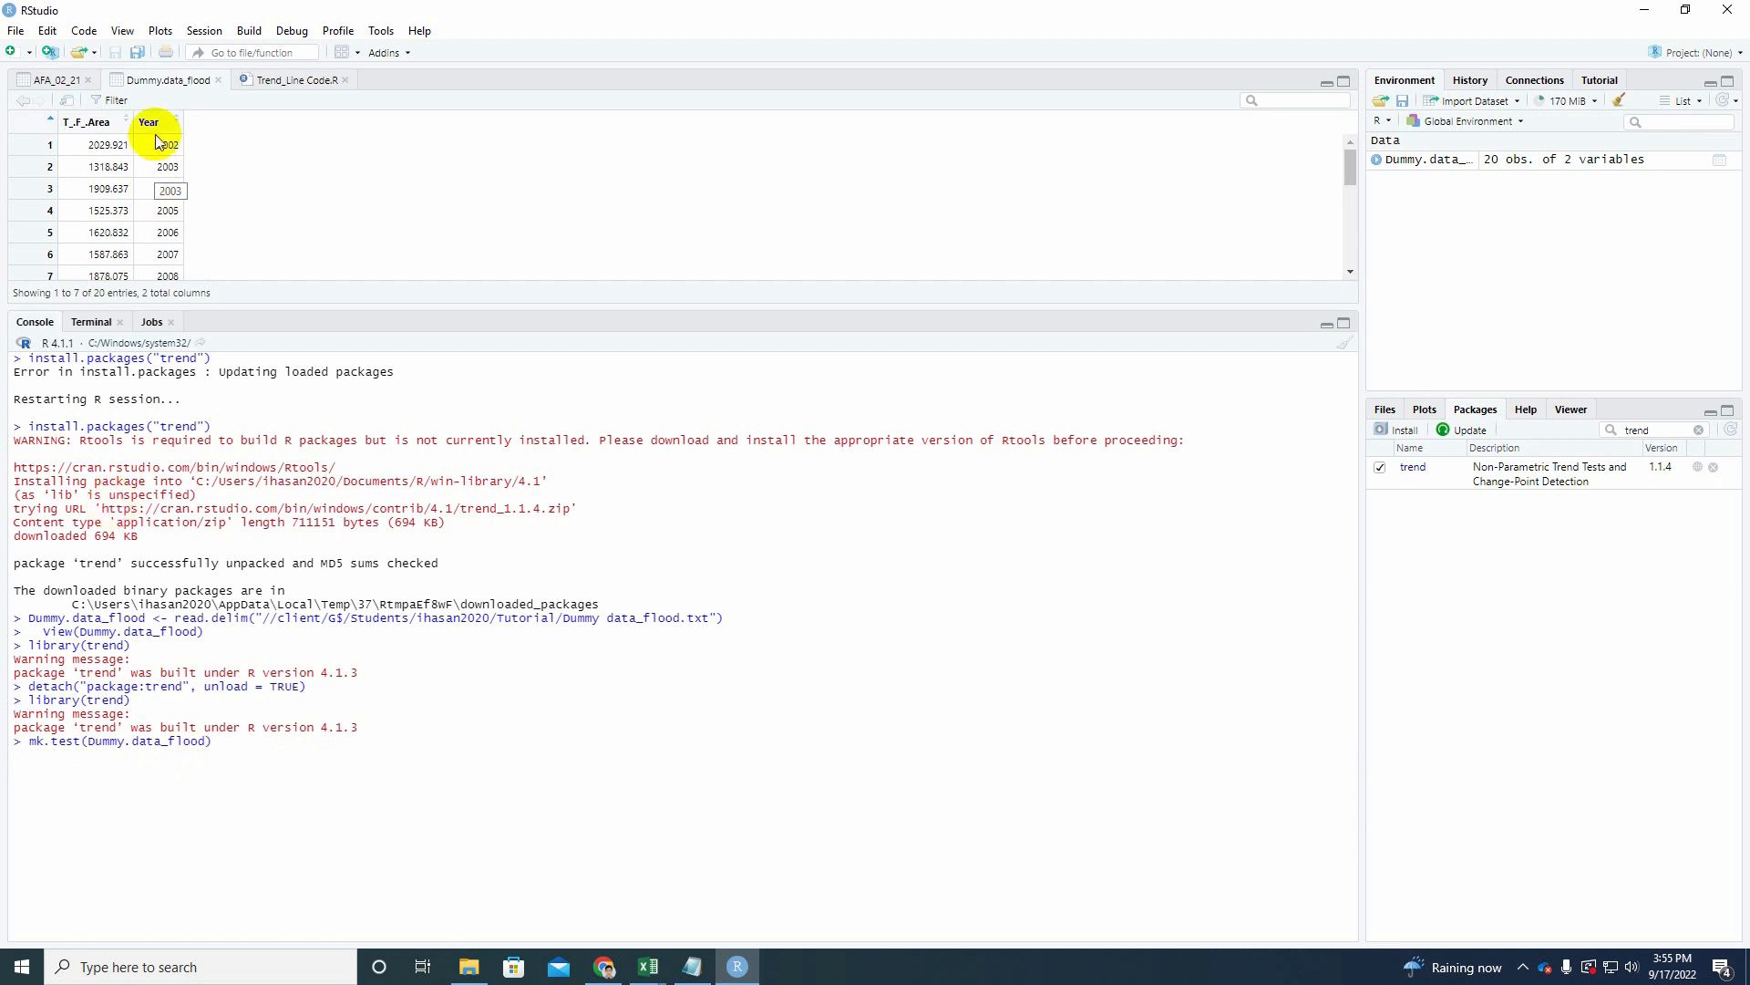
{"action": "mouse_move", "coordinate": [148, 121]}
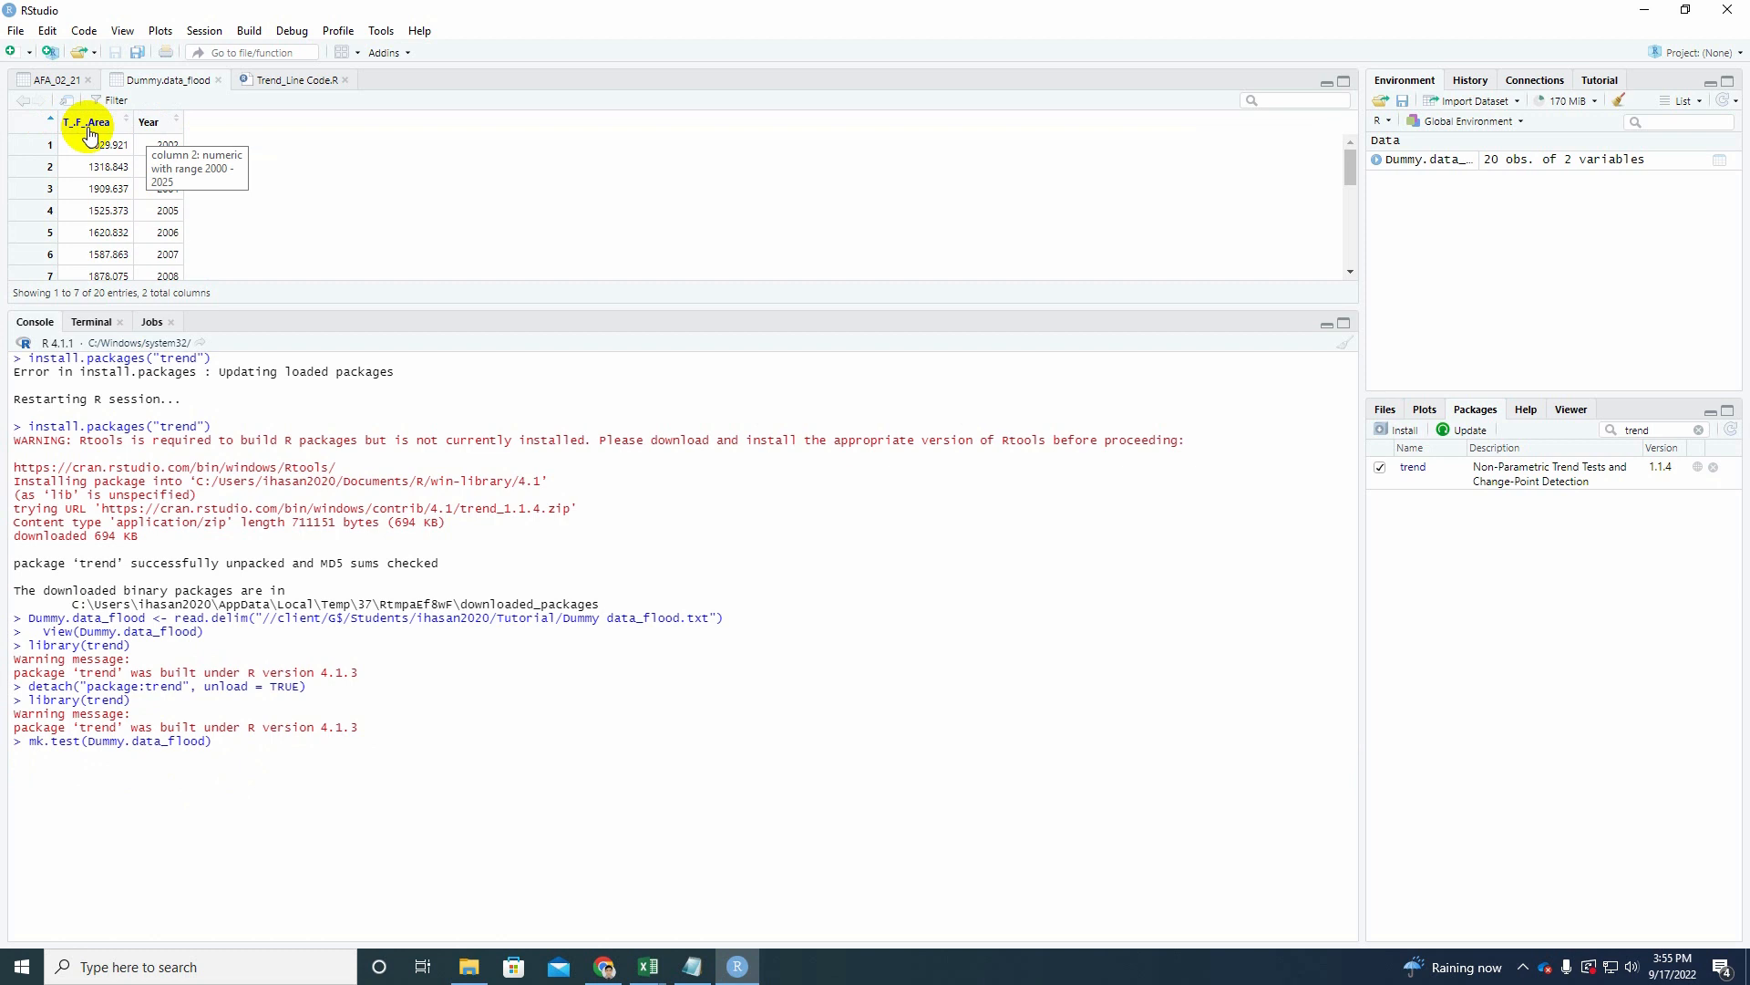
{"action": "mouse_move", "coordinate": [88, 131]}
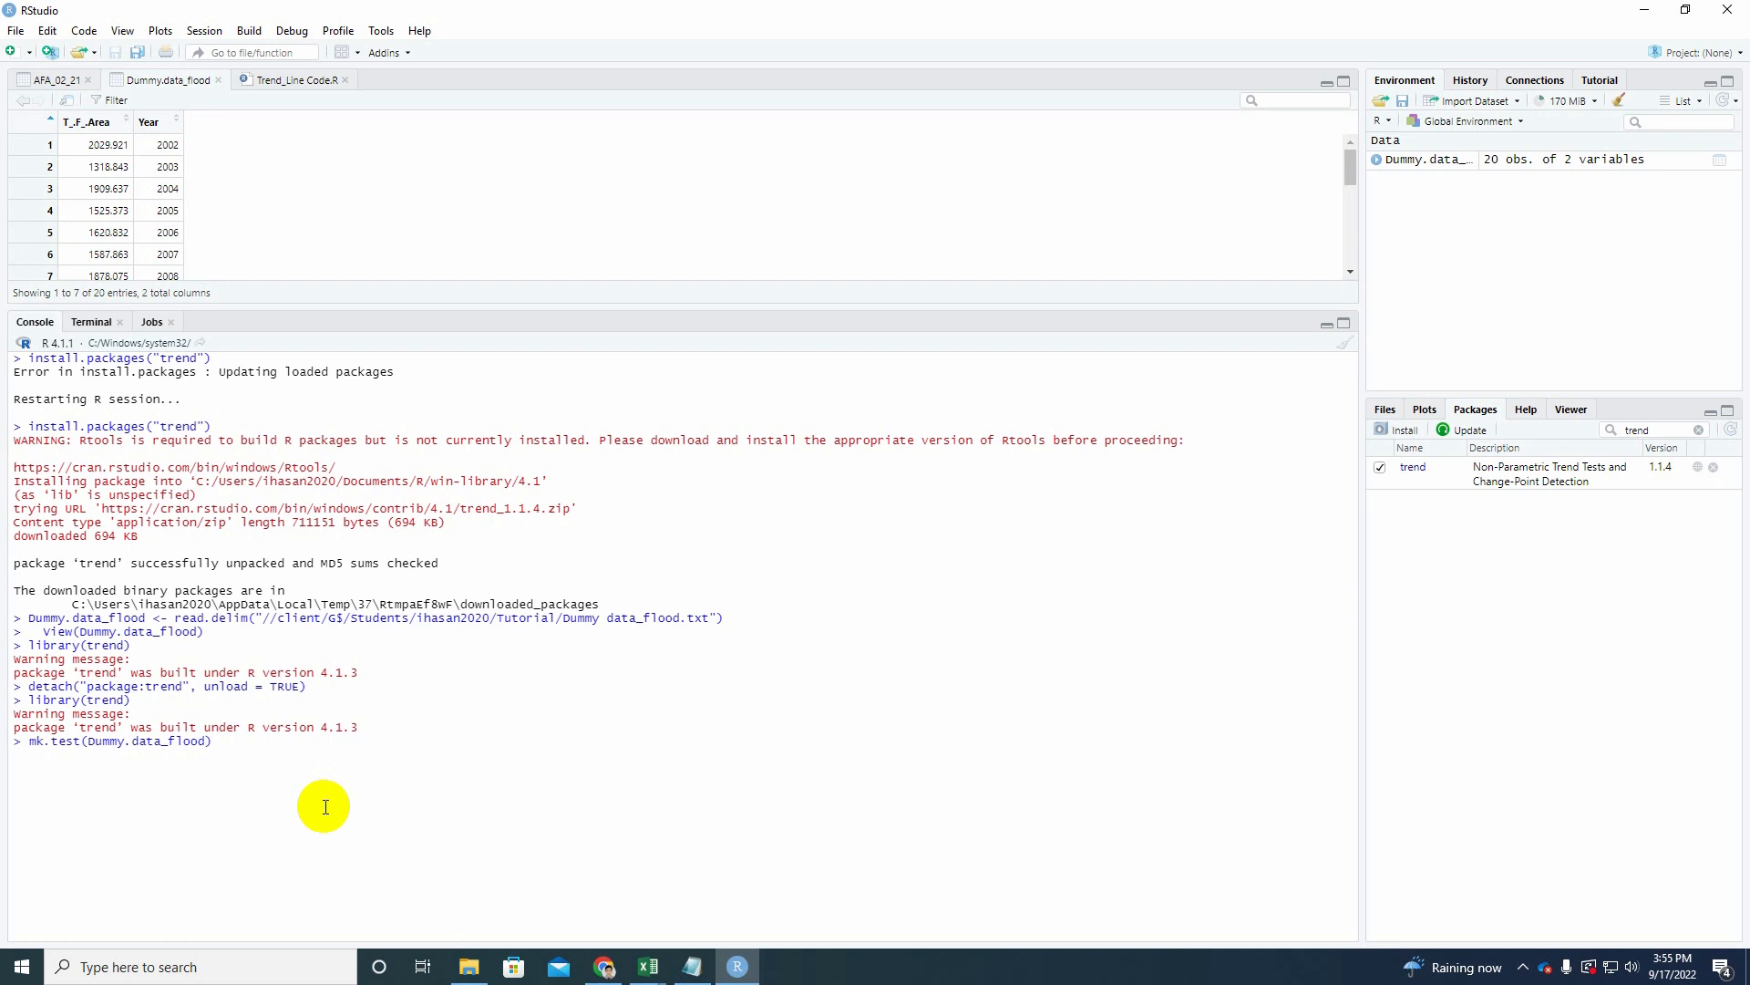
{"action": "type", "text": "$"}
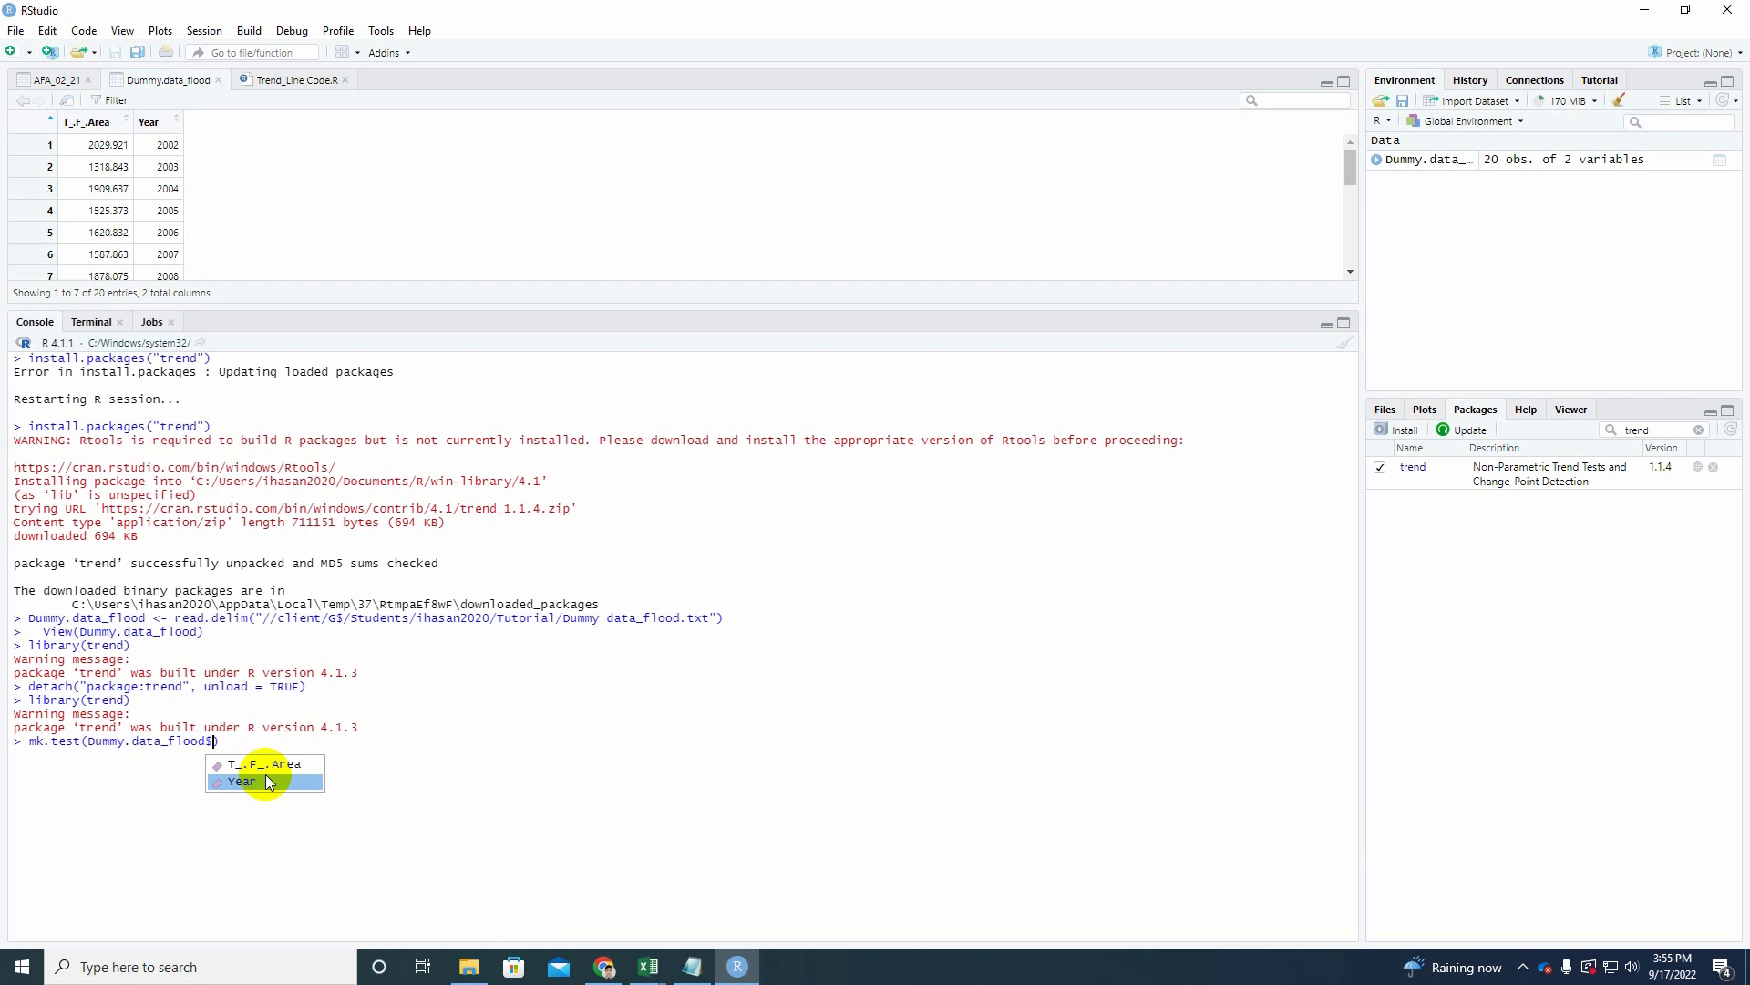
{"action": "mouse_move", "coordinate": [264, 764]}
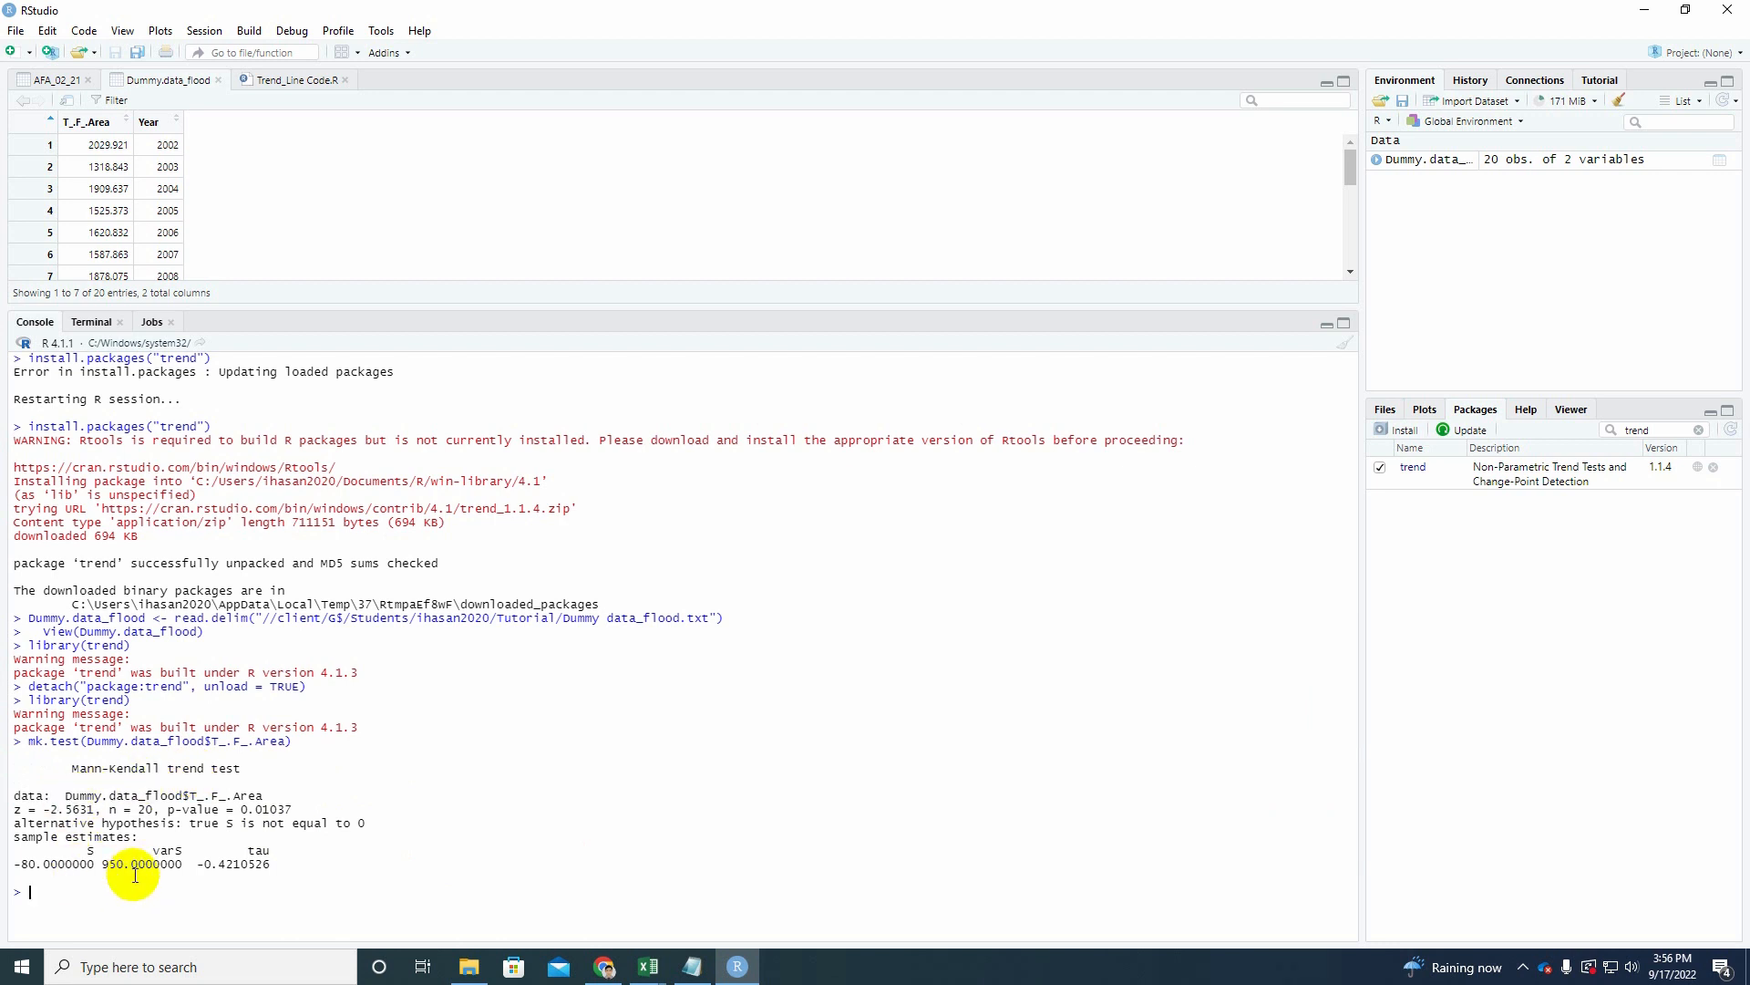
{"action": "mouse_move", "coordinate": [288, 781]}
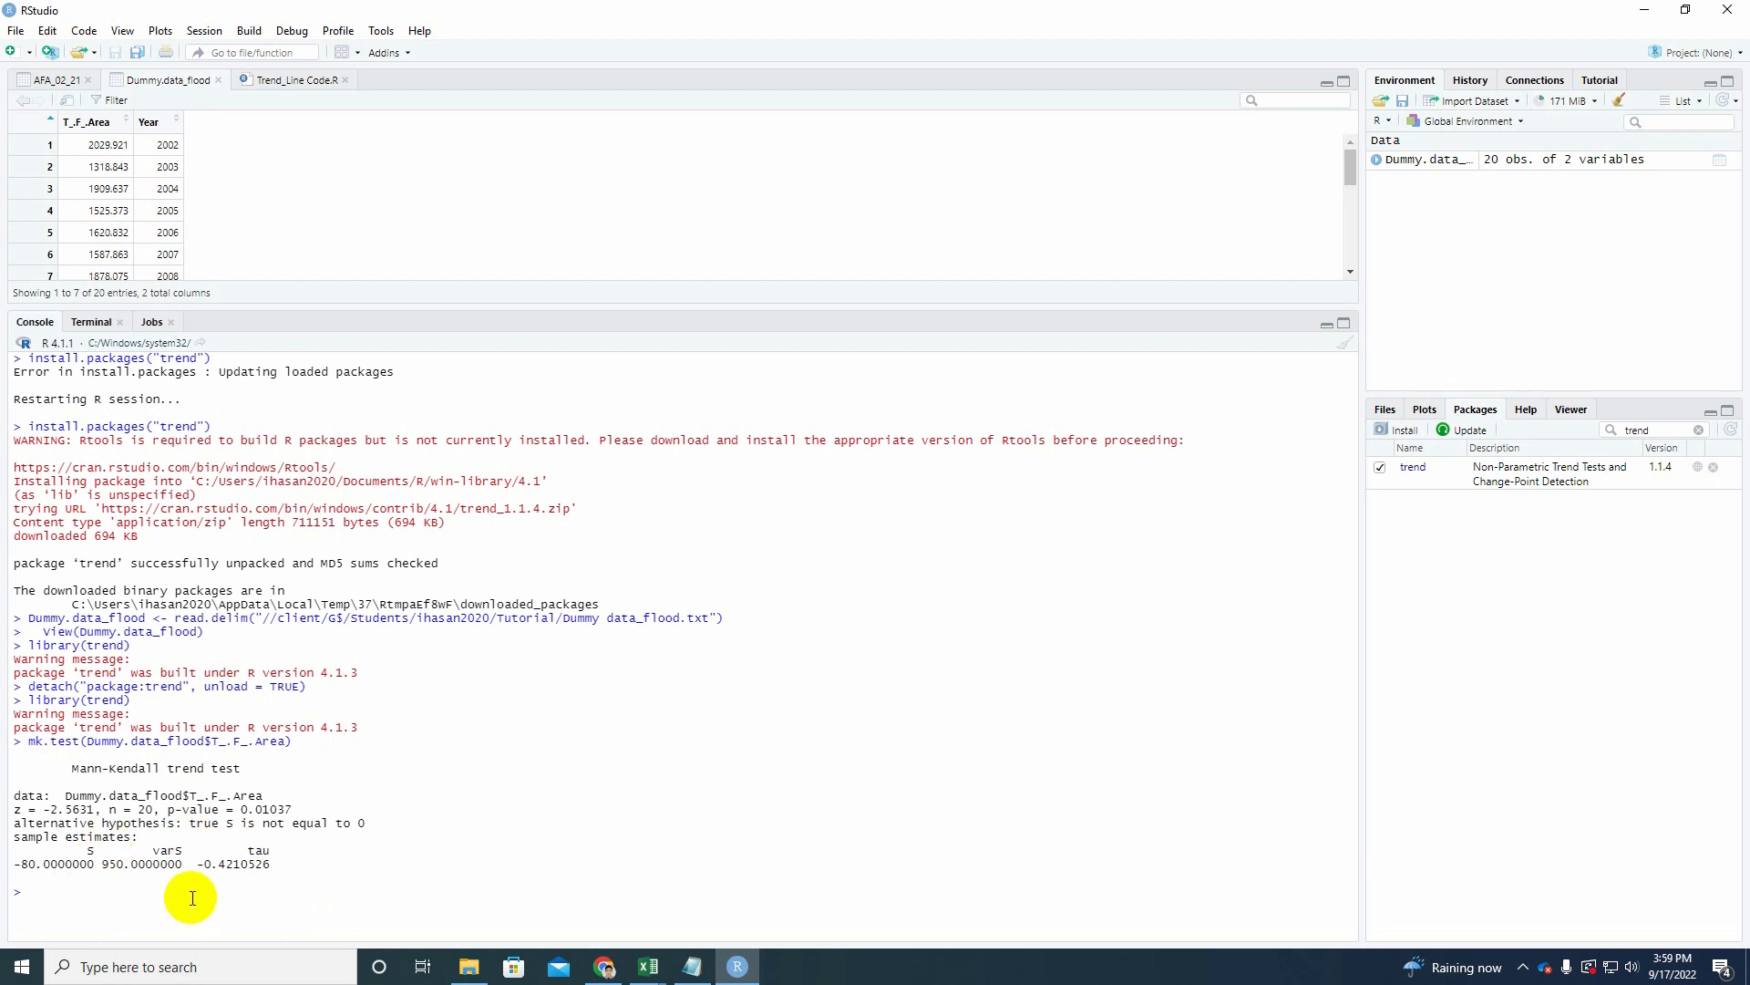
{"action": "mouse_move", "coordinate": [213, 897]}
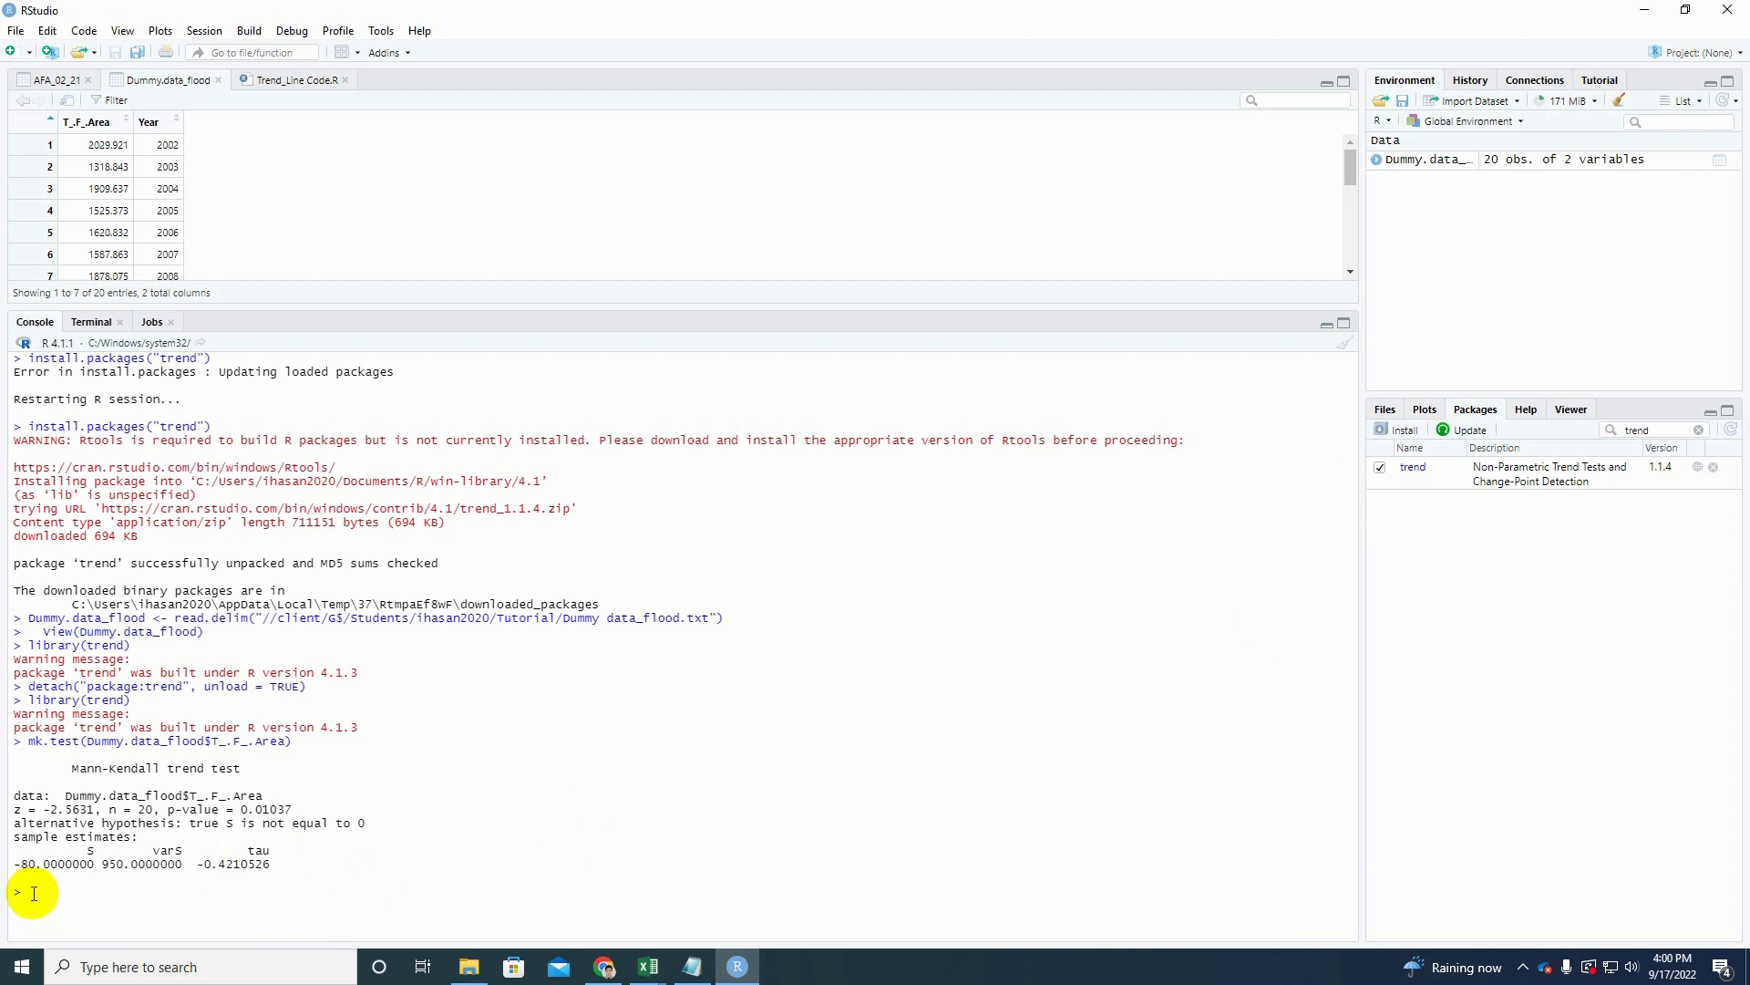
Run sens.slope(Dummy.data_flood$T_F_Area), giving slope -22.12518 with 95% interval -46.12 to -6.51.
{"action": "type", "text": "sens.slope("}
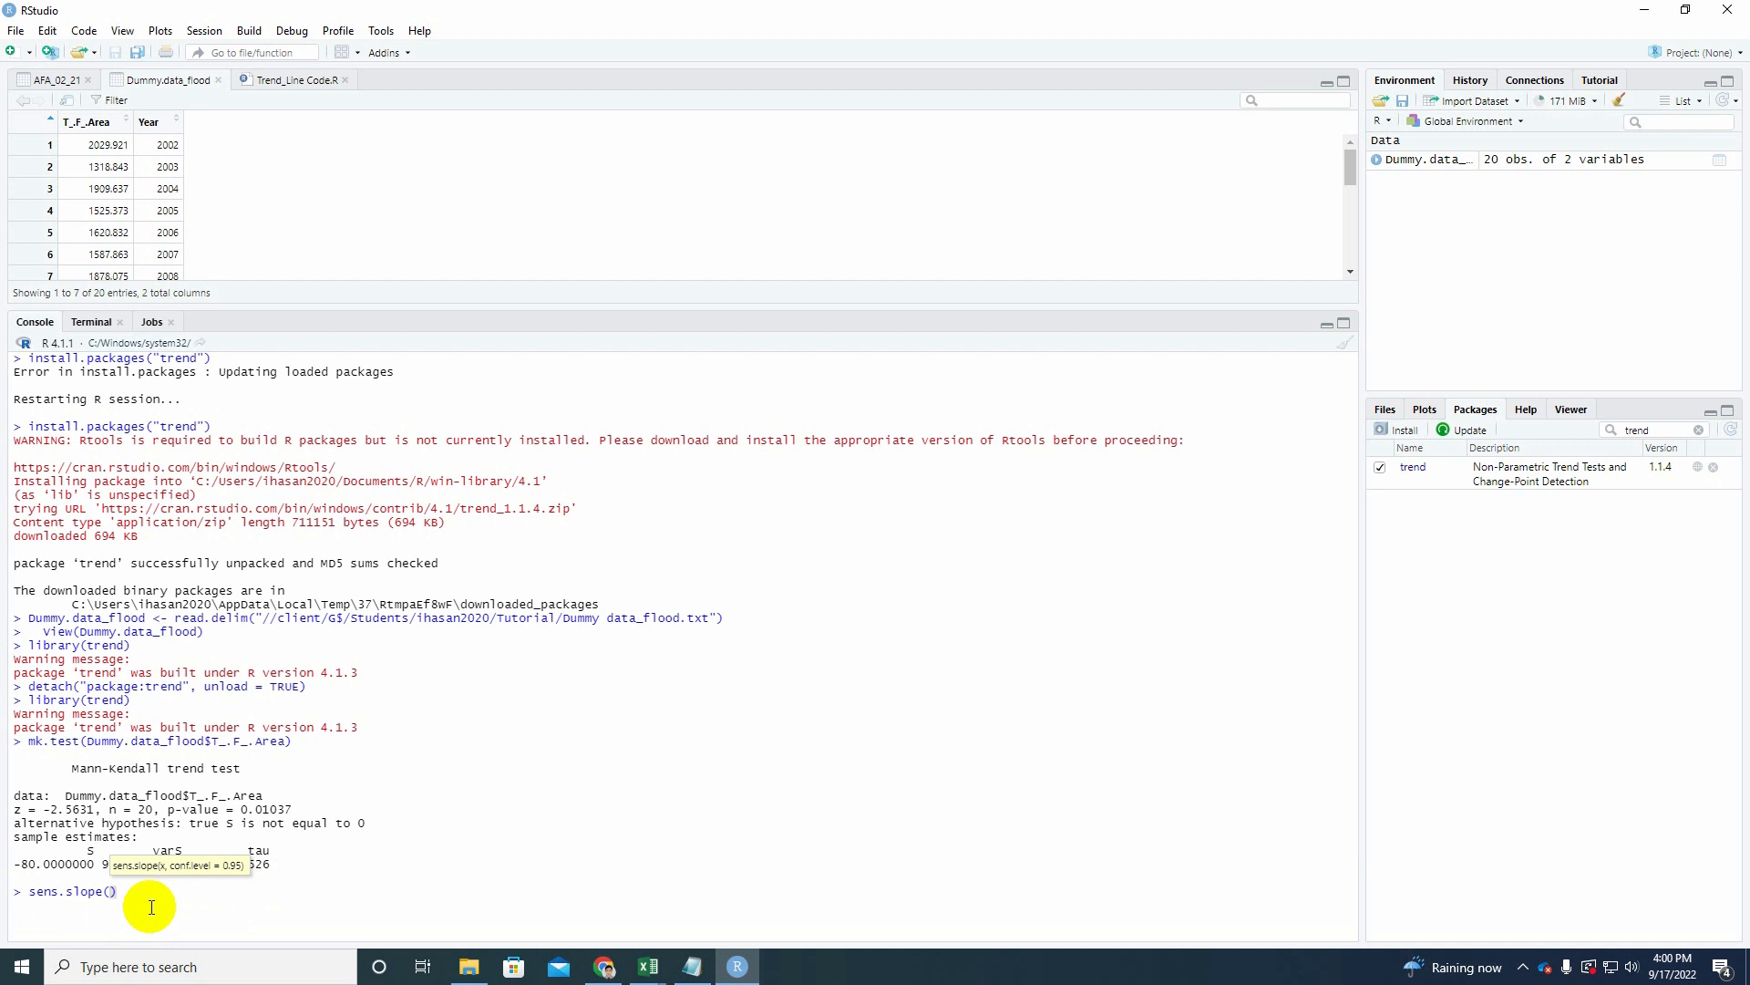
{"action": "type", "text": "dum"}
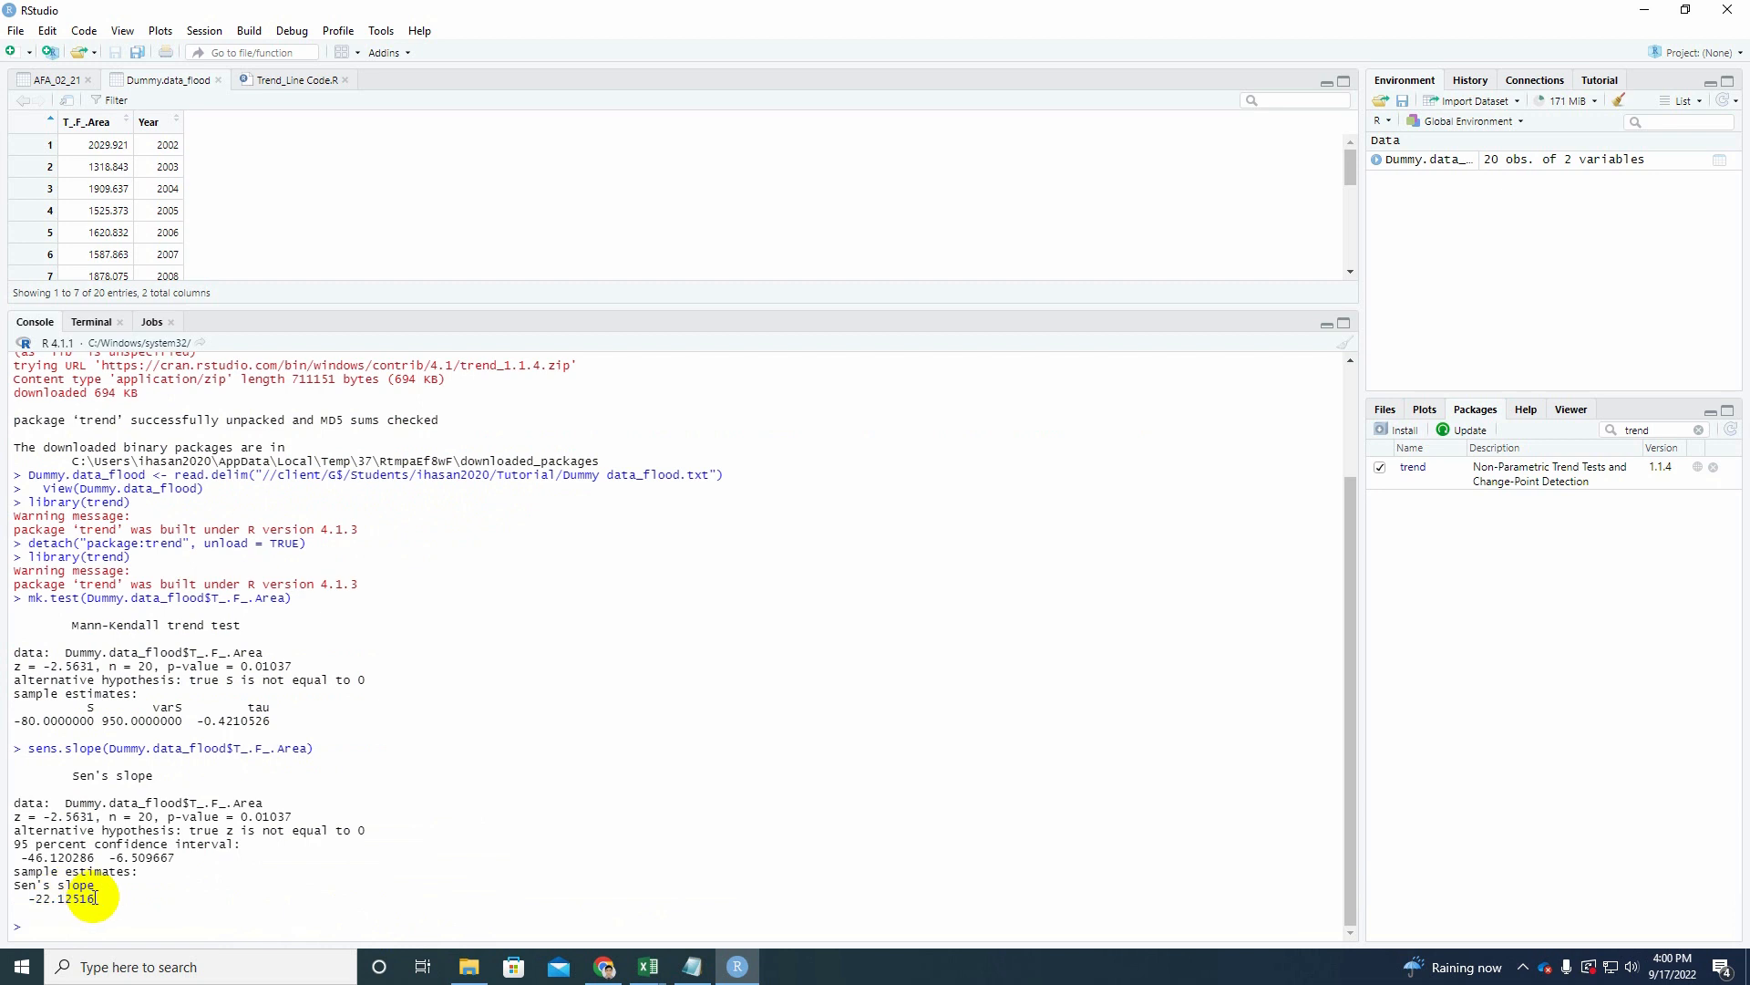
{"action": "double_click", "coordinate": [54, 899]}
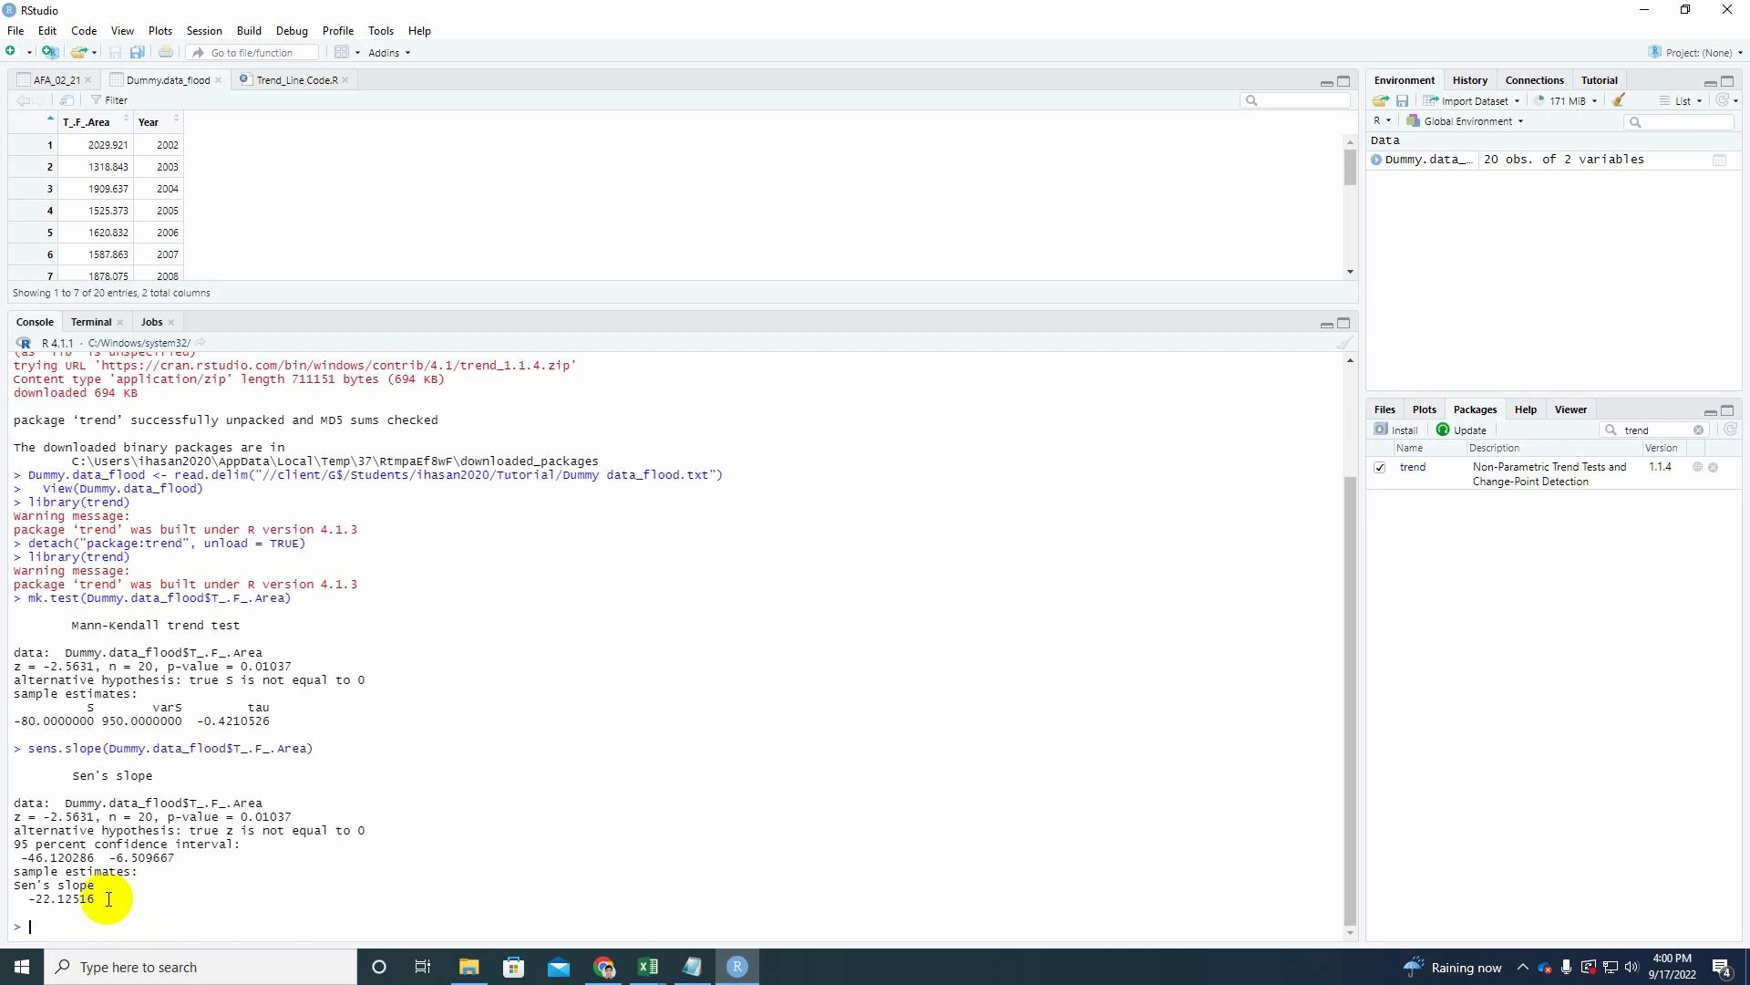
{"action": "mouse_move", "coordinate": [134, 904]}
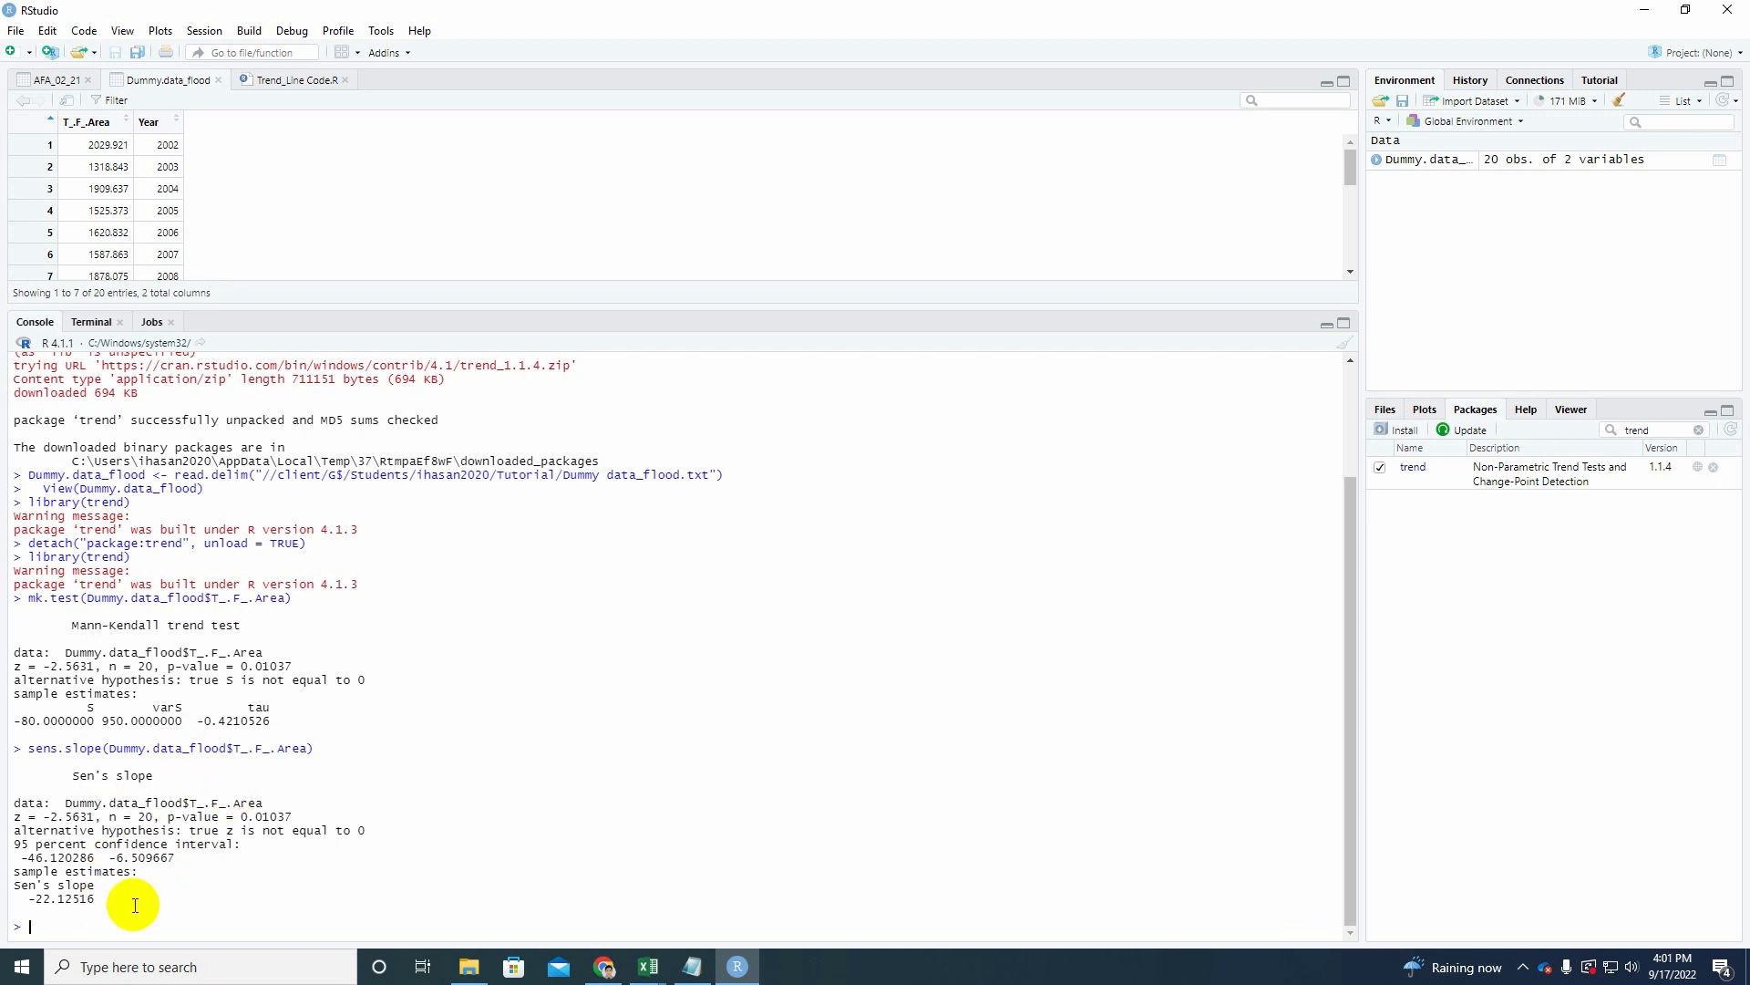
{"action": "mouse_move", "coordinate": [20, 902]}
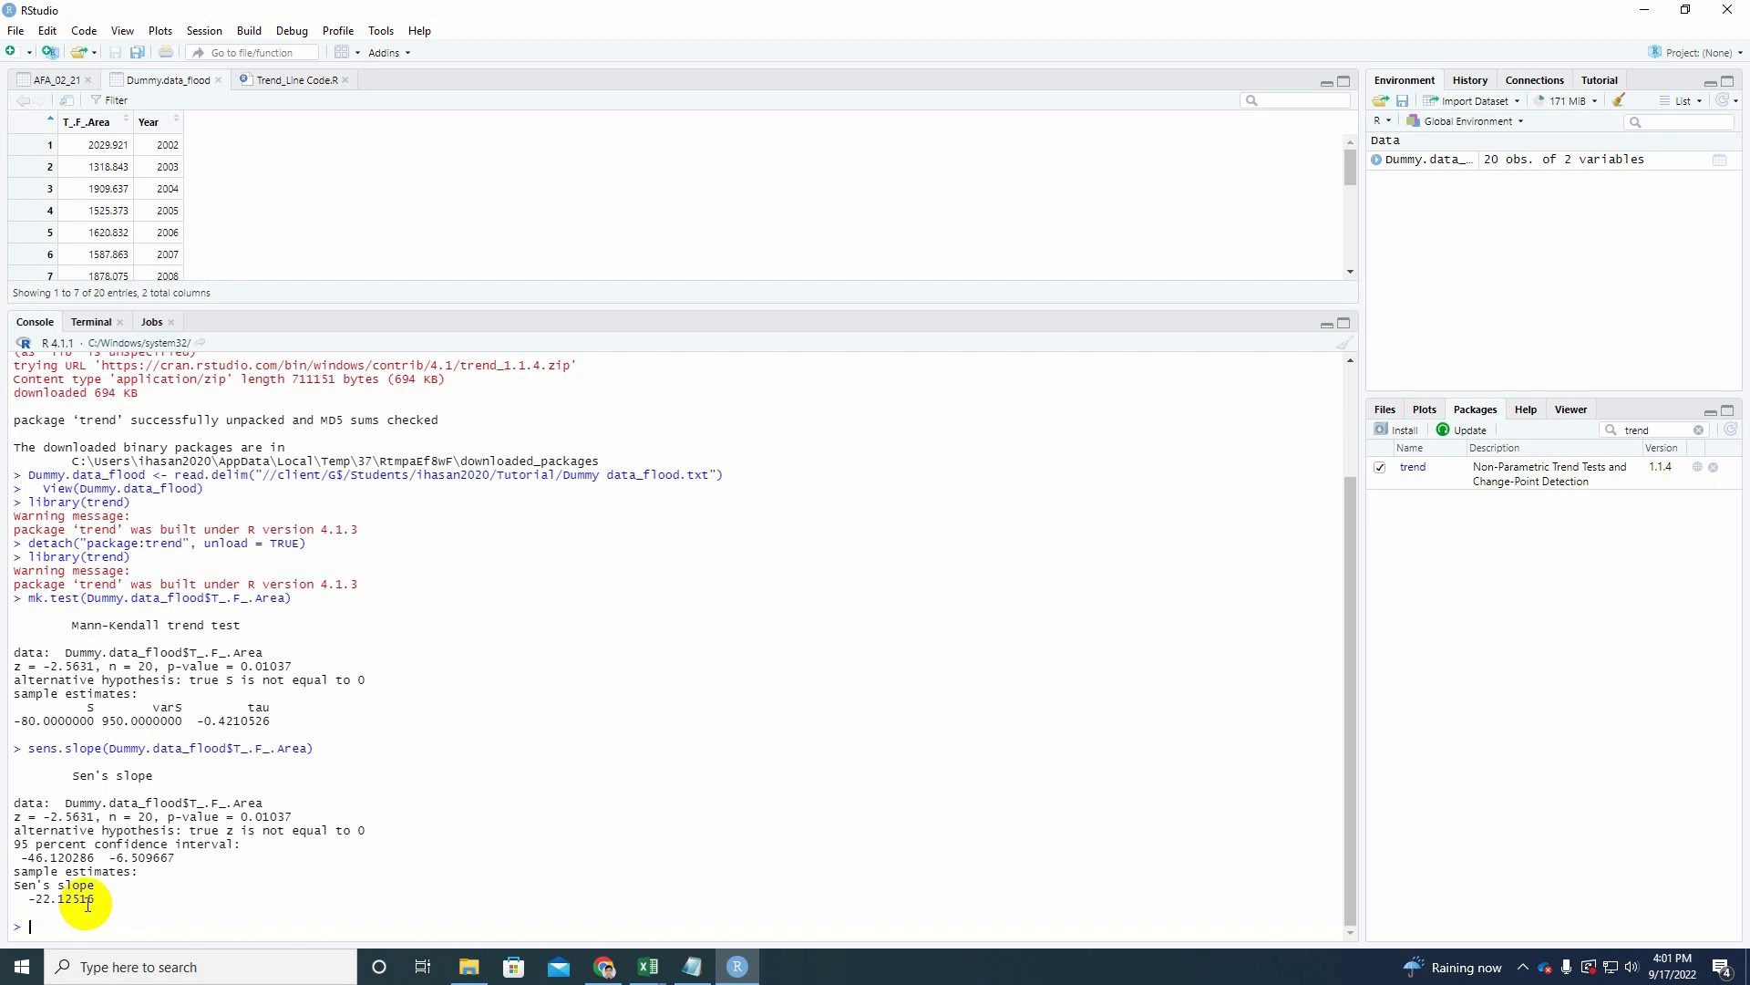
{"action": "mouse_move", "coordinate": [104, 904]}
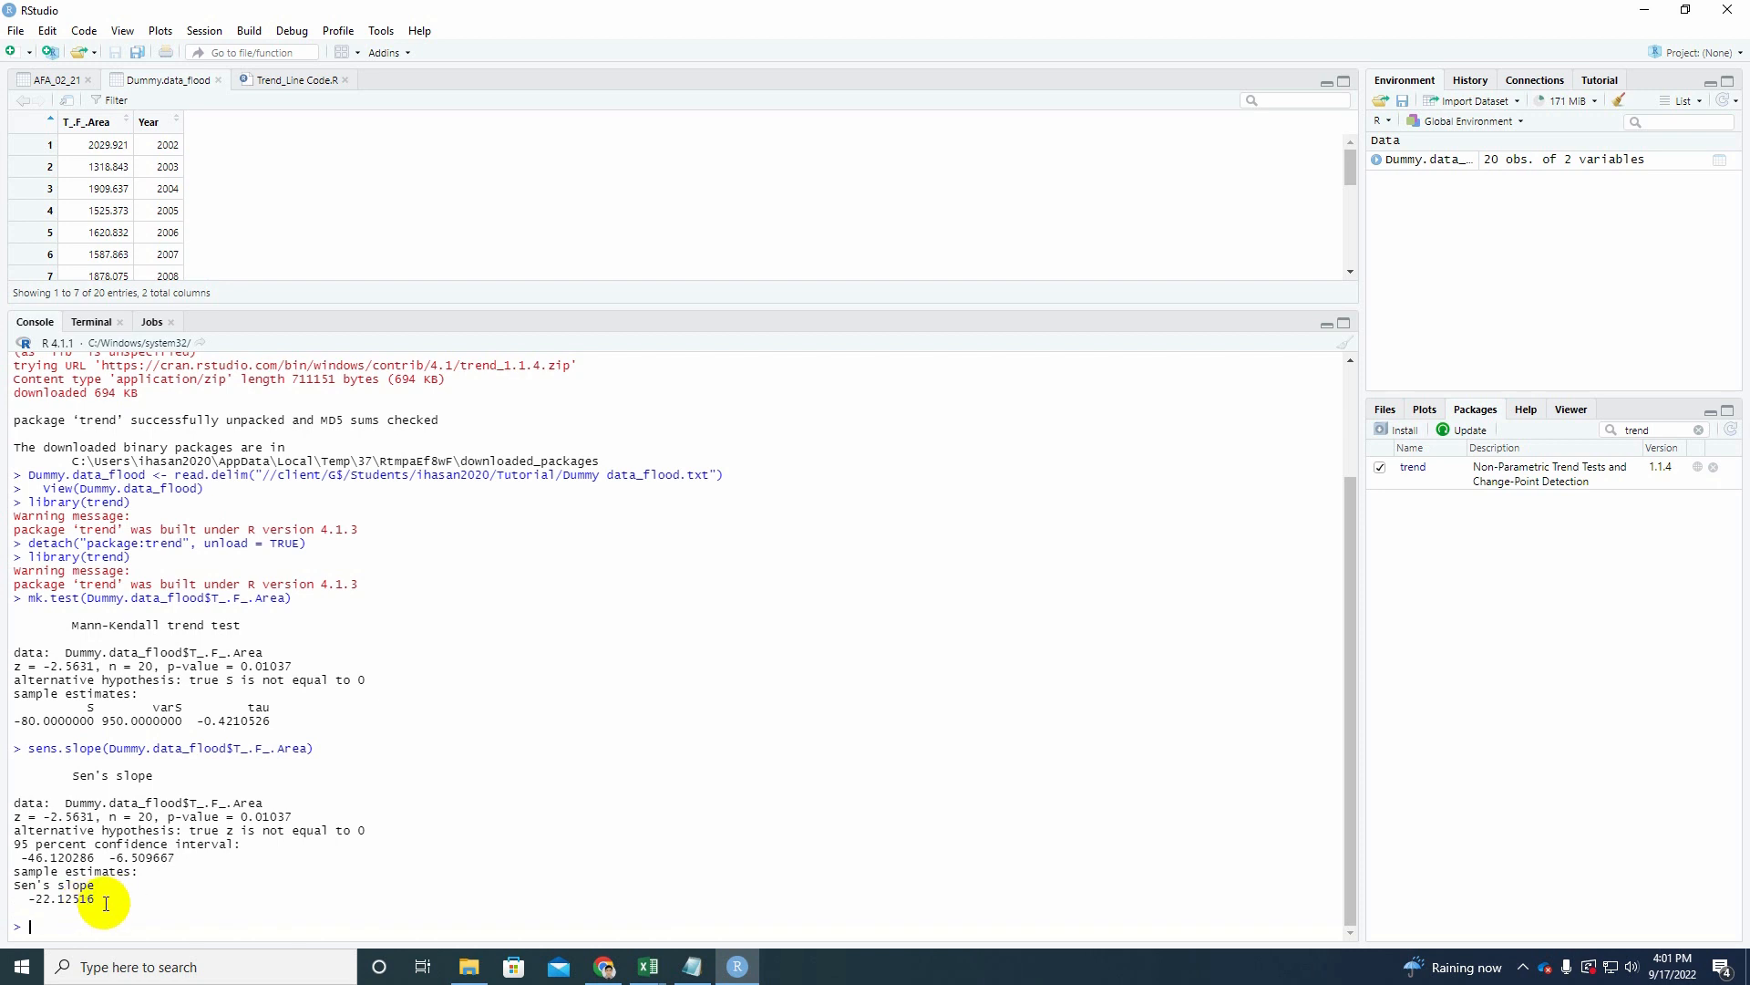
{"action": "mouse_move", "coordinate": [140, 870]}
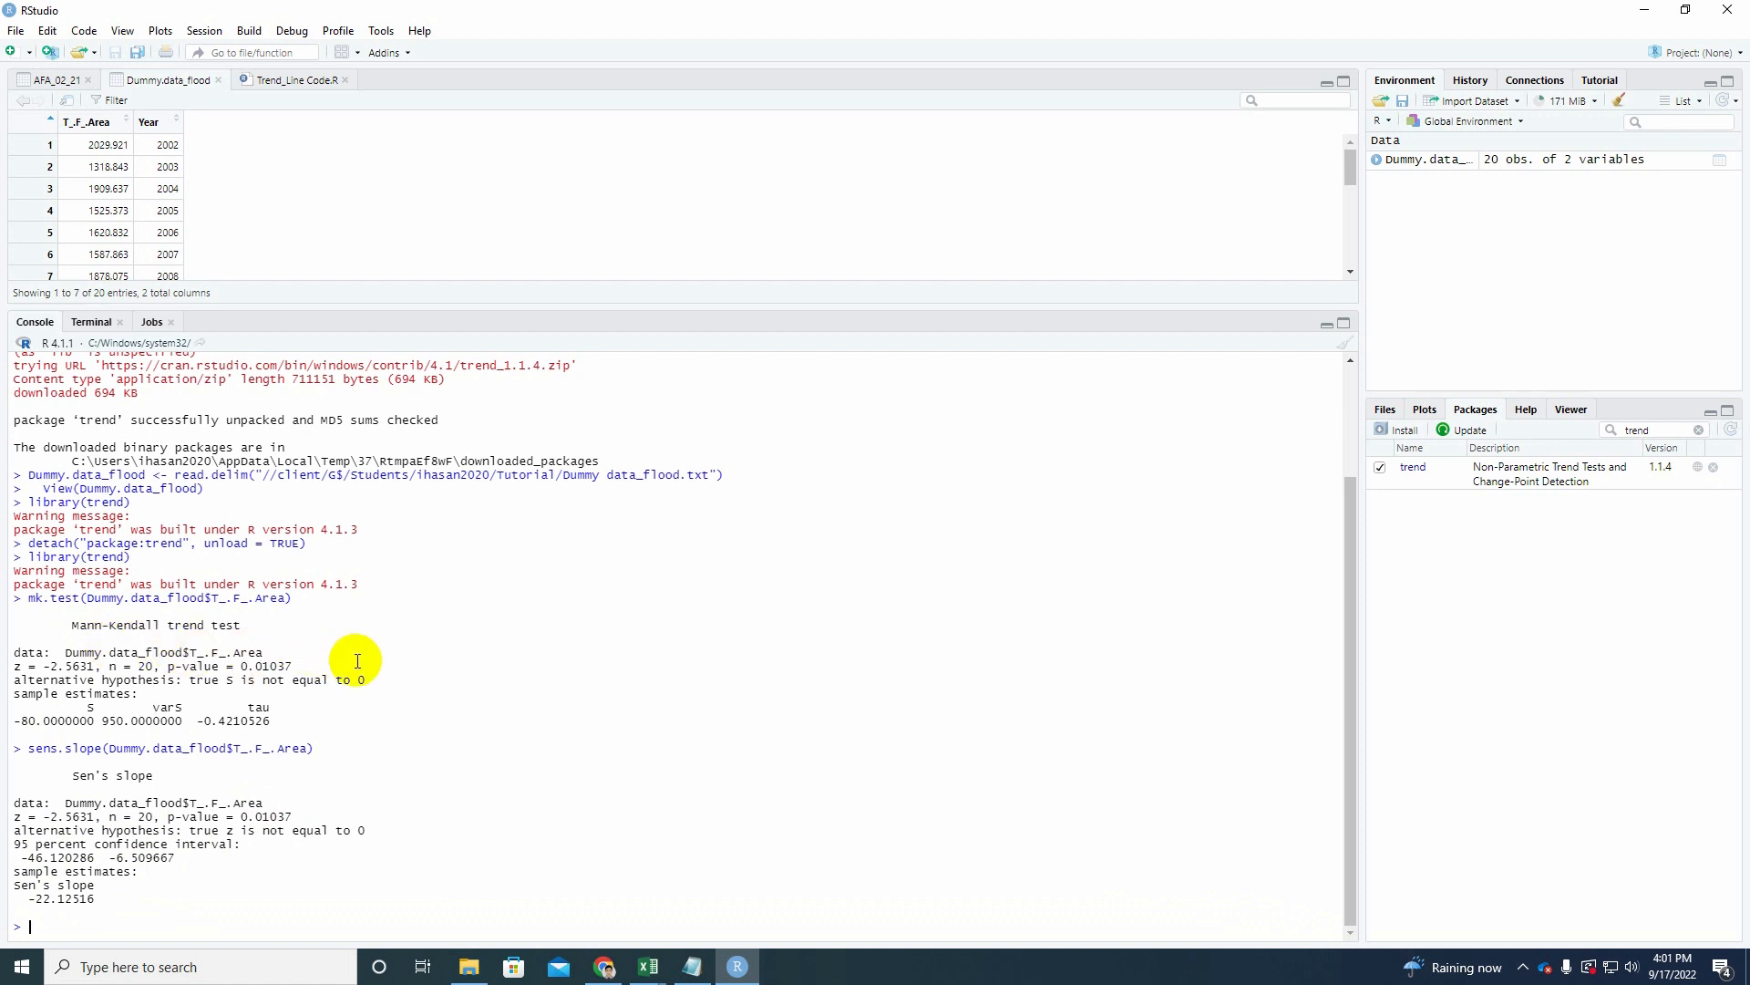
{"action": "mouse_move", "coordinate": [323, 884]}
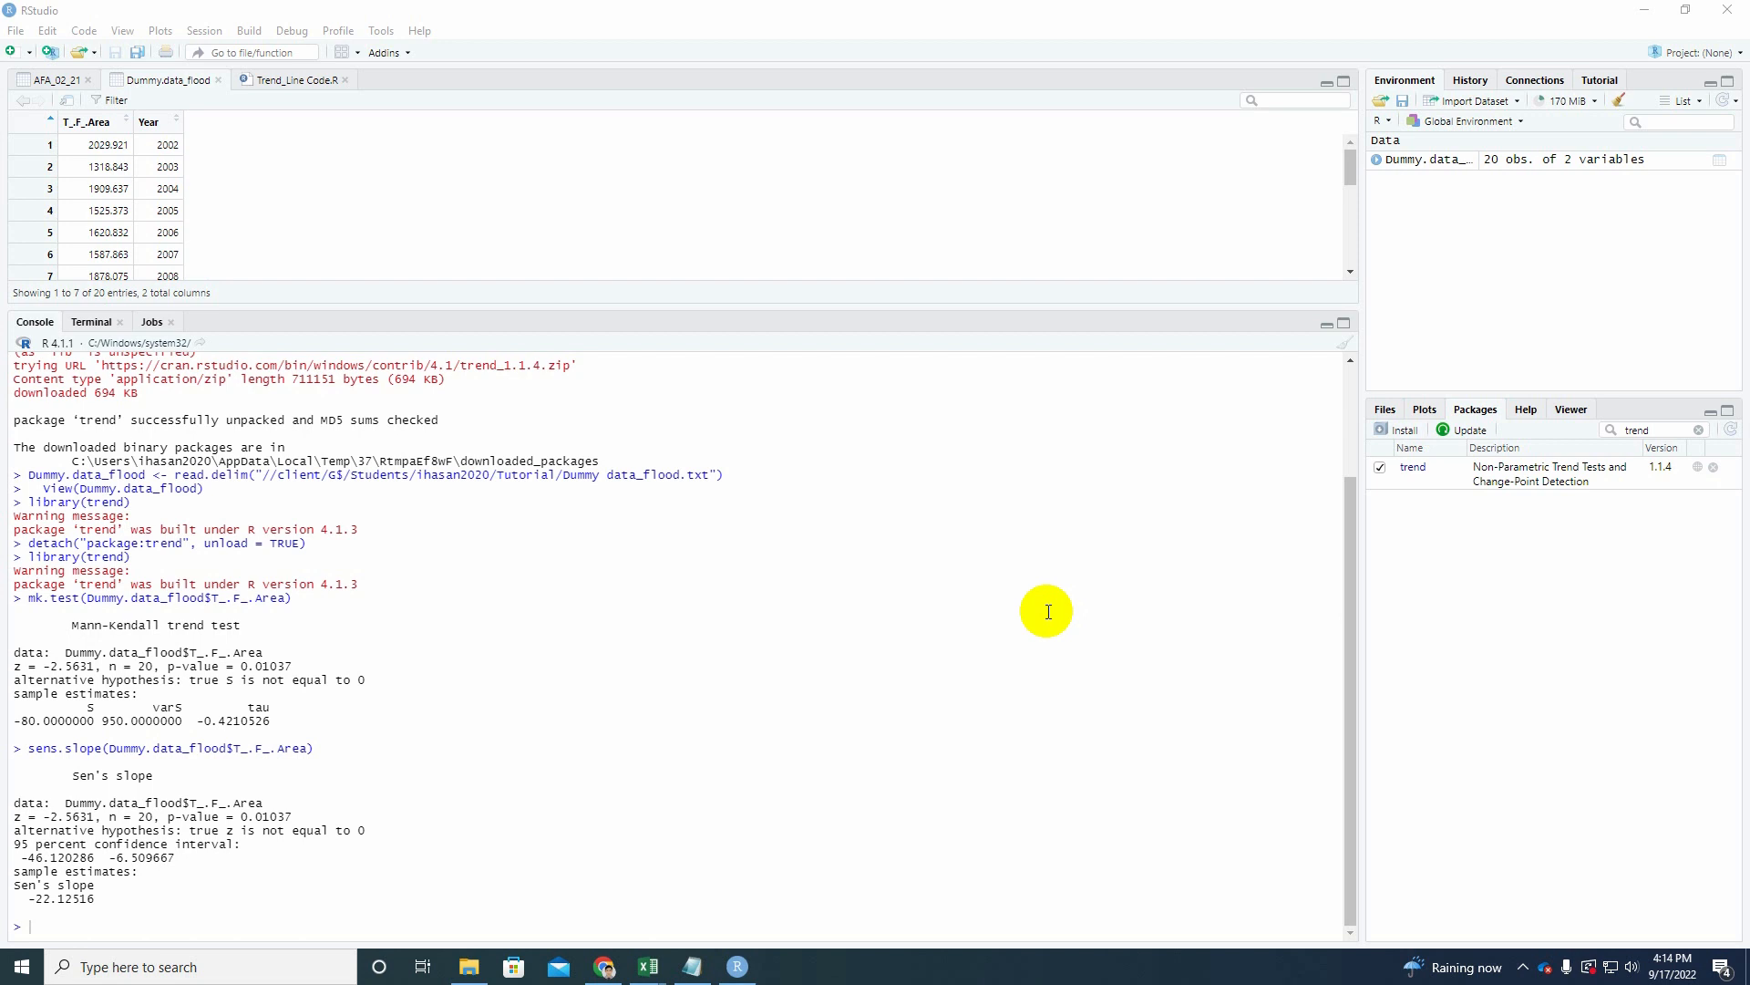
{"action": "mouse_move", "coordinate": [433, 753]}
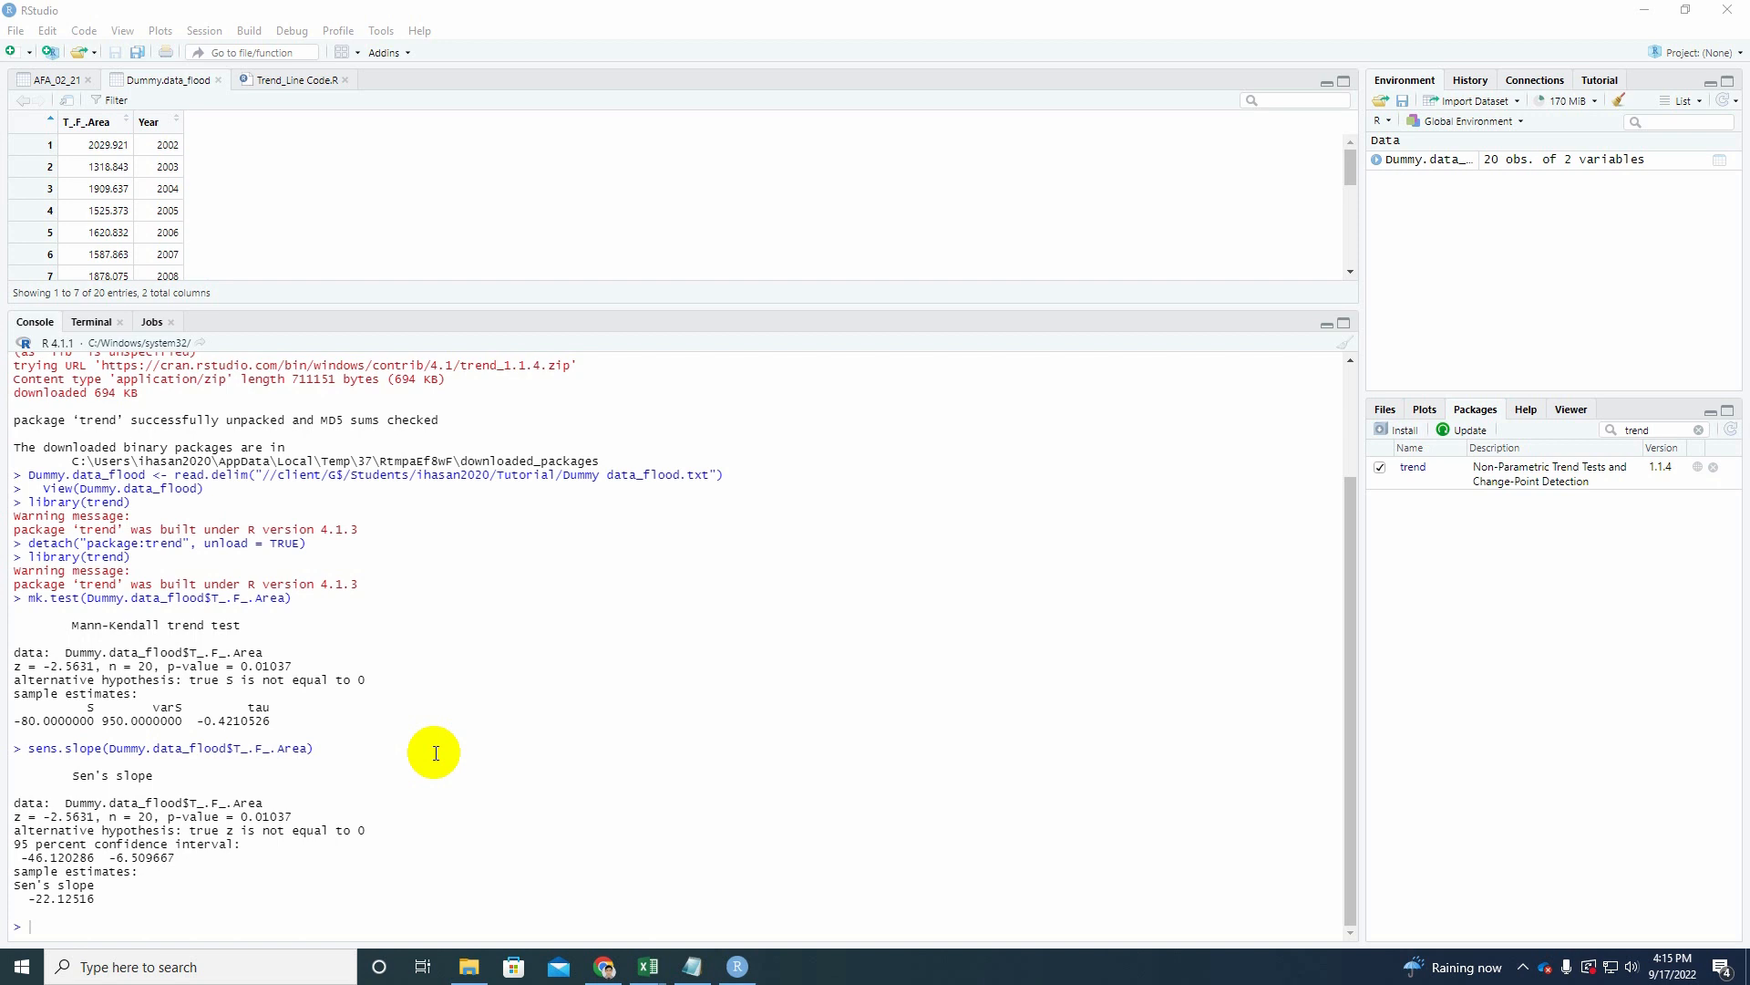
{"action": "mouse_move", "coordinate": [521, 707]}
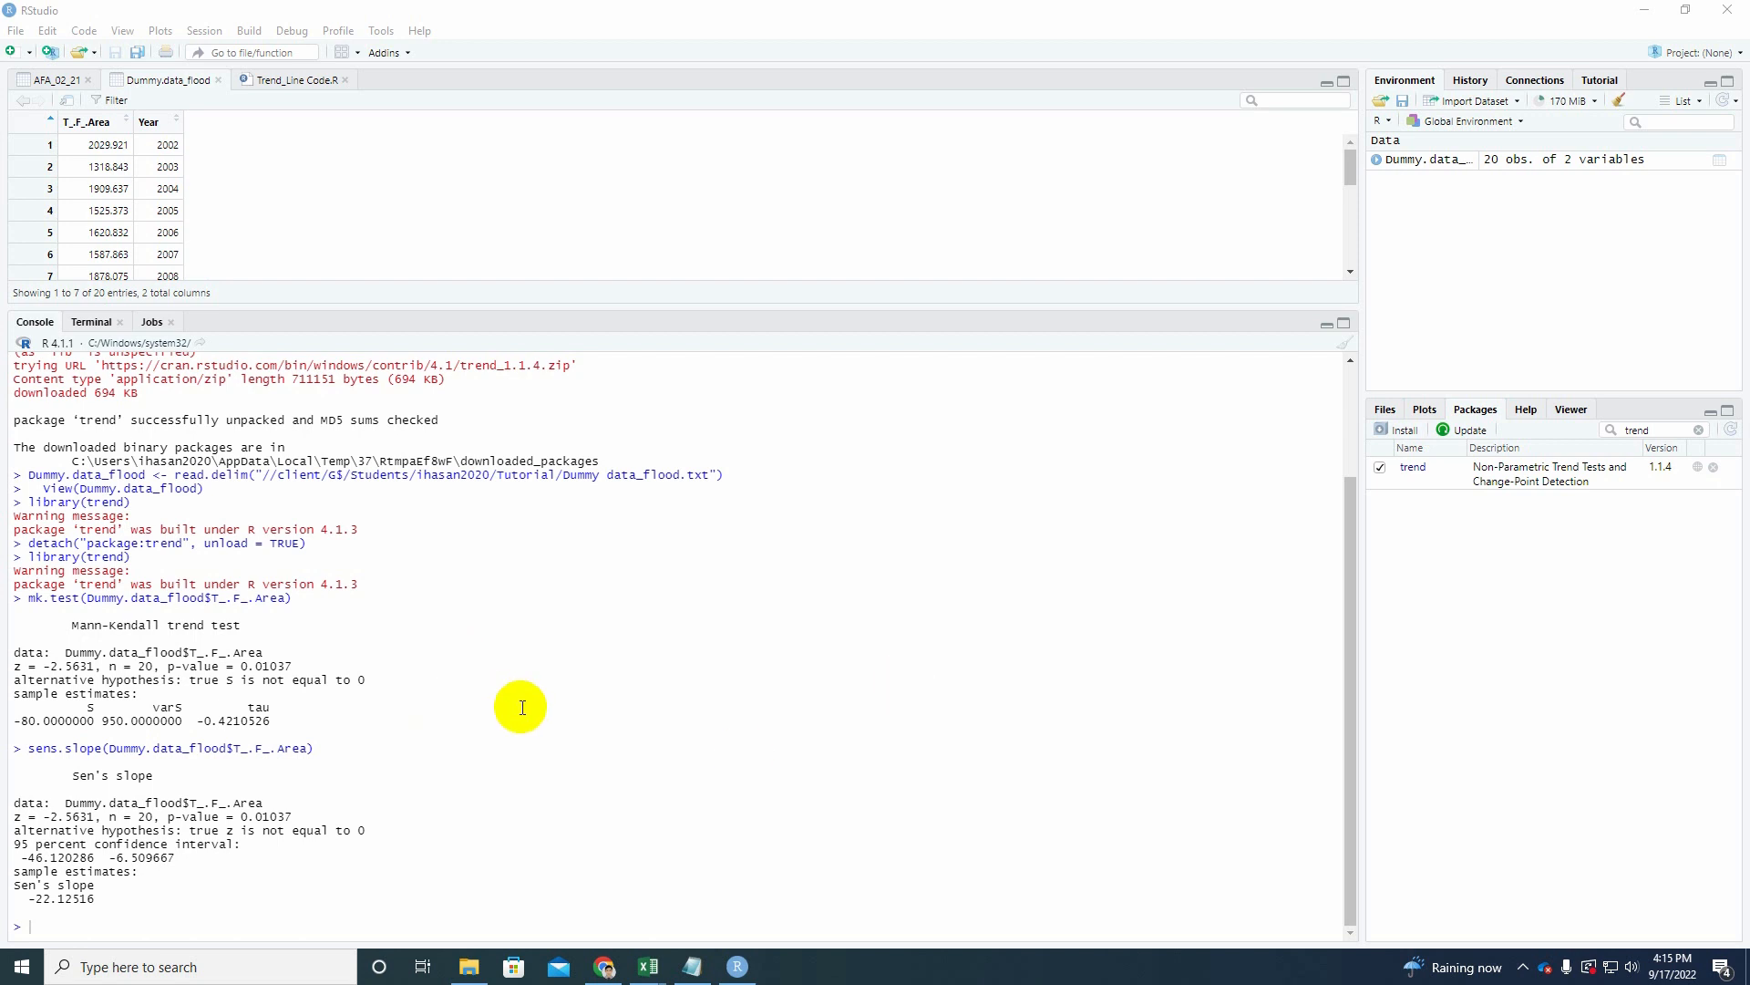
{"action": "mouse_move", "coordinate": [741, 627]}
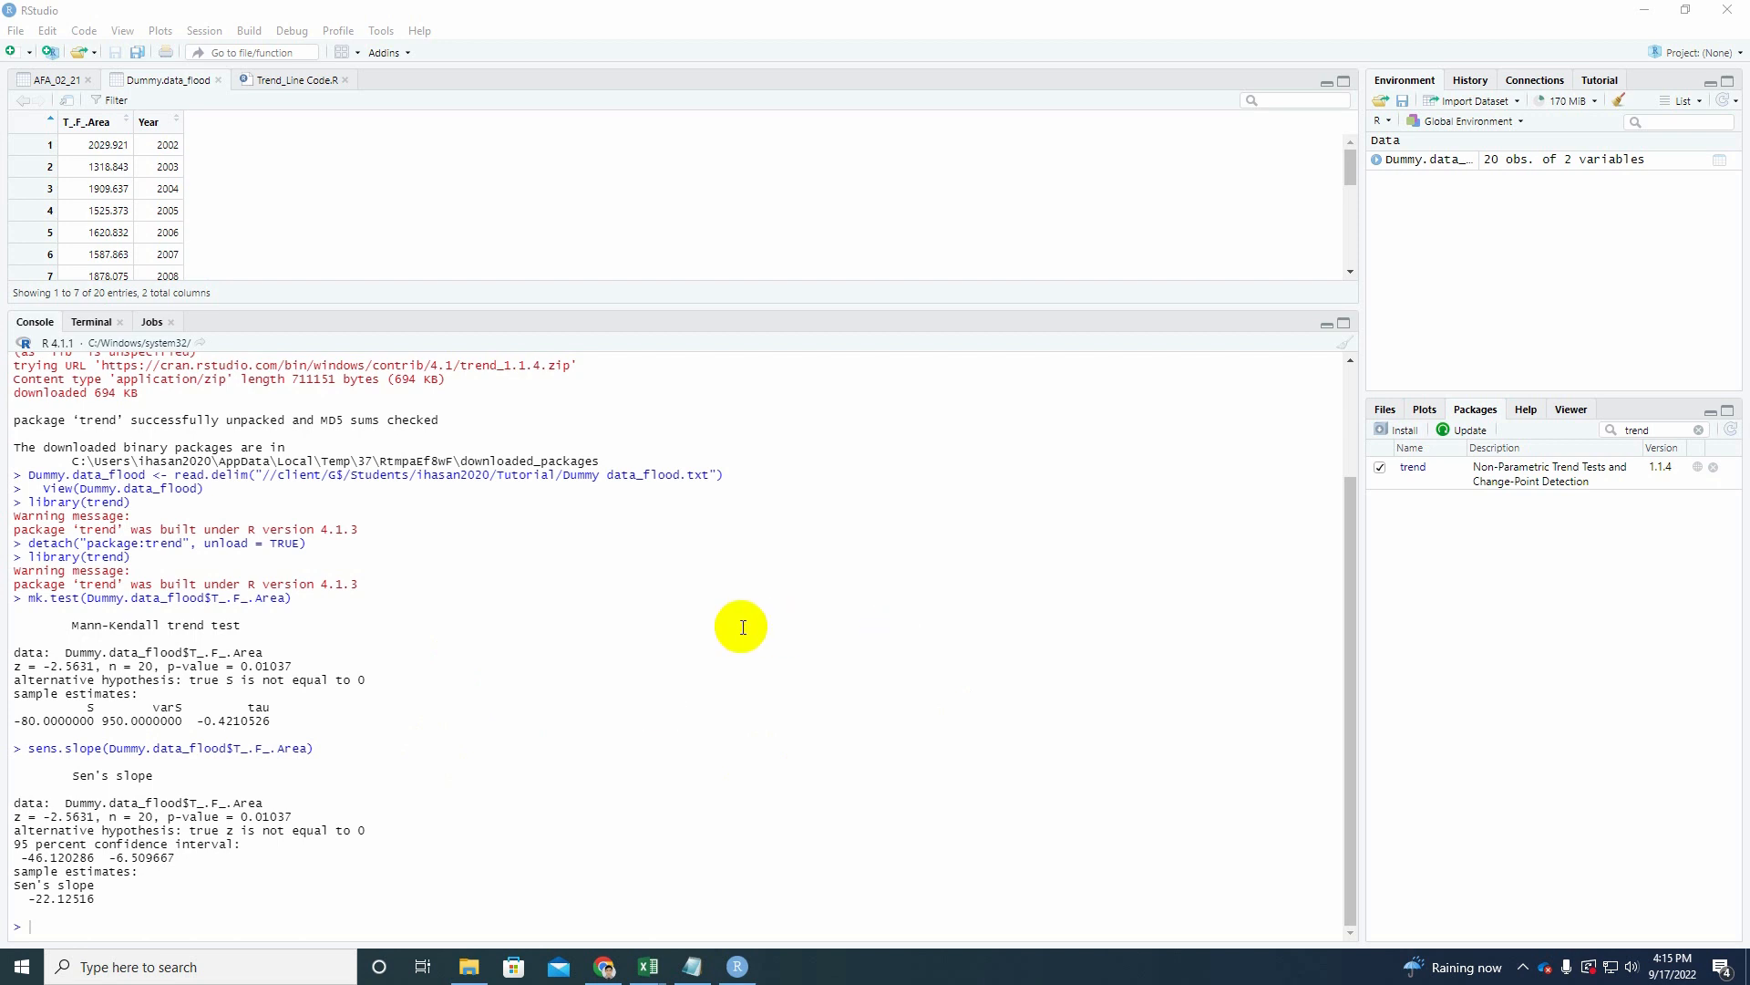